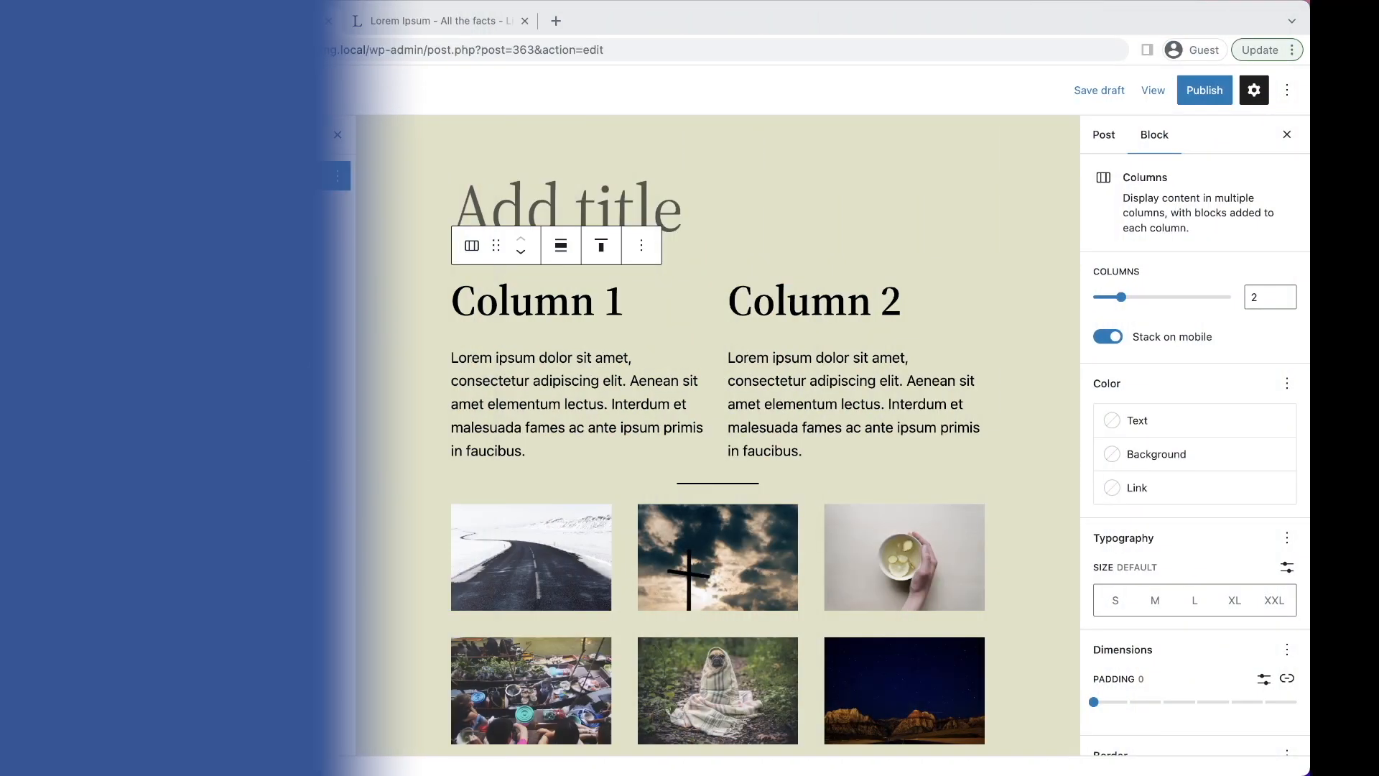
Thicken Column 1's black border and widen the gallery's horizontal block spacing
left_click(302, 89)
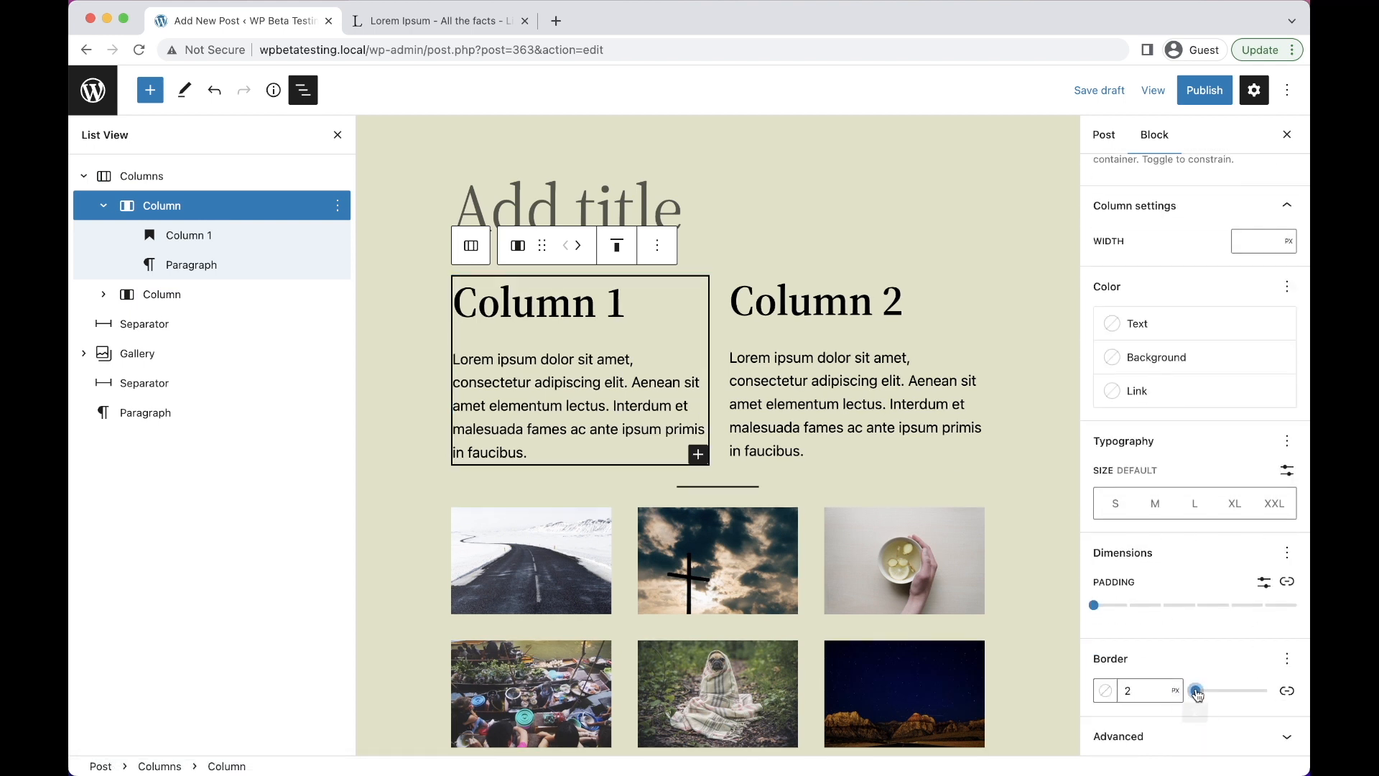
left_click_drag(1194, 691, 1204, 691)
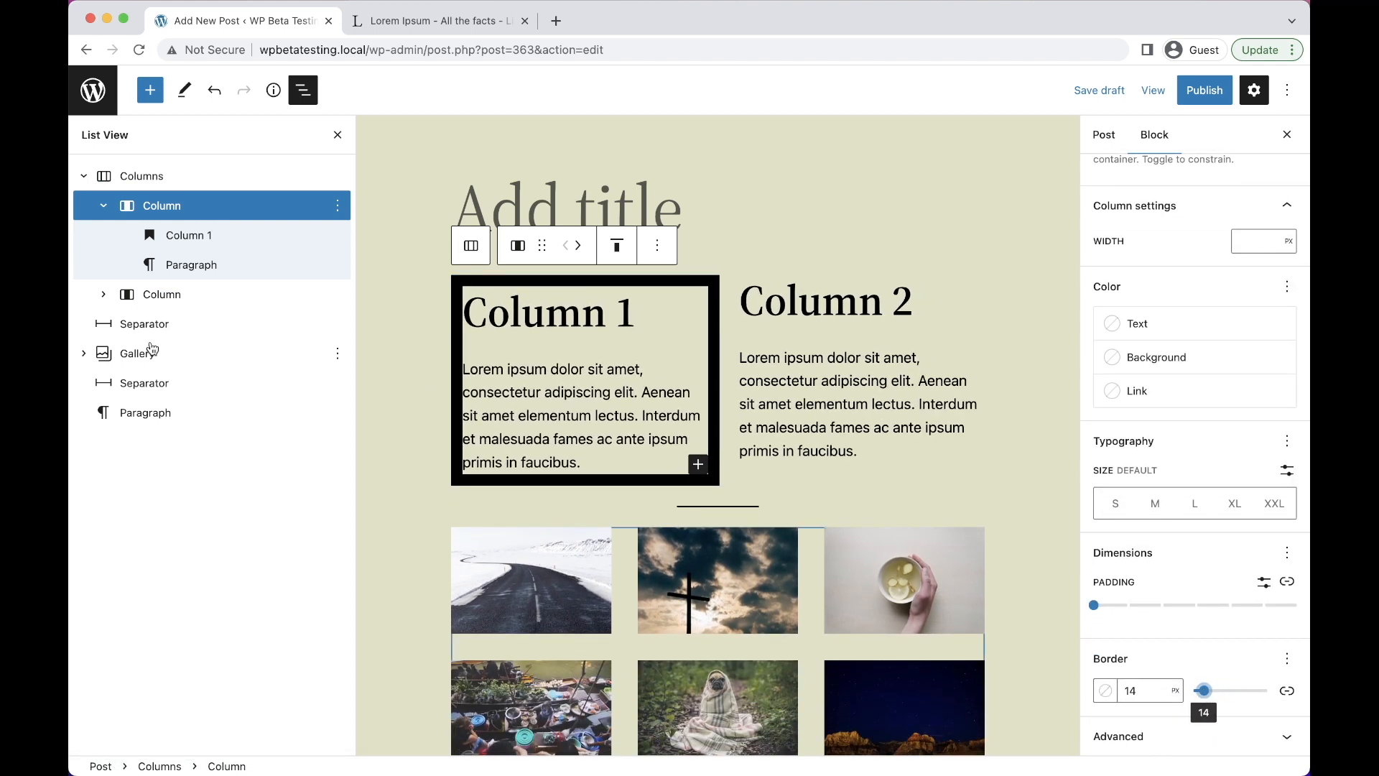
left_click(135, 353)
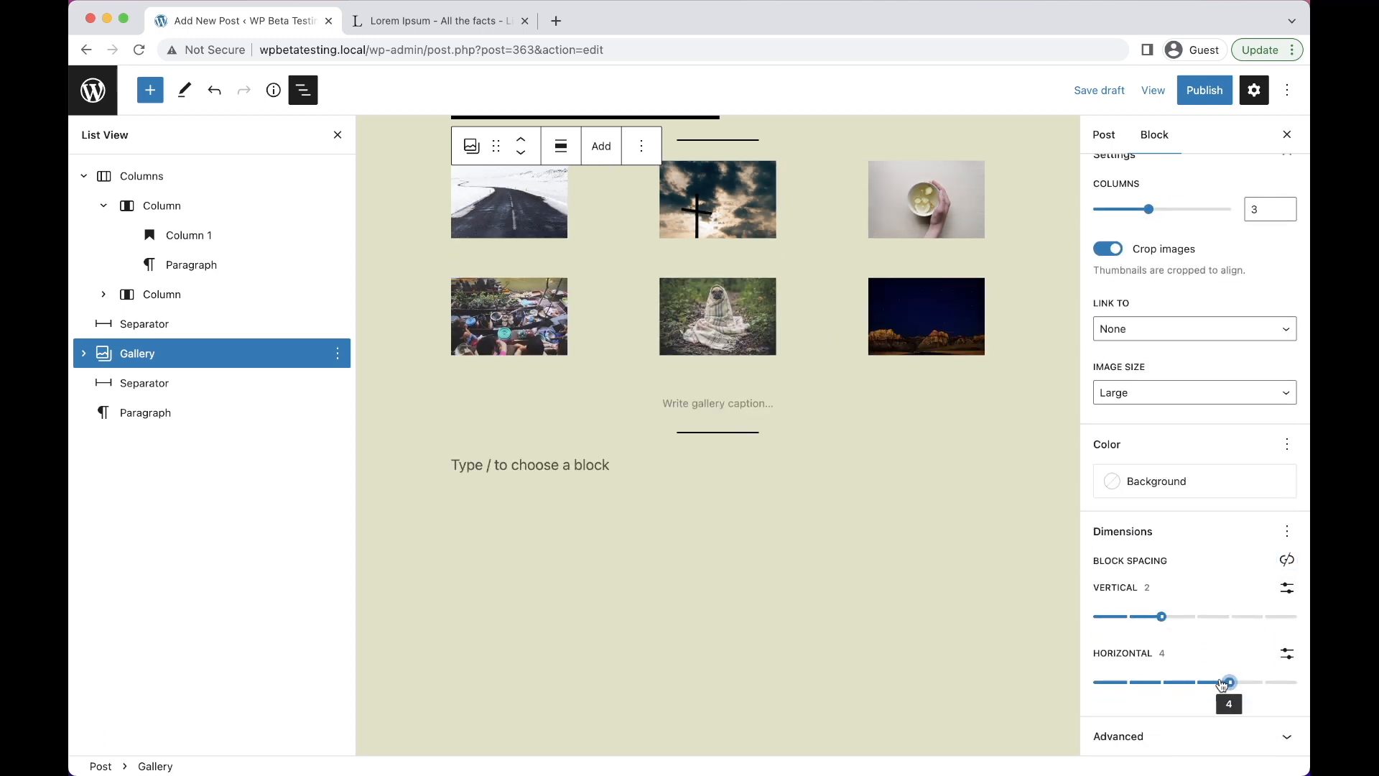
left_click(162, 205)
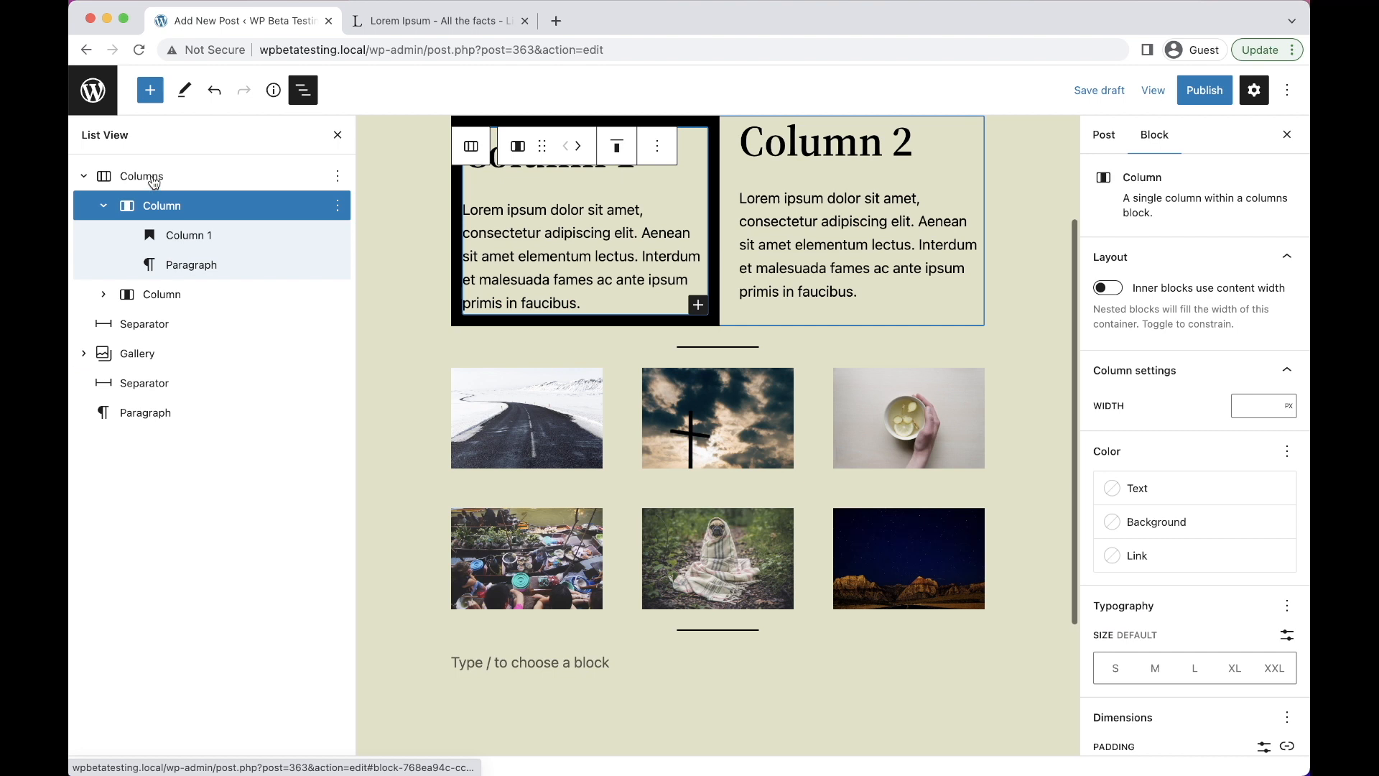
Select the whole Columns block and adjust its padding with the slider
left_click(142, 175)
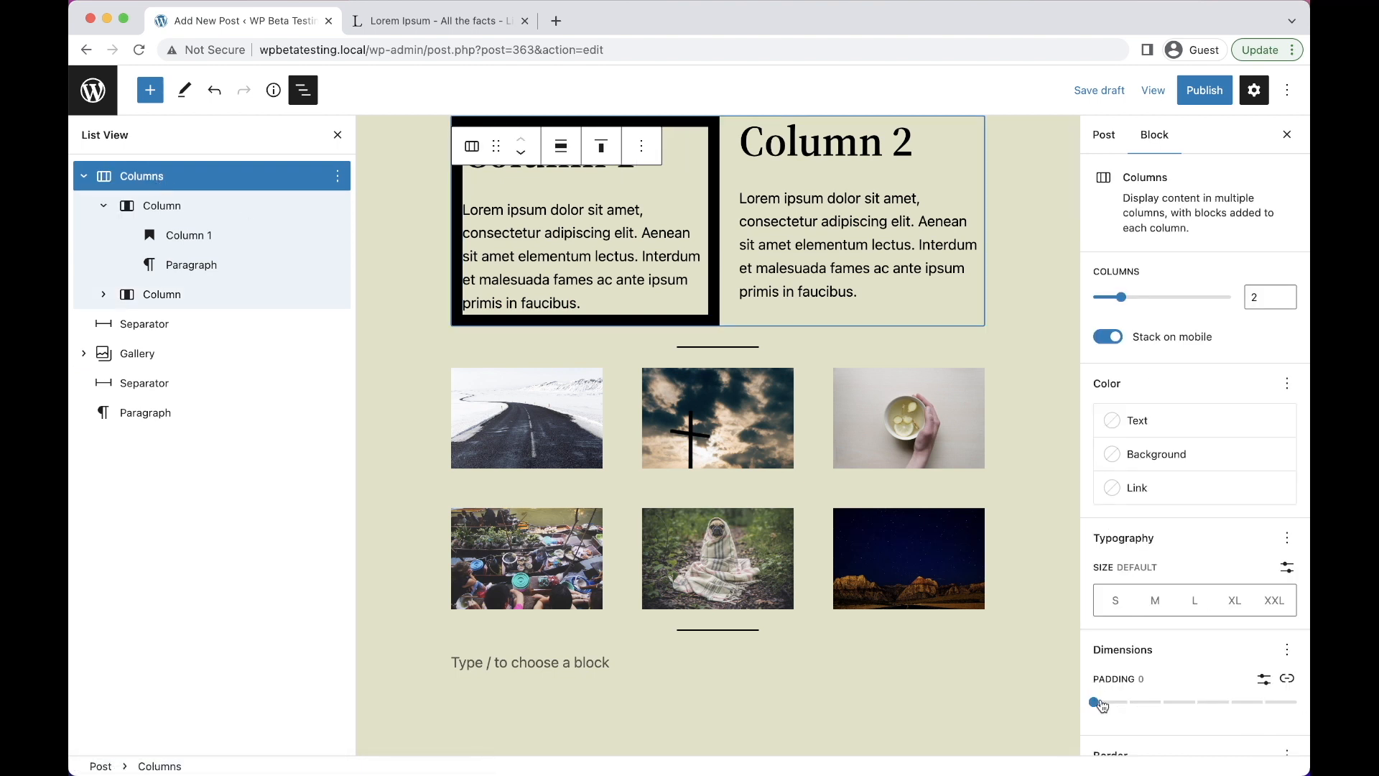
left_click_drag(1094, 703, 1194, 703)
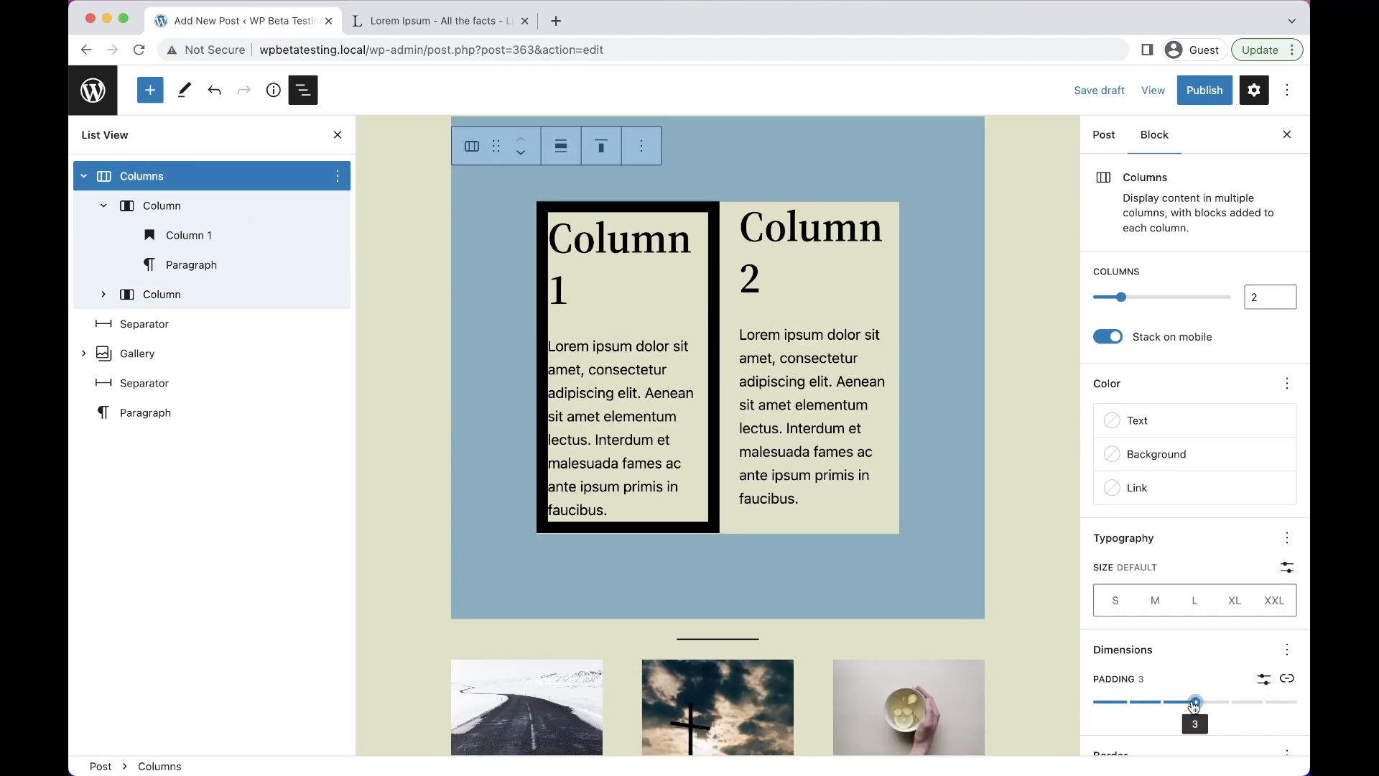
left_click_drag(1194, 703, 1127, 703)
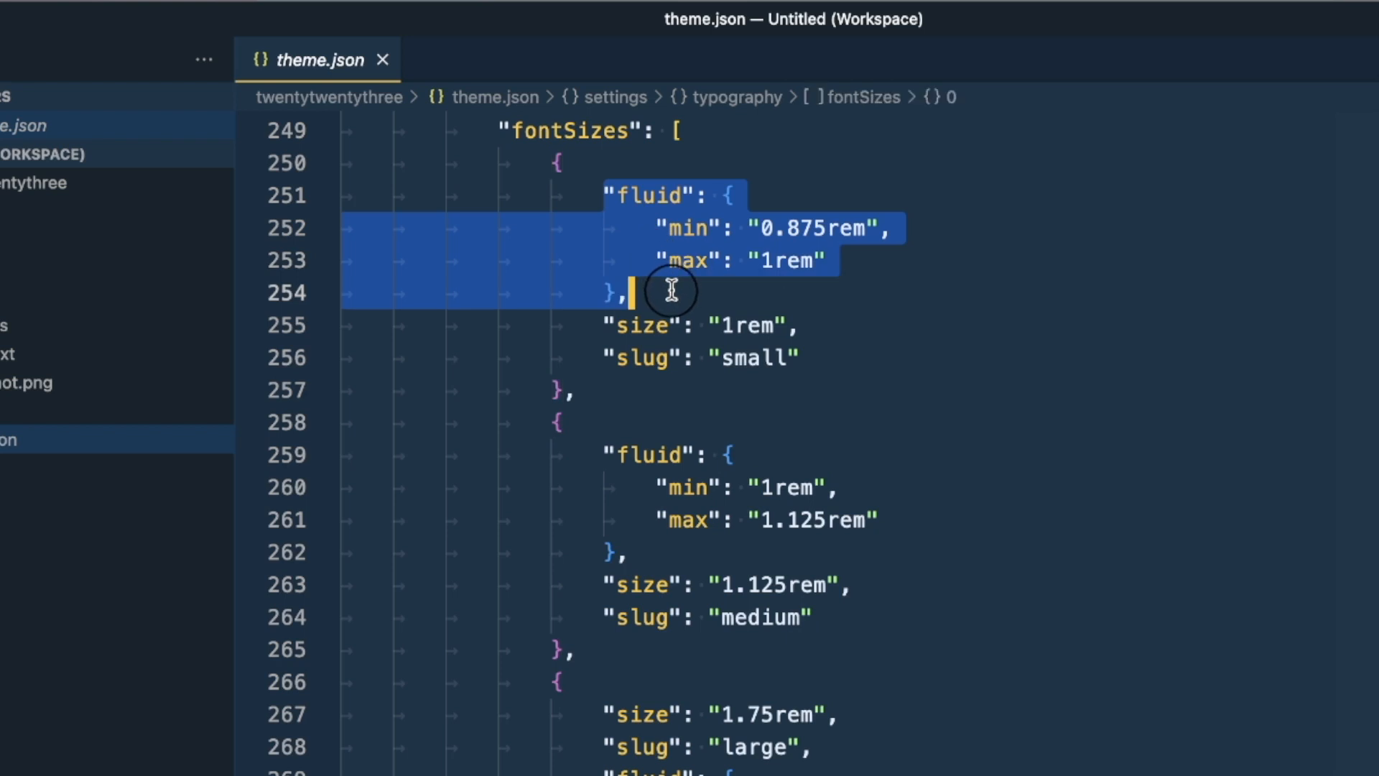
mouse_move(601, 328)
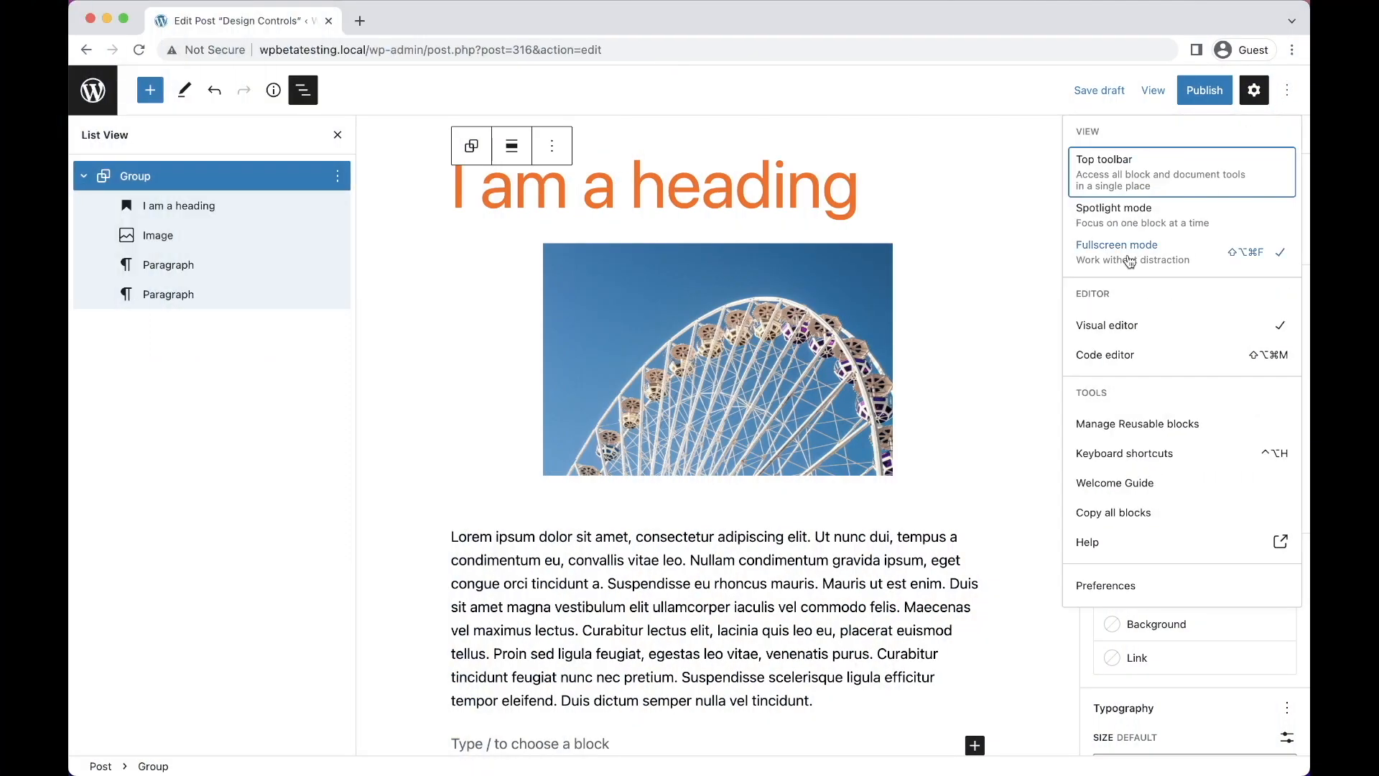
View the content-only locked group in the code editor, return, and replace the heading with 'I am a pattern'
left_click(1105, 355)
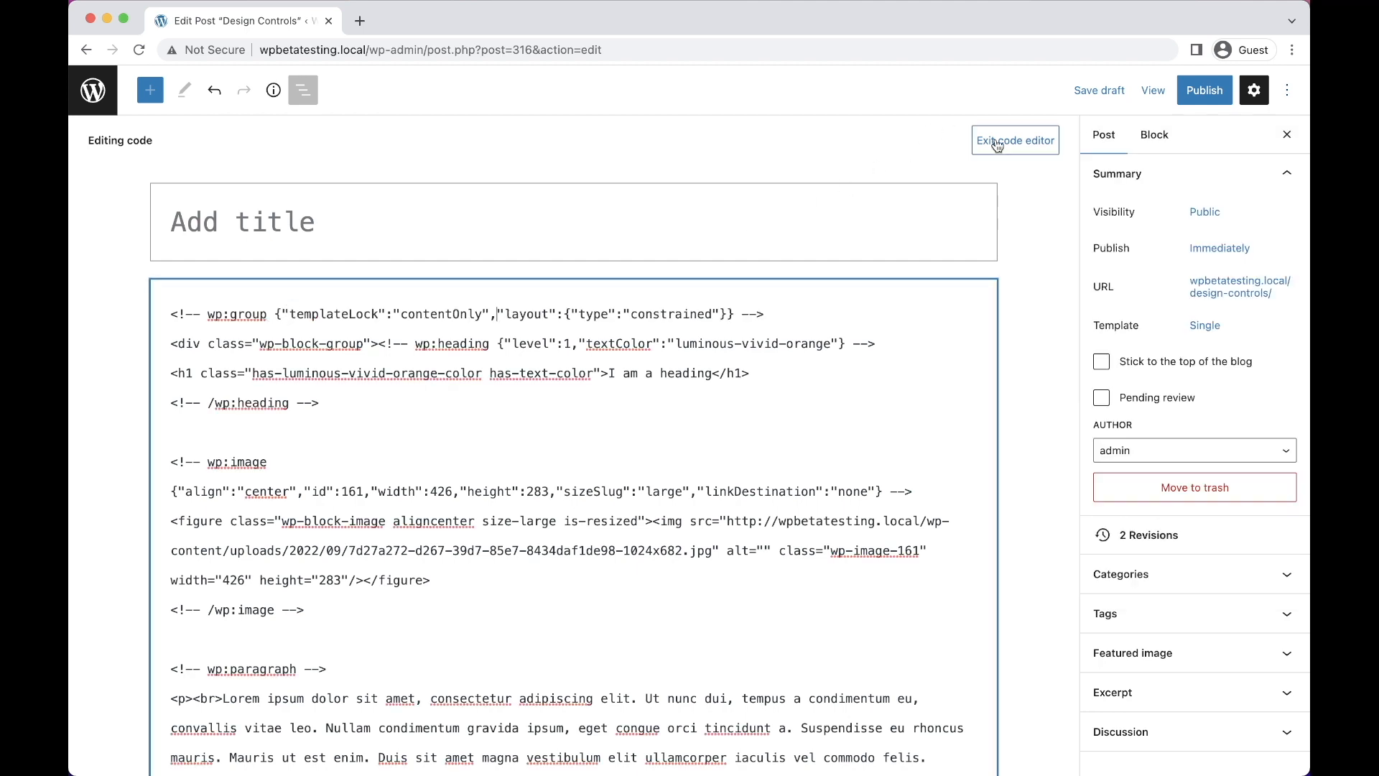
left_click(1015, 140)
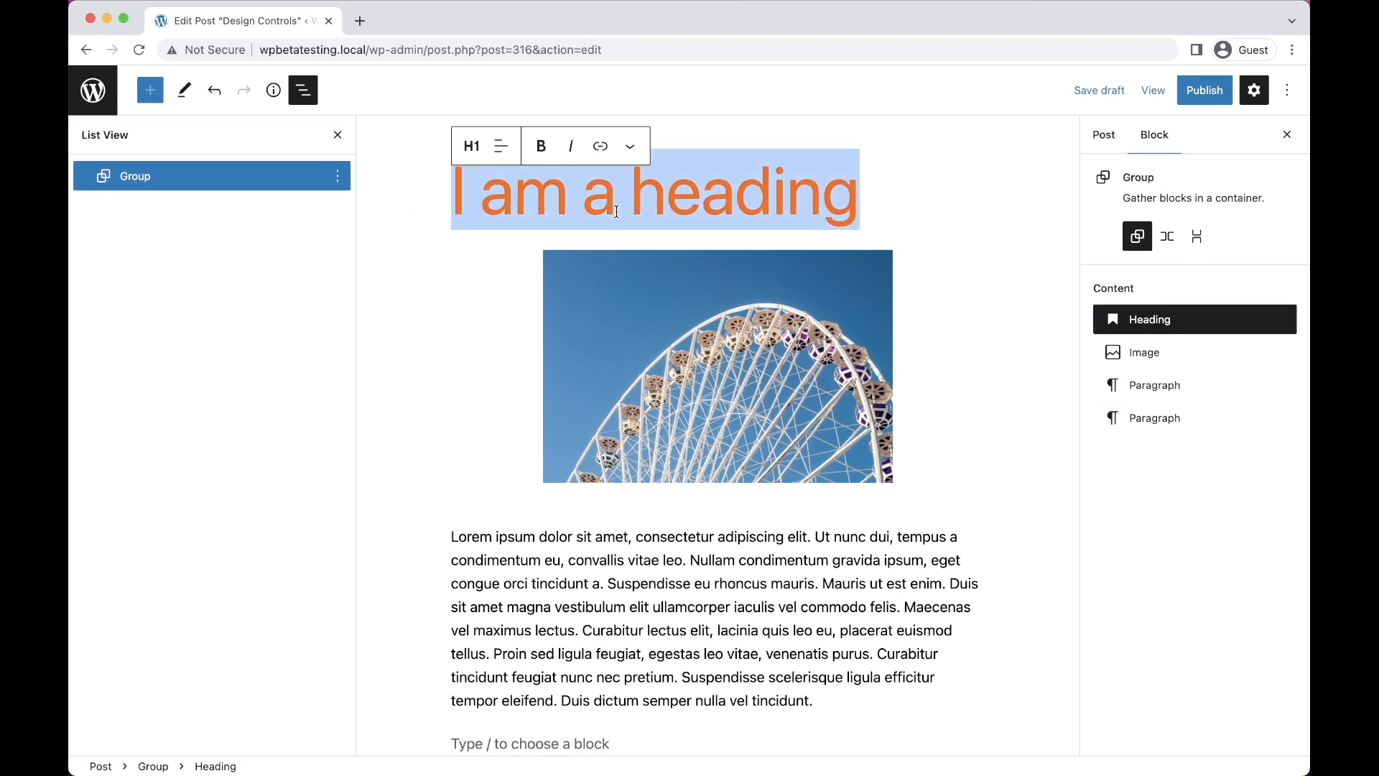
type("I am a pattern")
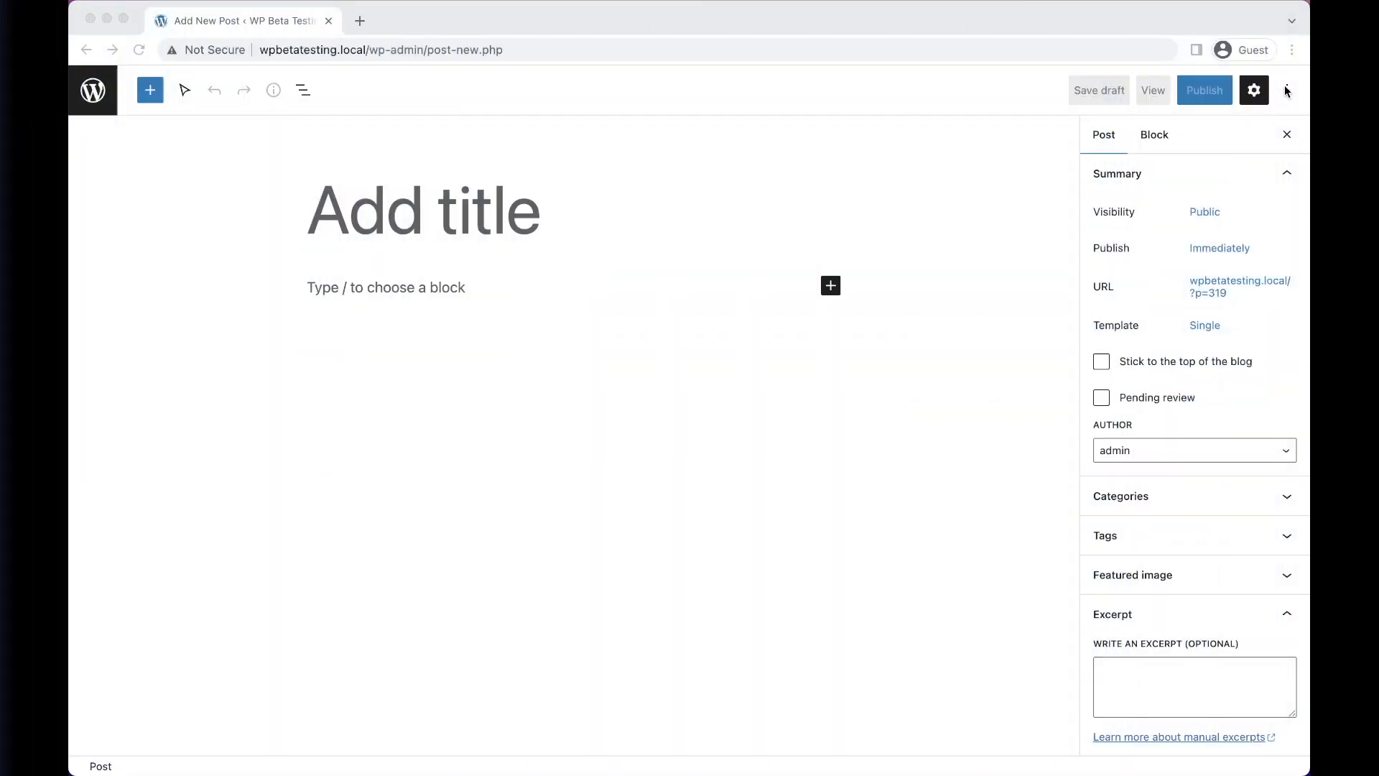
Enable the top toolbar and fullscreen mode, review Preferences, and reload the new post in another browser
left_click(1290, 89)
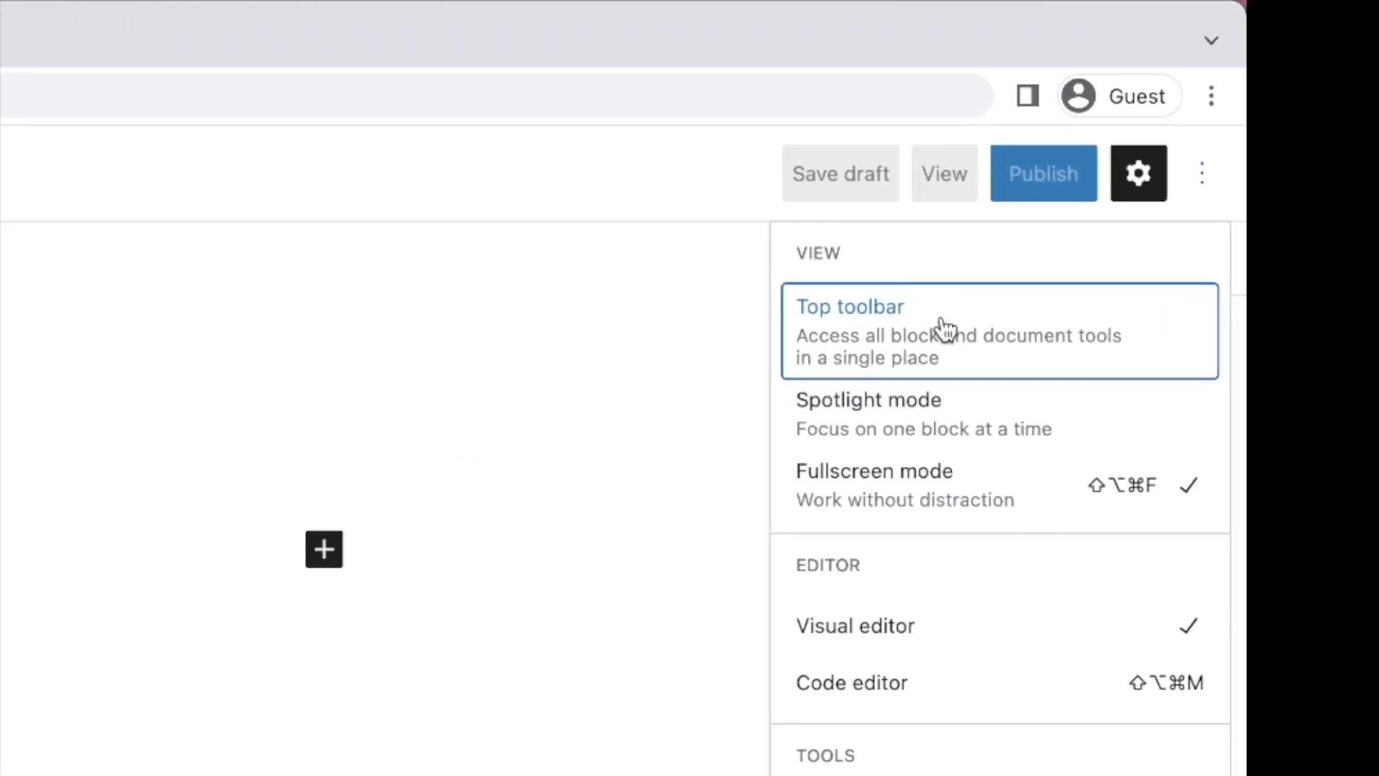
left_click(850, 306)
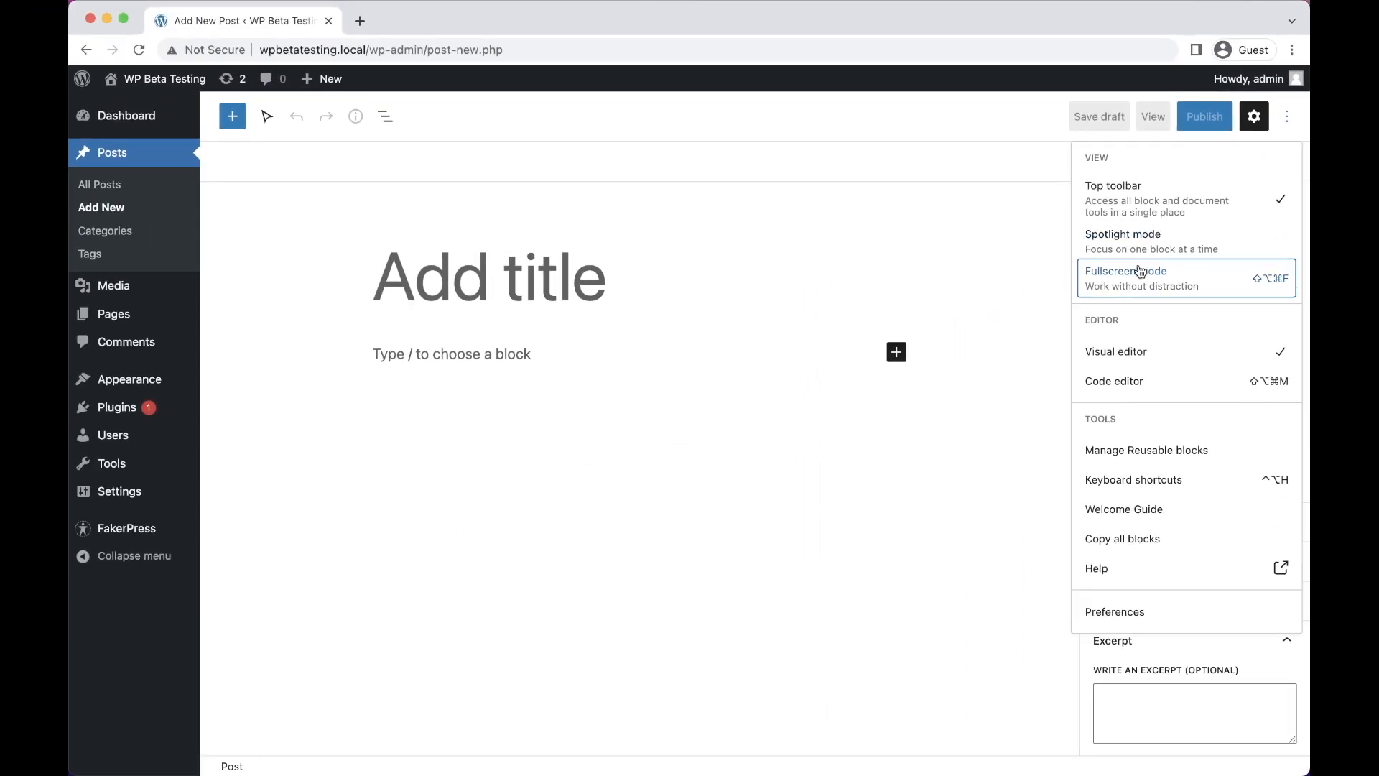
left_click(1114, 612)
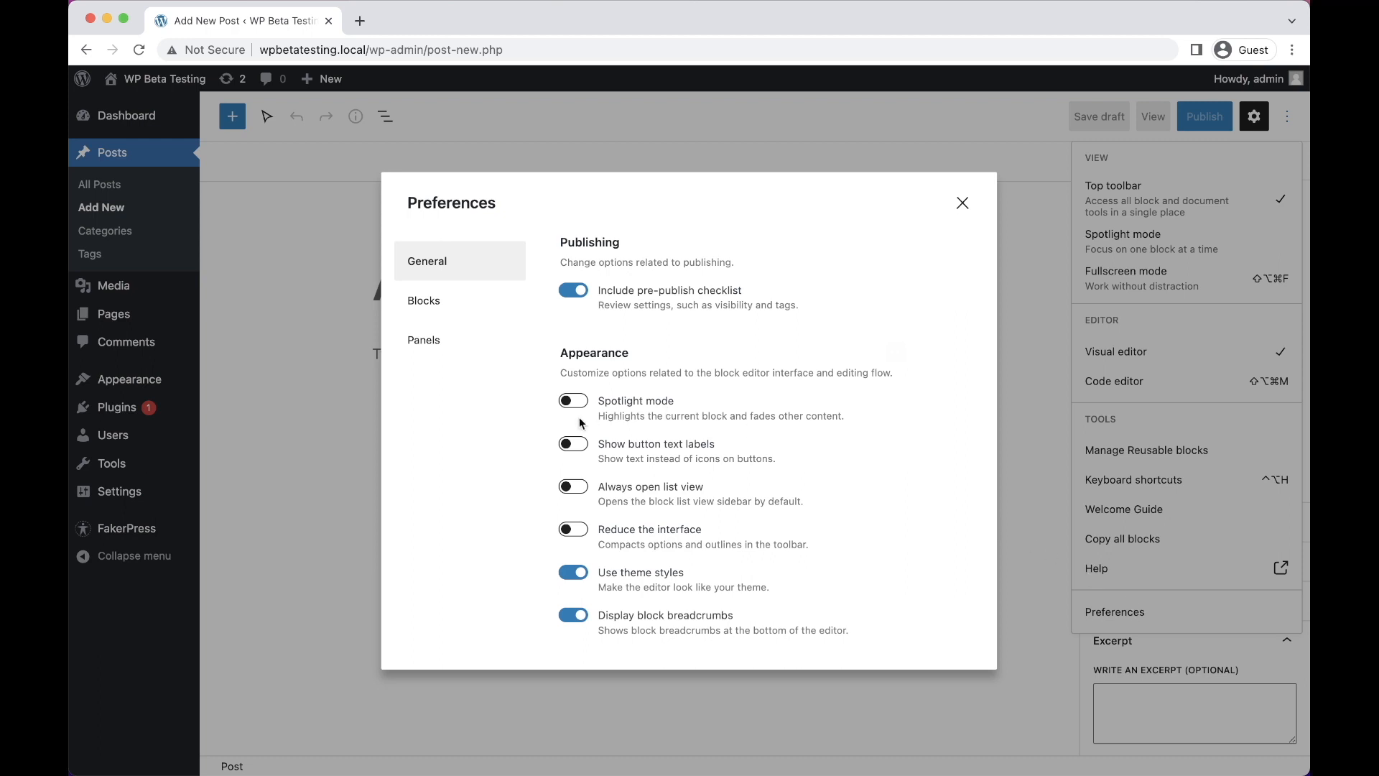
left_click(573, 442)
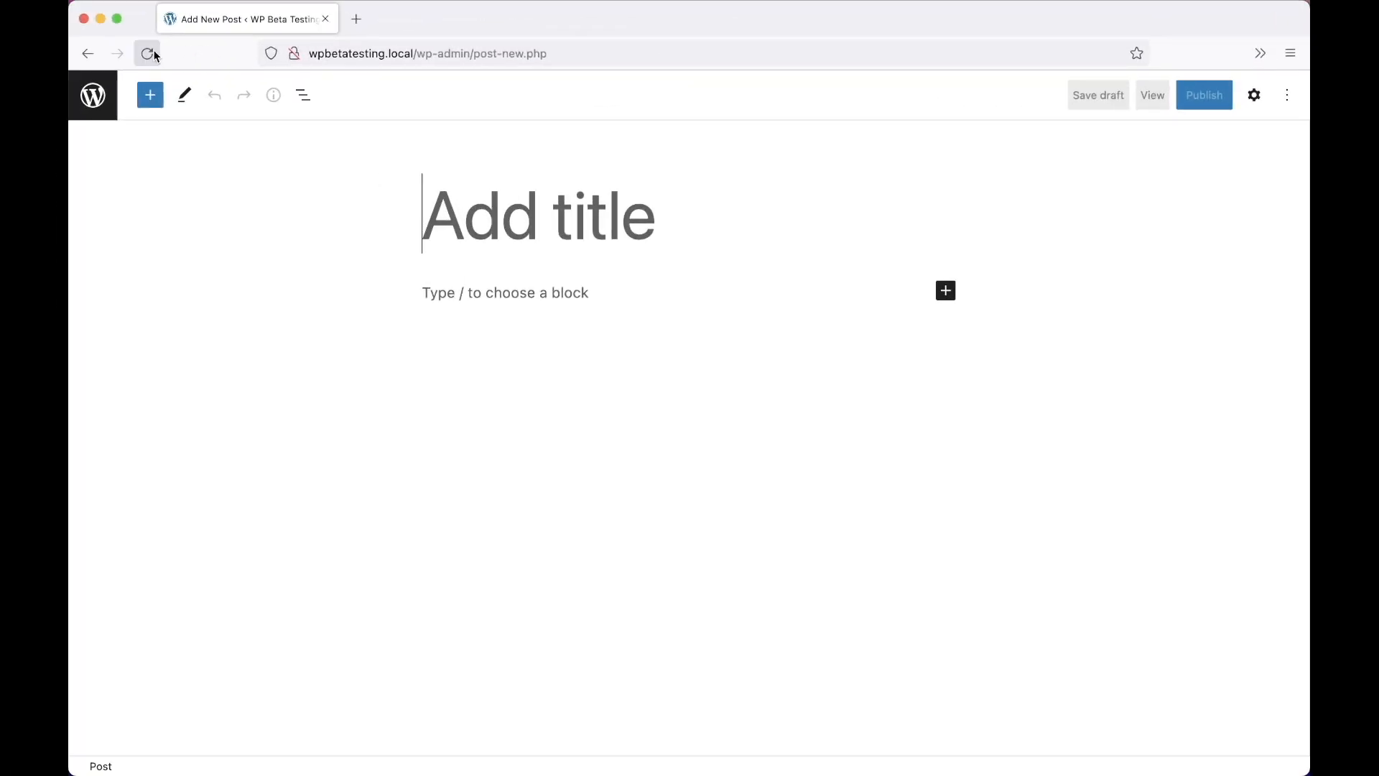
left_click(146, 54)
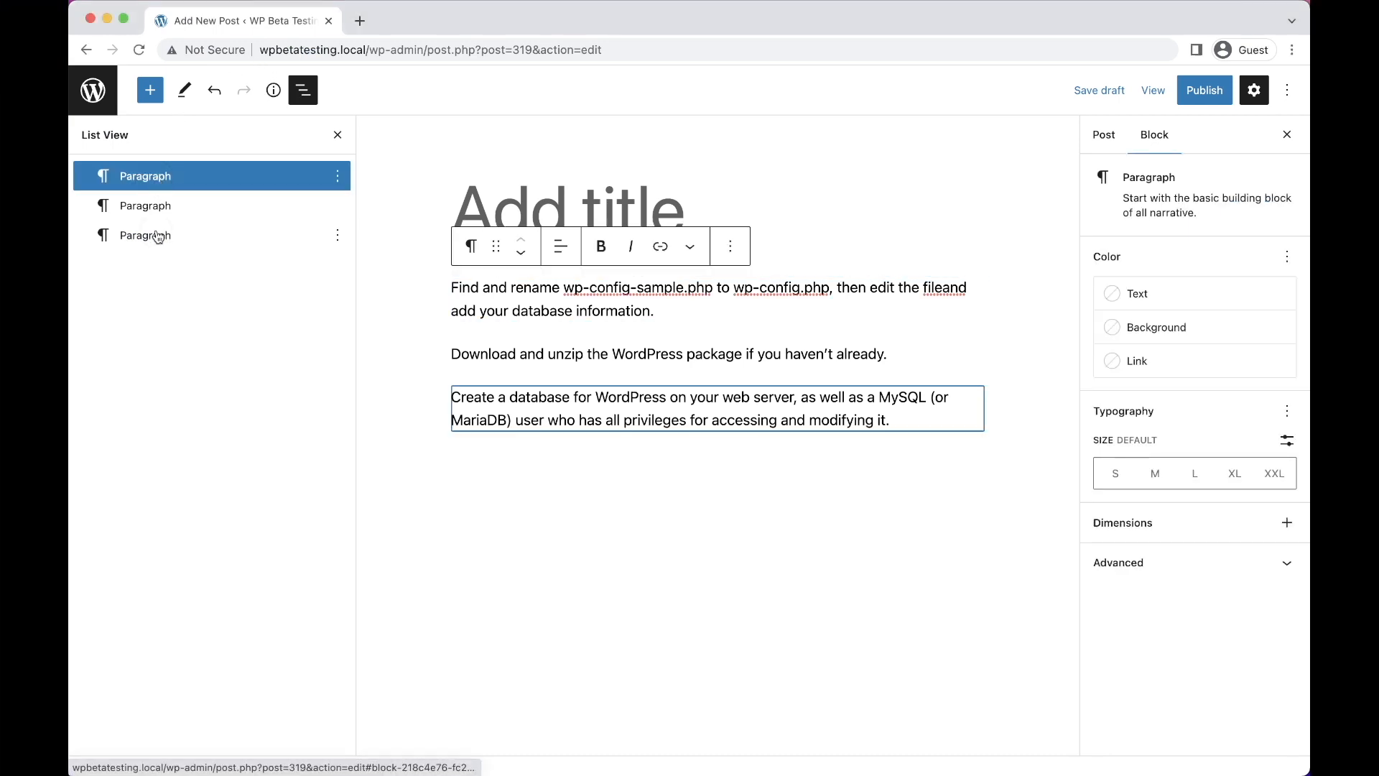
Turn three paragraphs into a list, two into a quote, and start the citation 'The 5 minite'
left_click(471, 246)
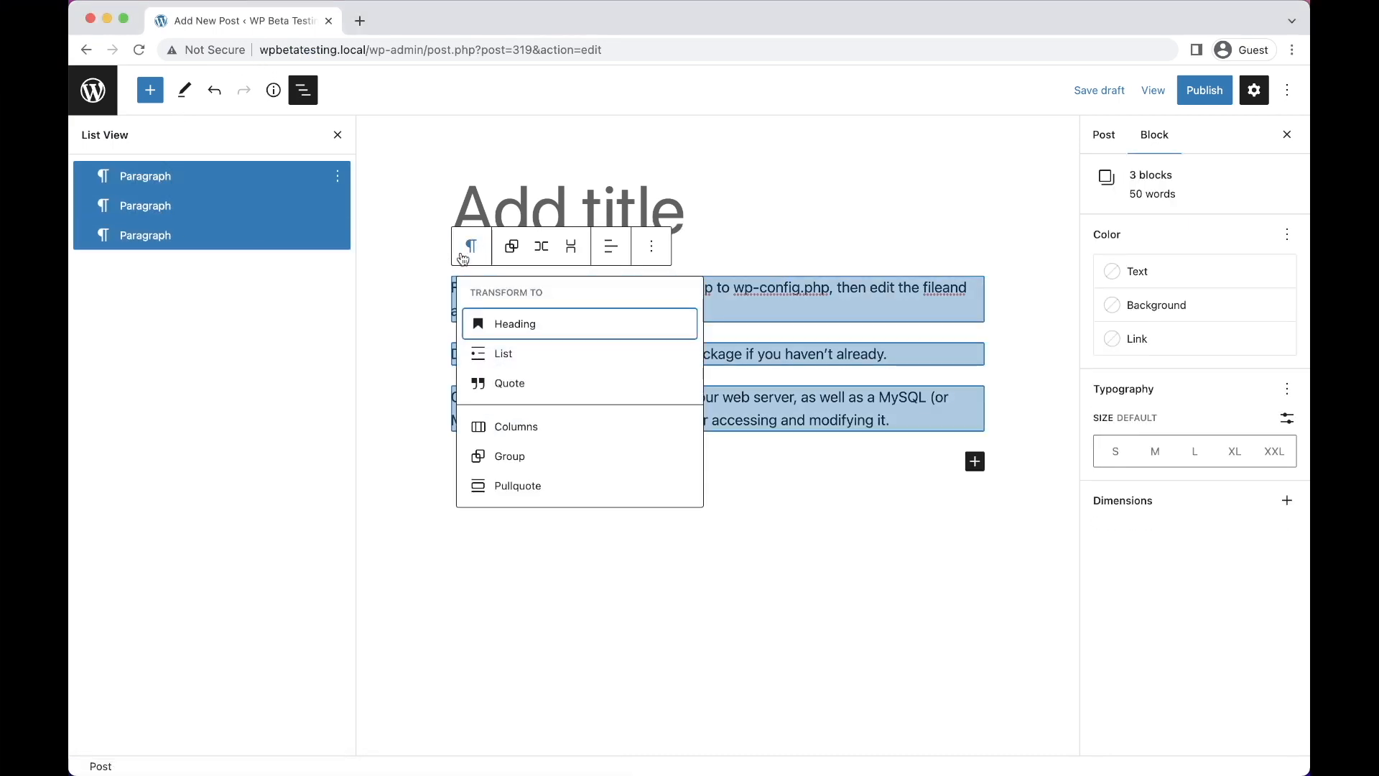
left_click(503, 353)
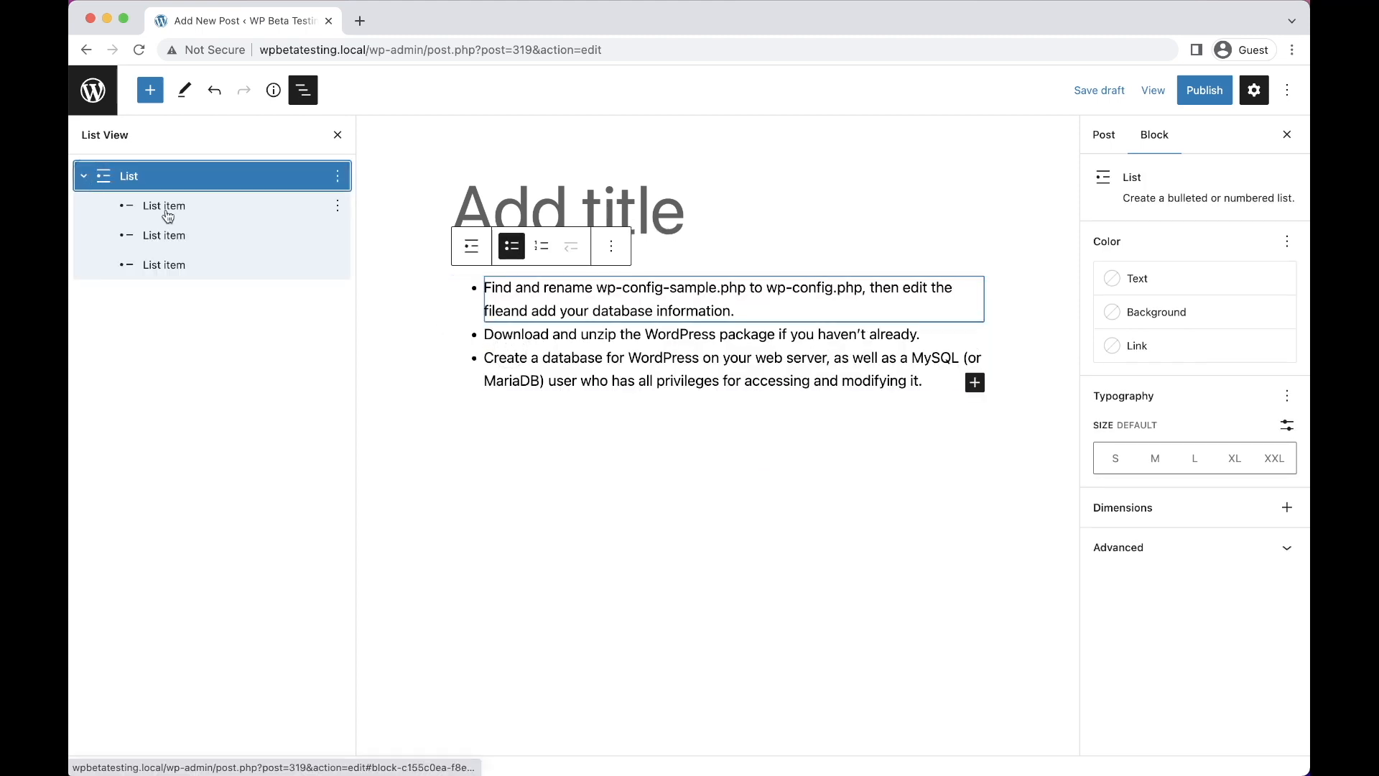
left_click(184, 264)
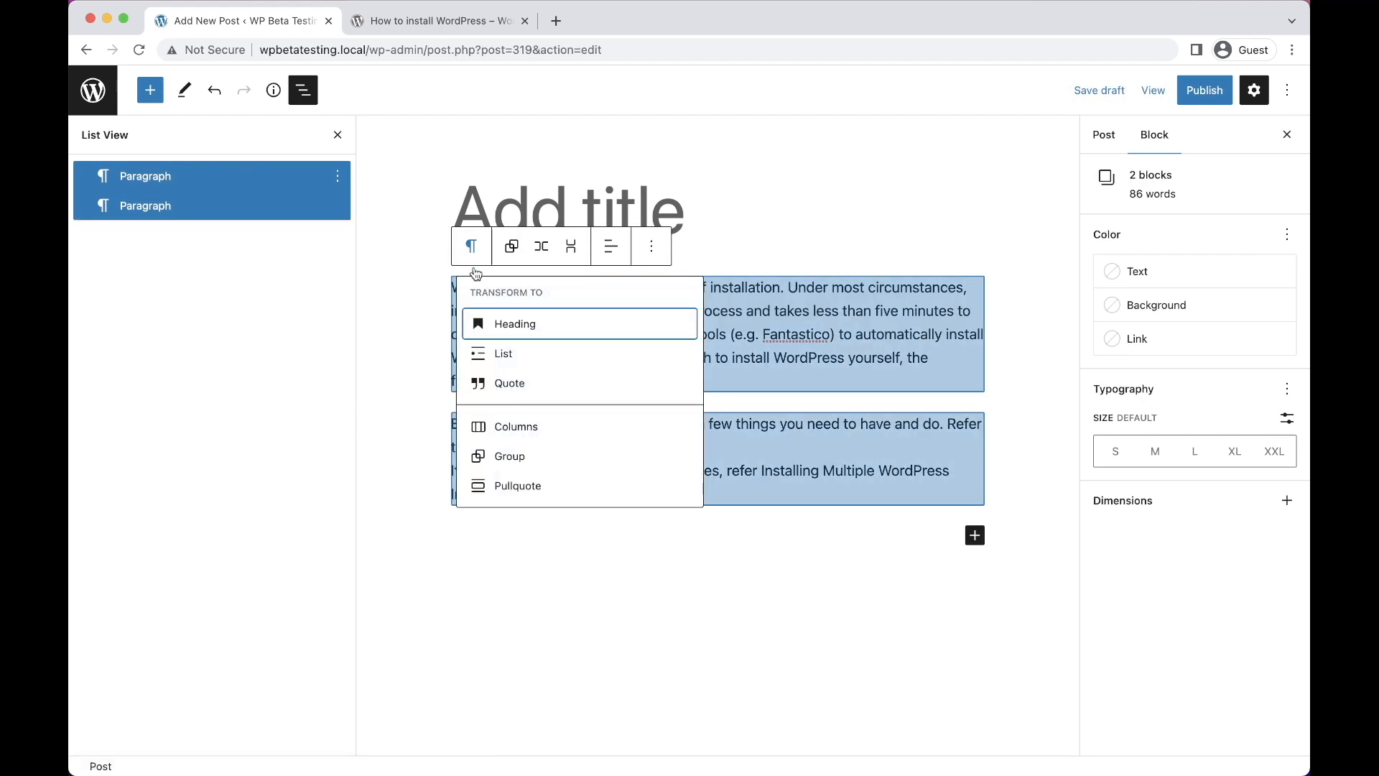
left_click(508, 383)
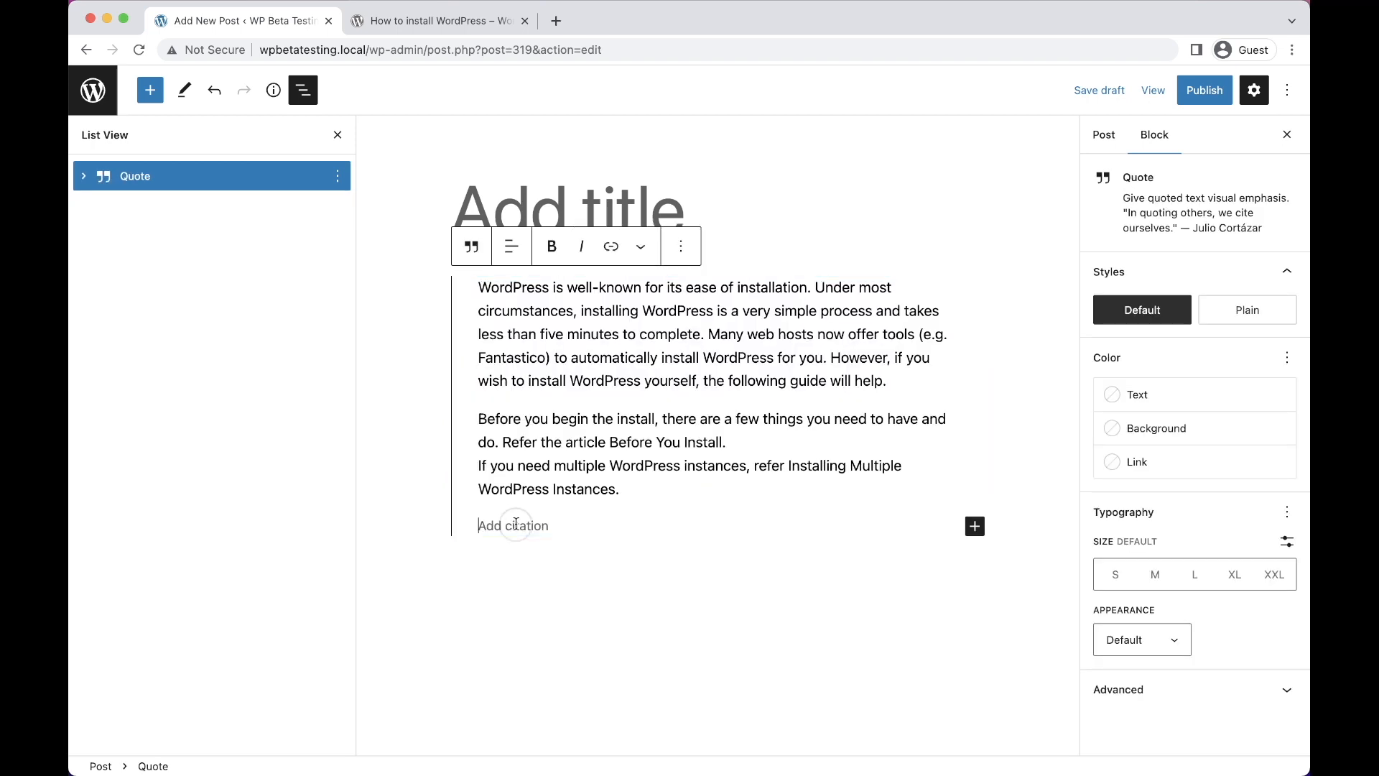
type("The 5 minite")
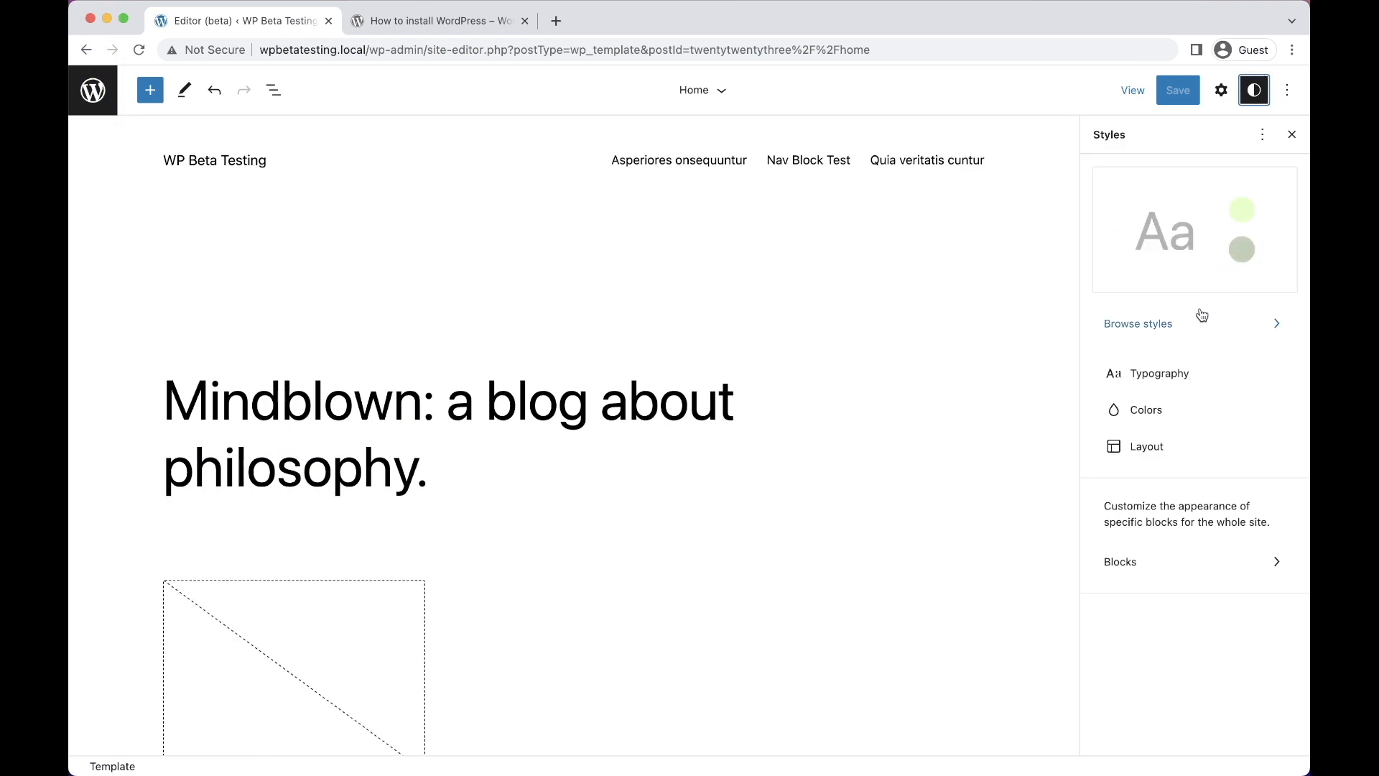
Browse the theme's style variations and apply the Aubergine combination
left_click(1138, 323)
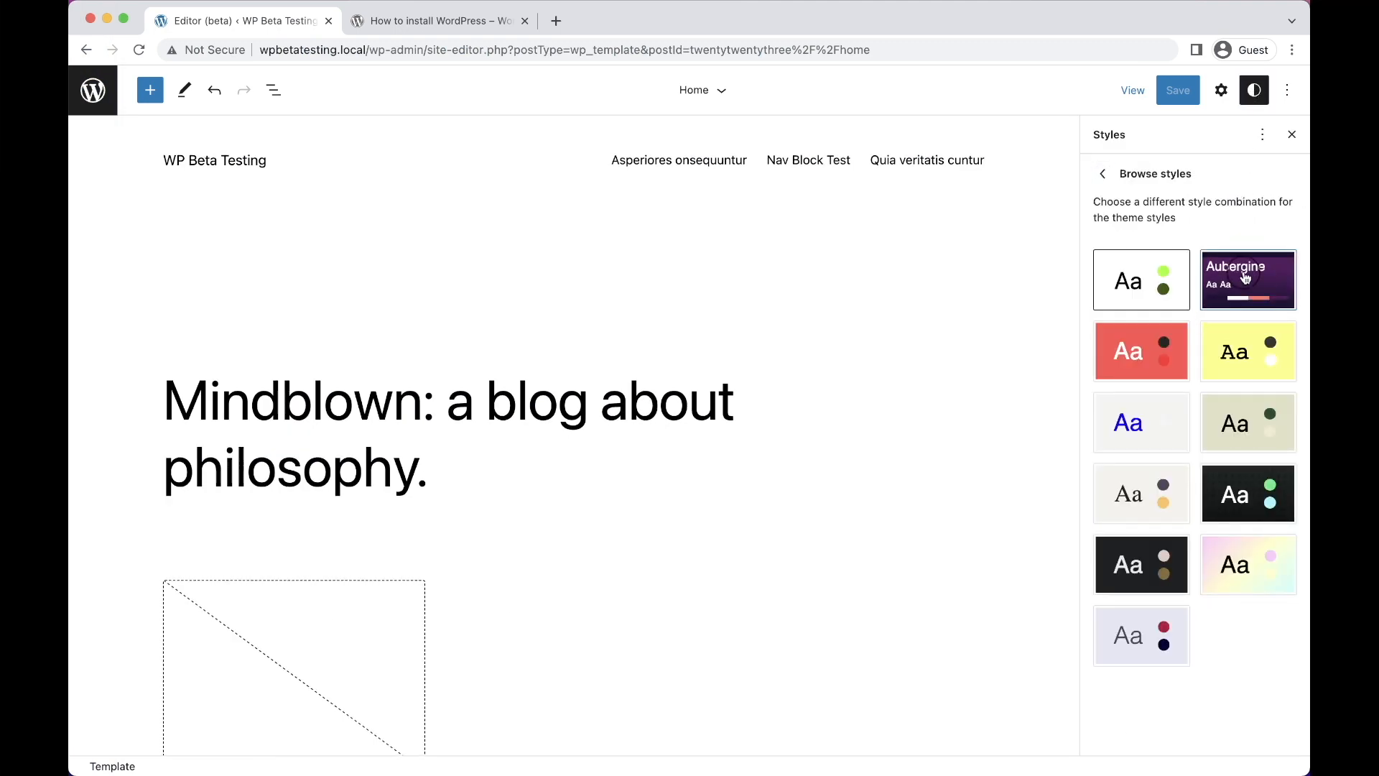
left_click(1247, 351)
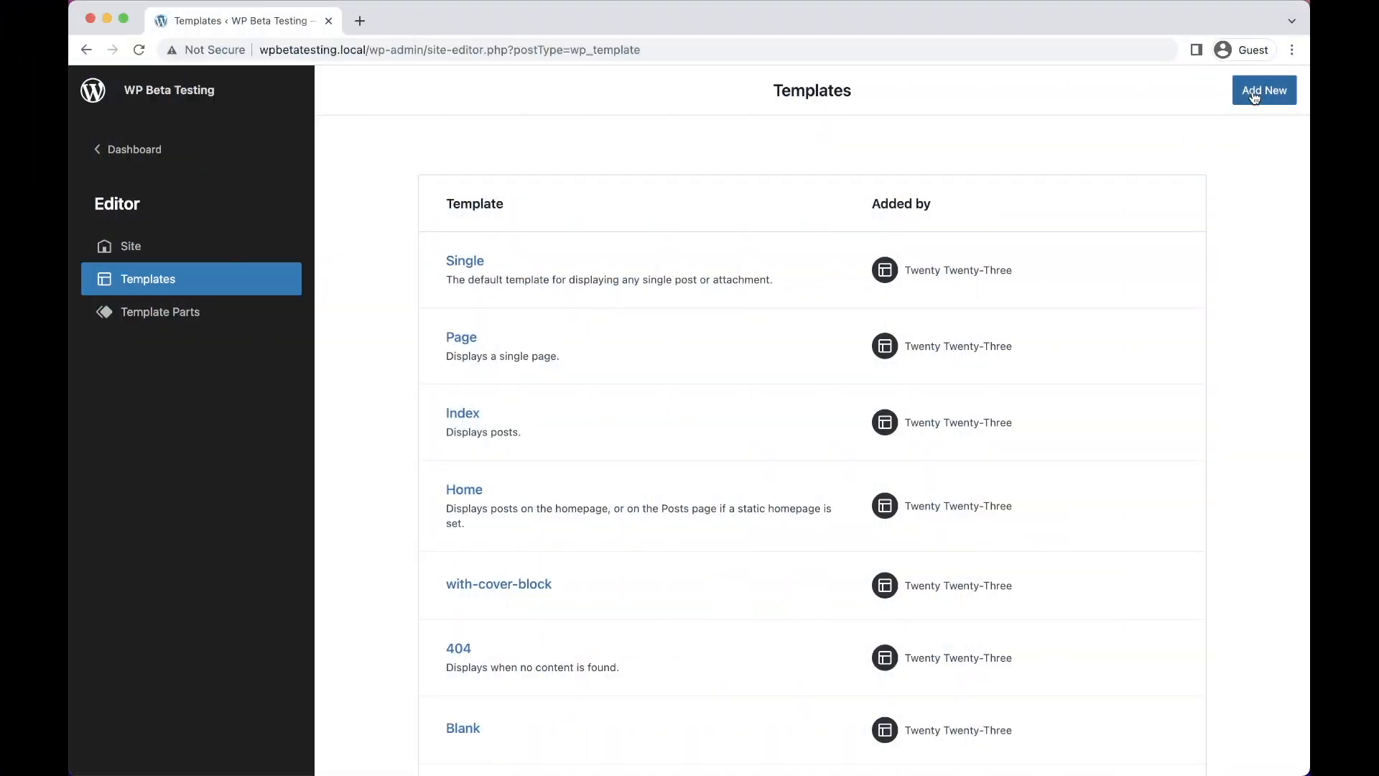
Create a Single item: Post template with an orange group background and white text
left_click(1265, 89)
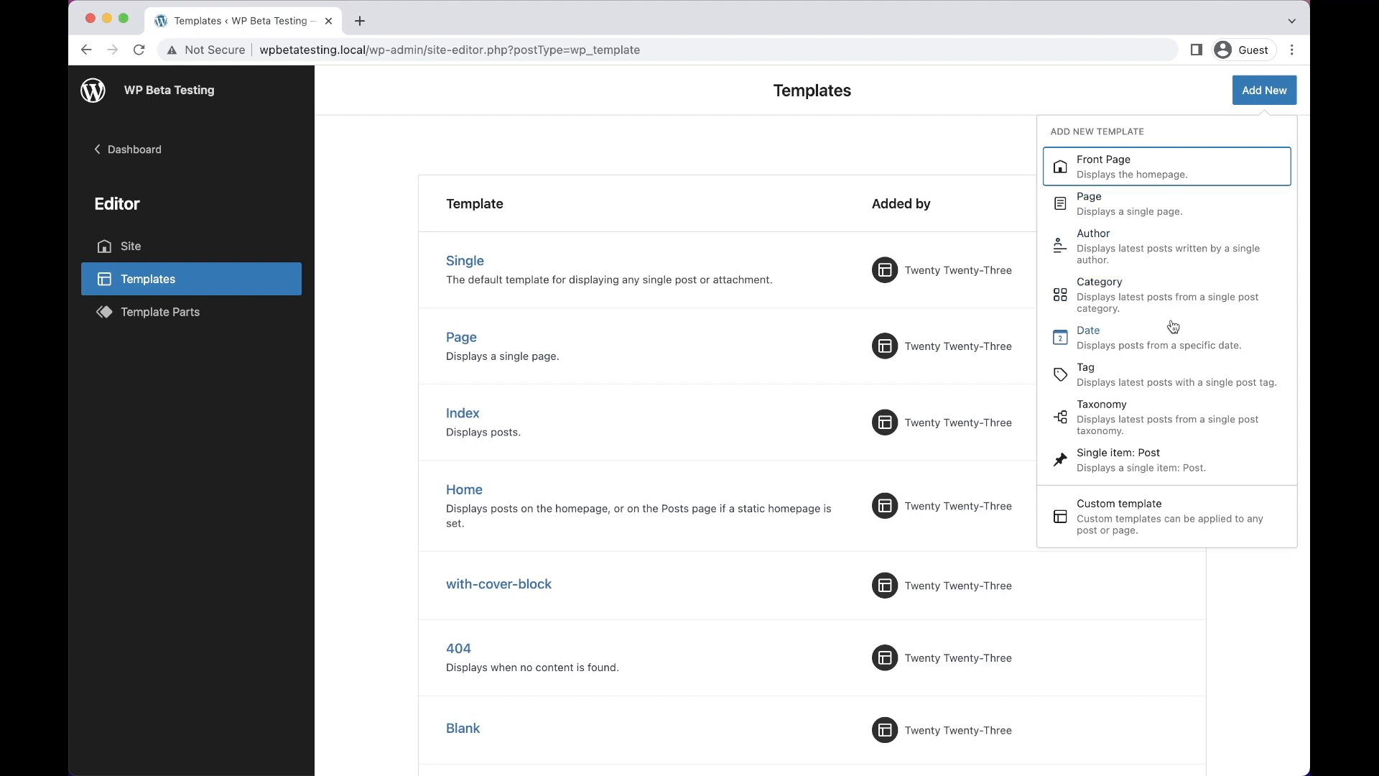
mouse_move(1155, 467)
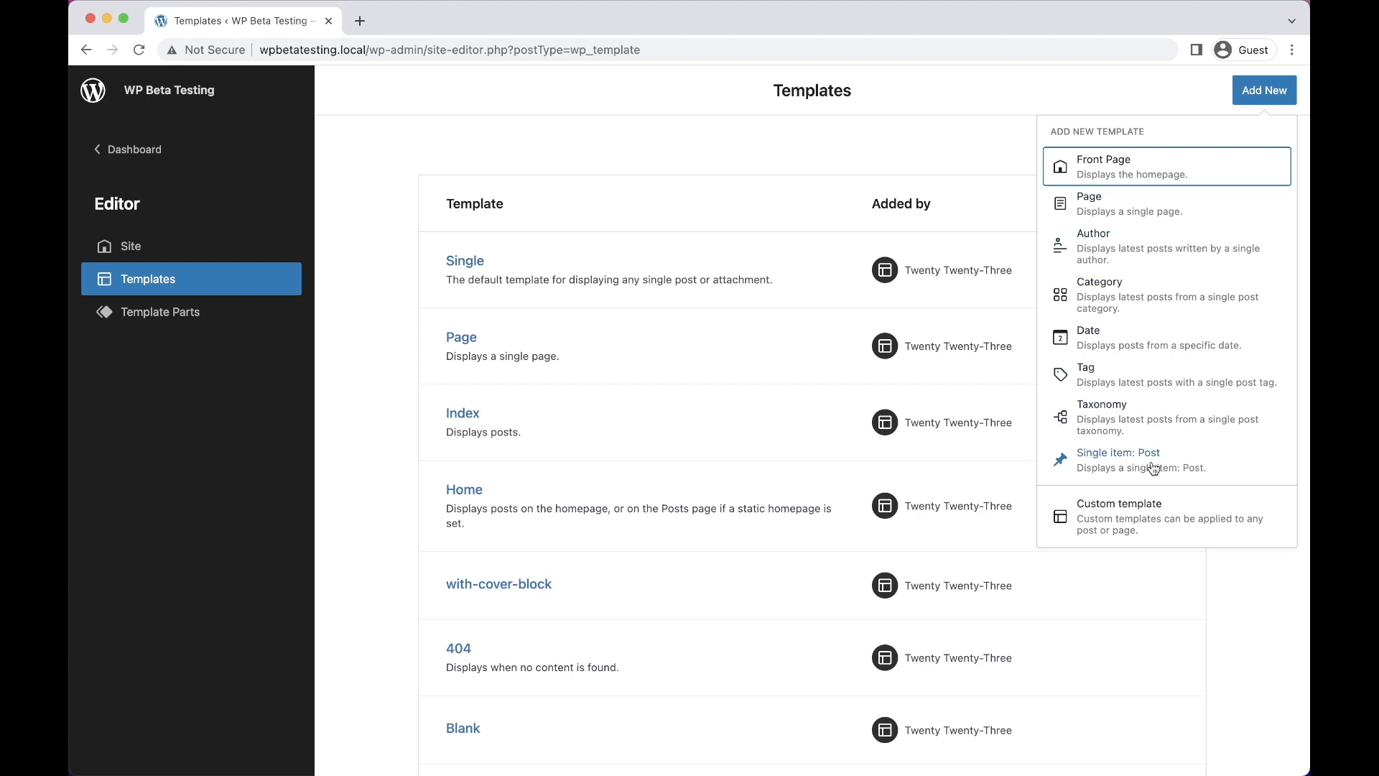
left_click(1117, 452)
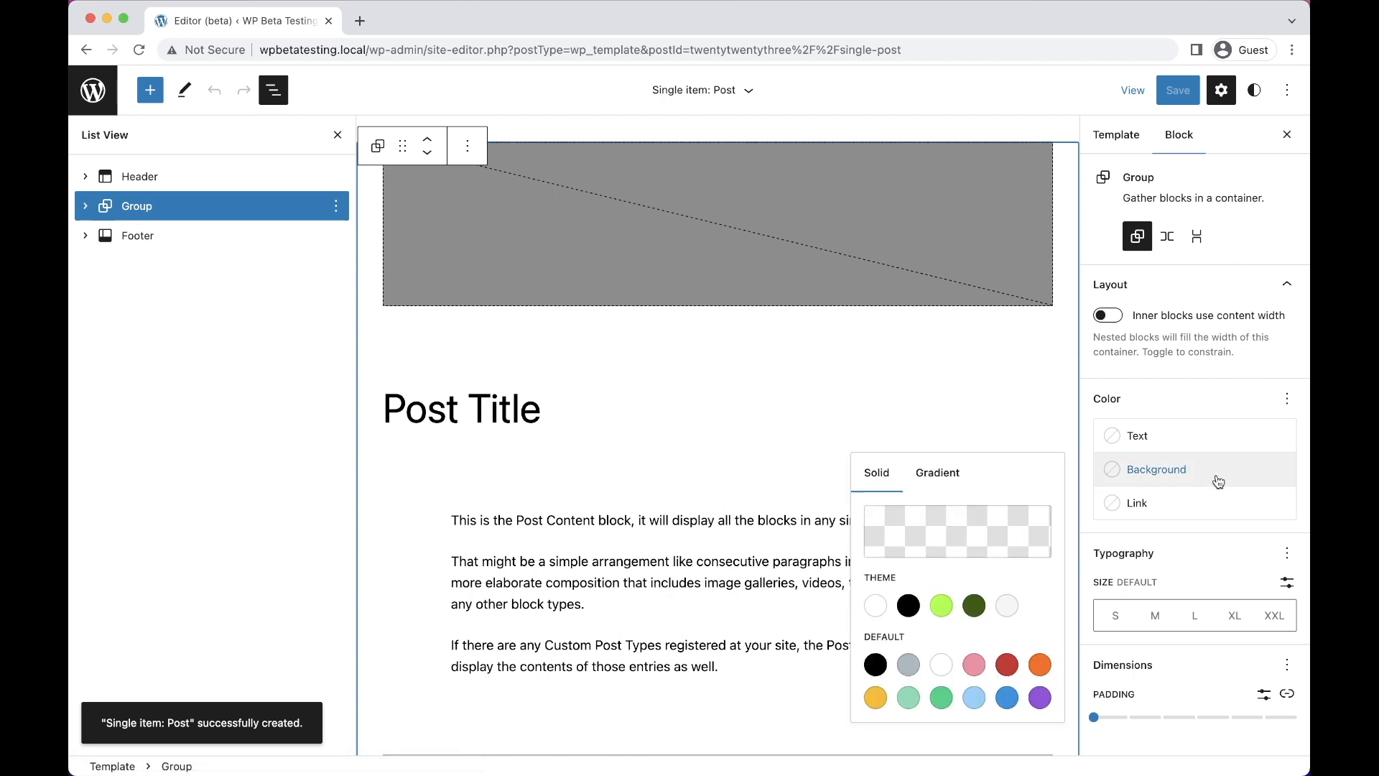
left_click(1040, 664)
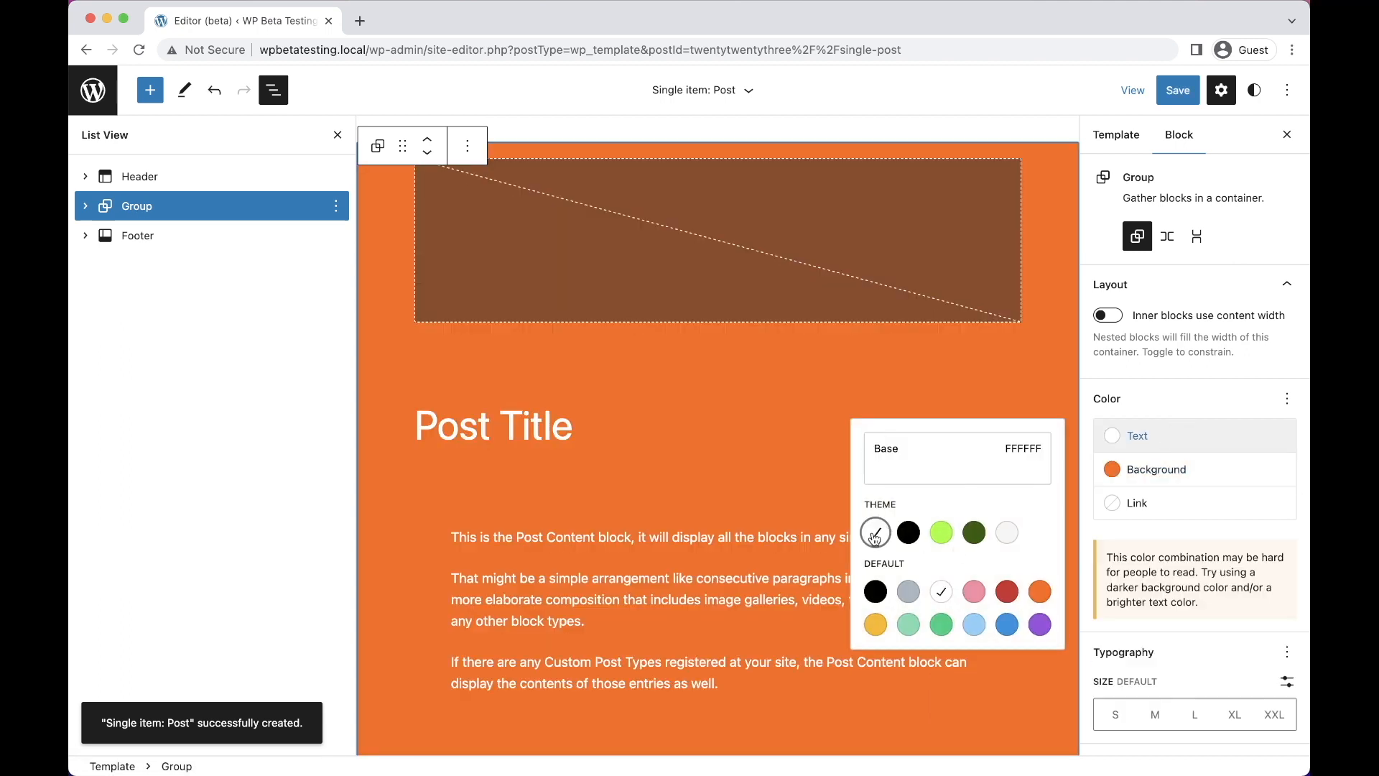
left_click(493, 425)
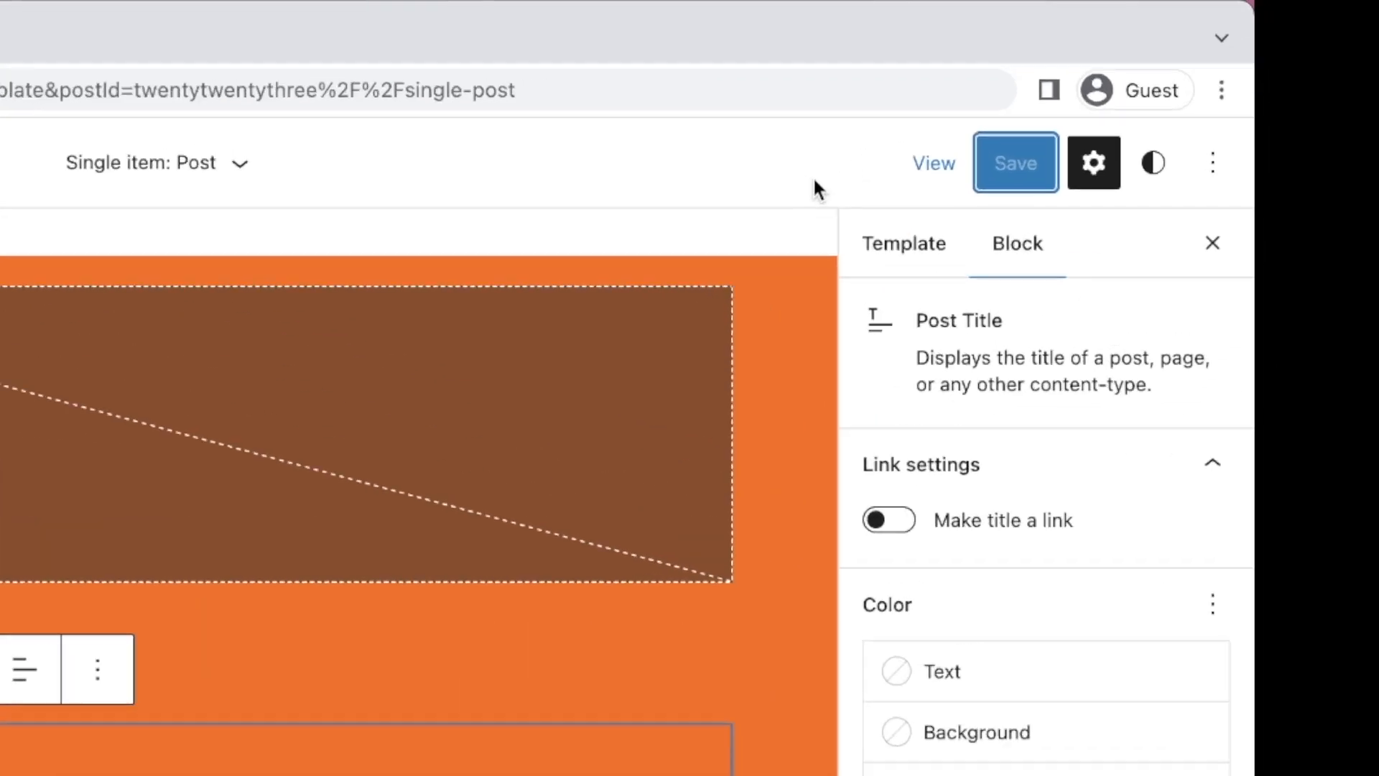
View the live site to check the new template
left_click(934, 162)
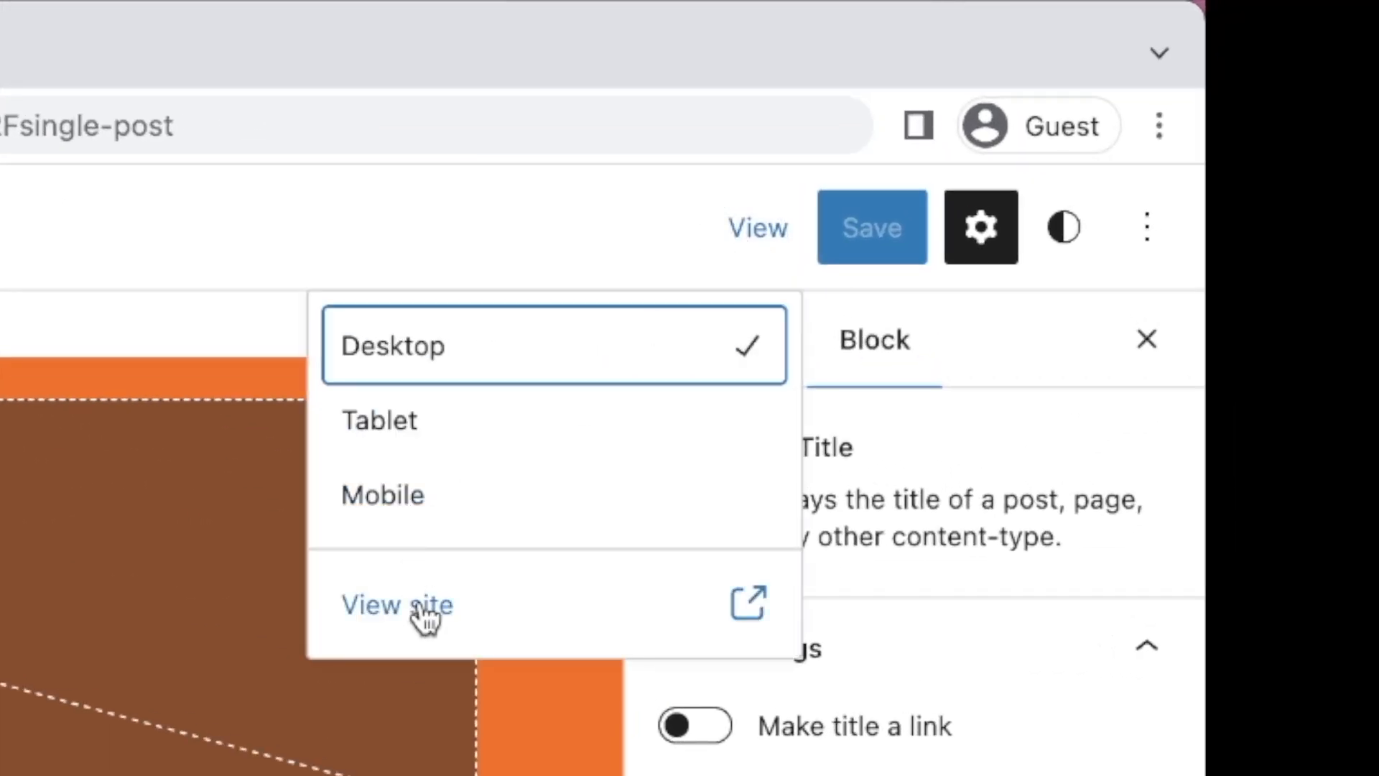
left_click(396, 605)
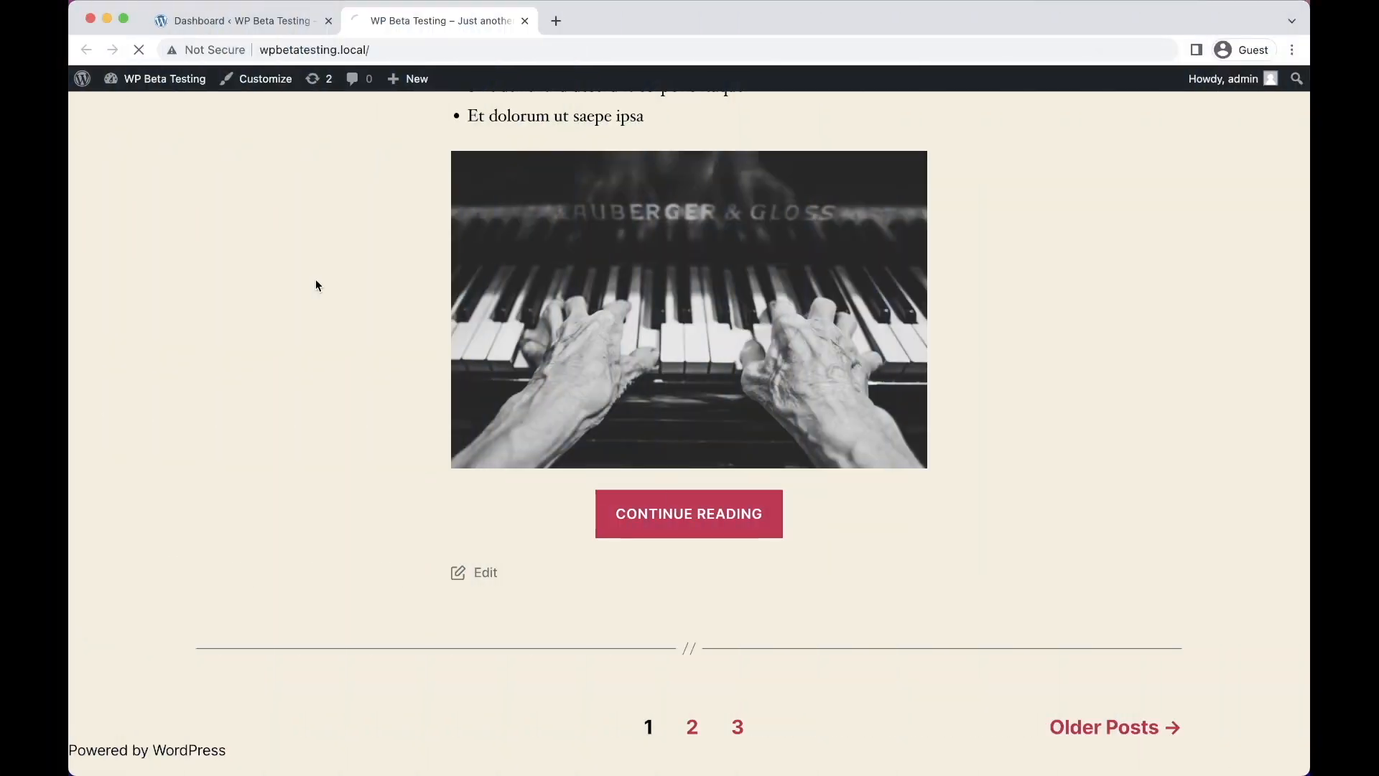
Edit the footer template part to read 'Powered by Coffee' and save the change
scroll("down", 3)
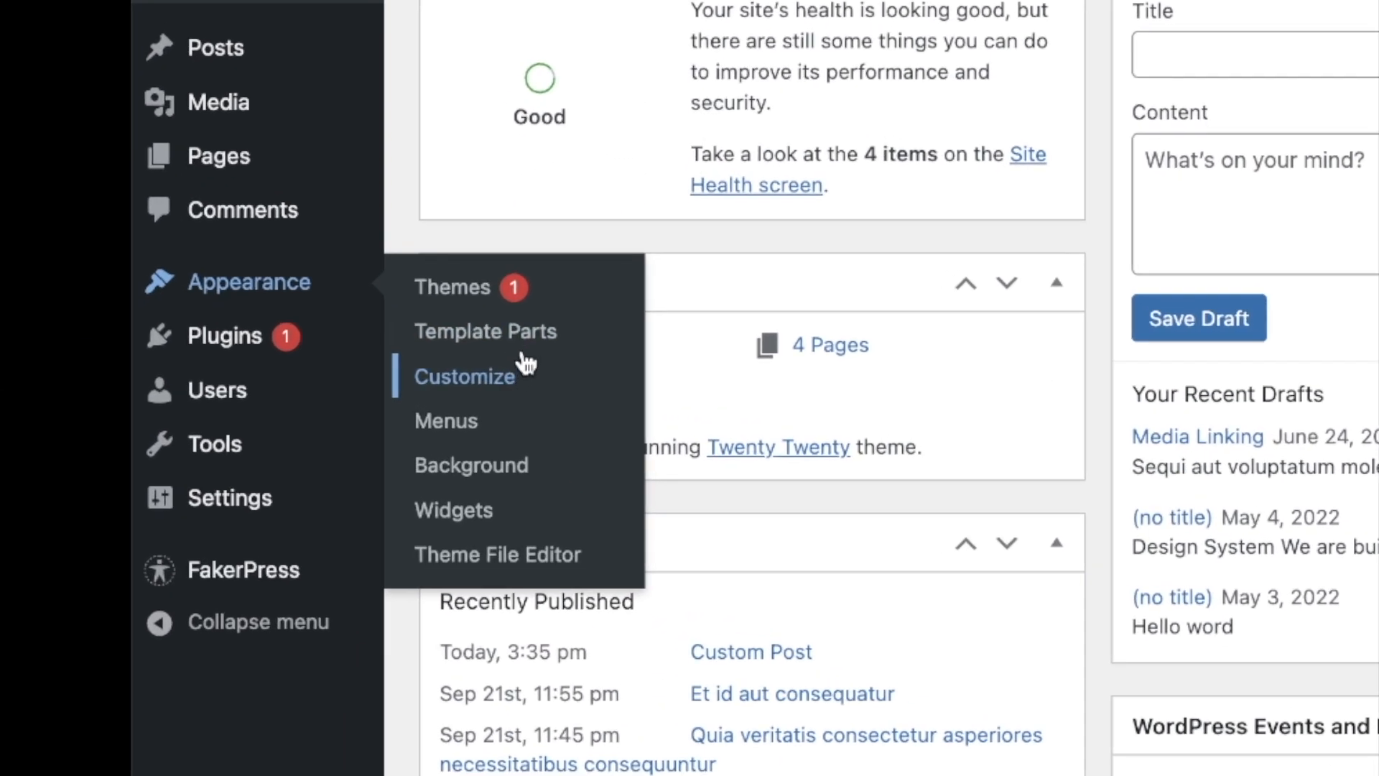
left_click(486, 330)
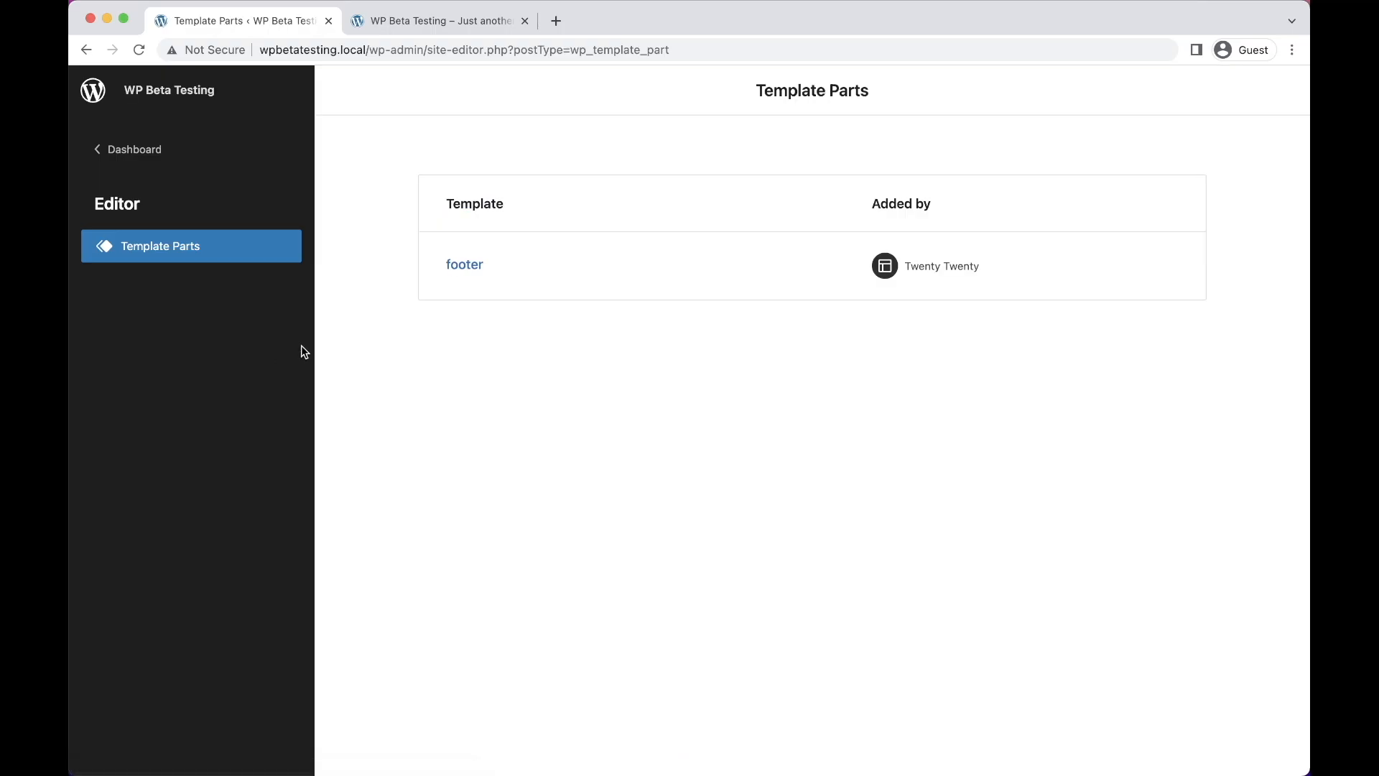
left_click(464, 264)
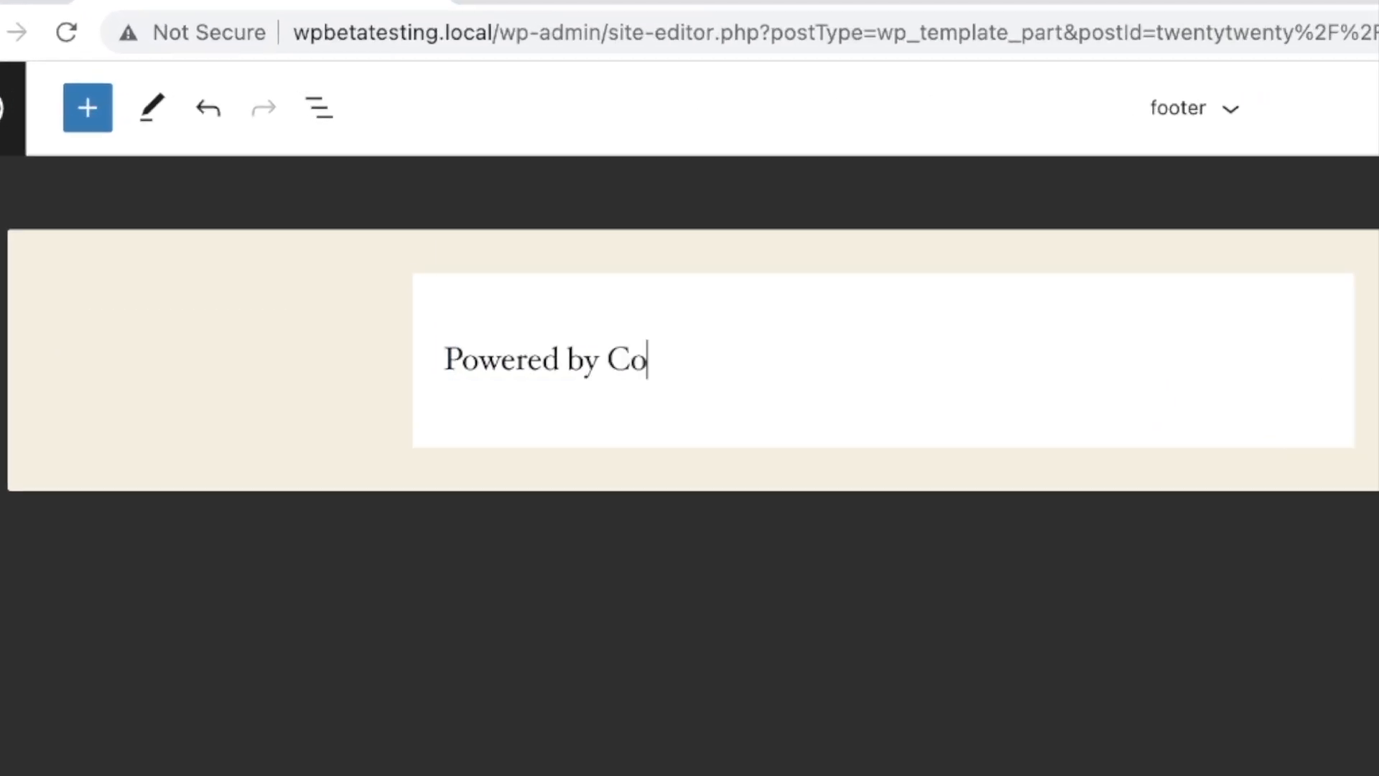
left_click(1139, 89)
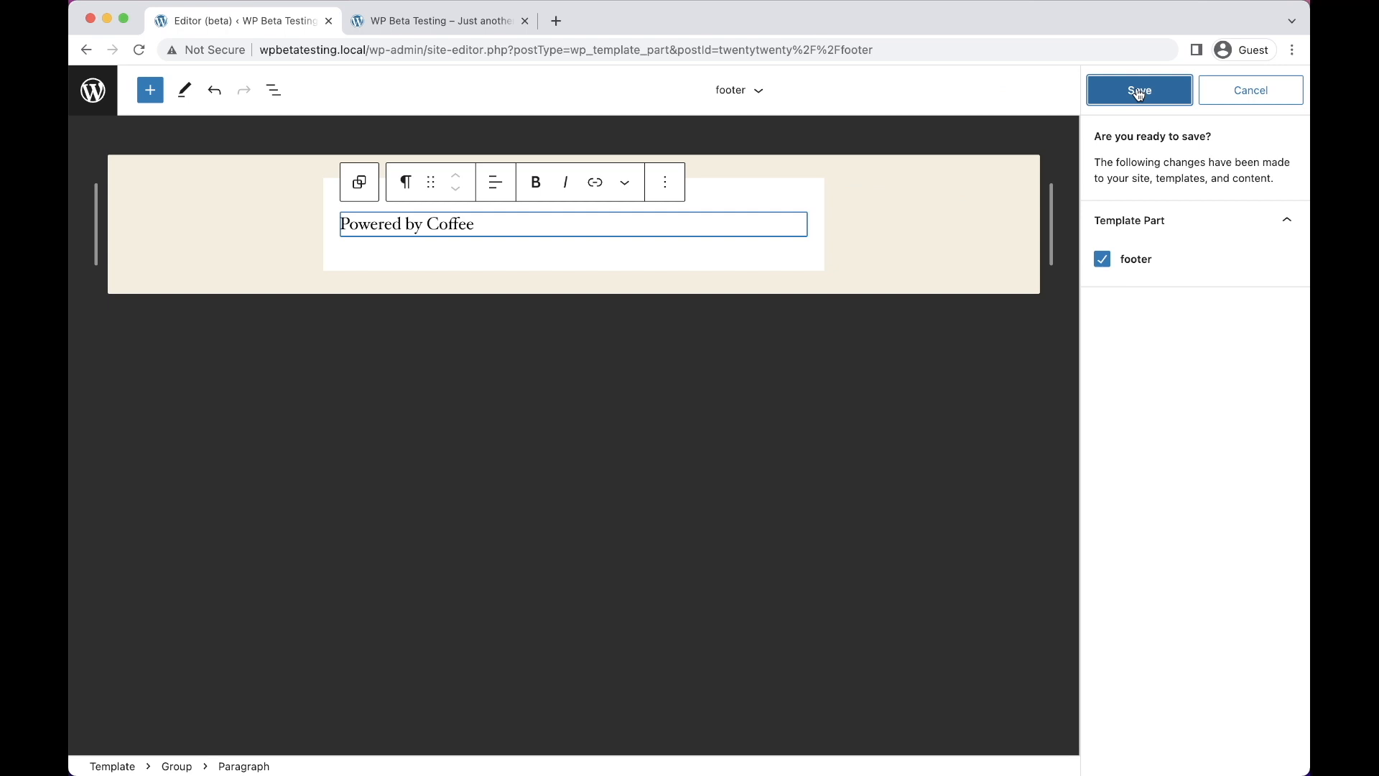
left_click(440, 20)
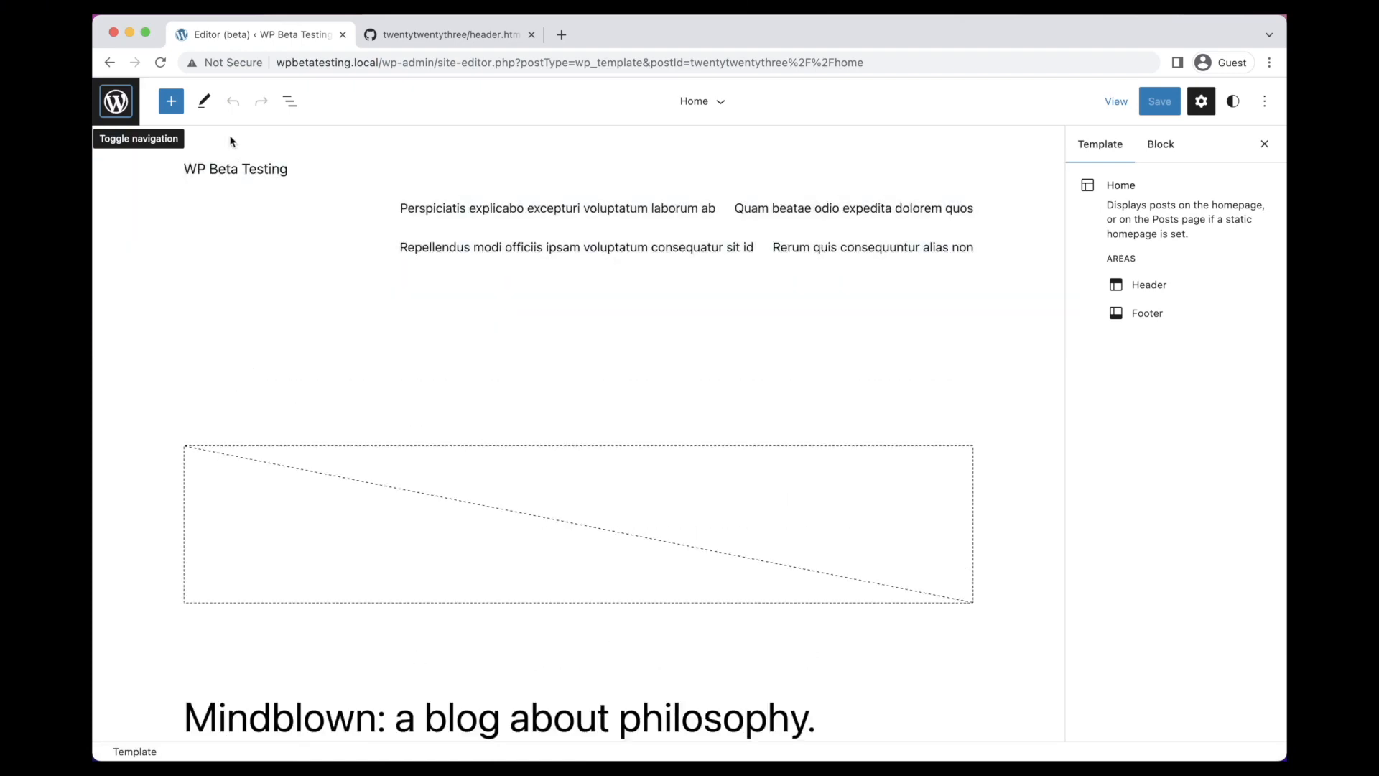
Select the header's Navigation block and switch its menu to Header navigation 2
left_click(289, 101)
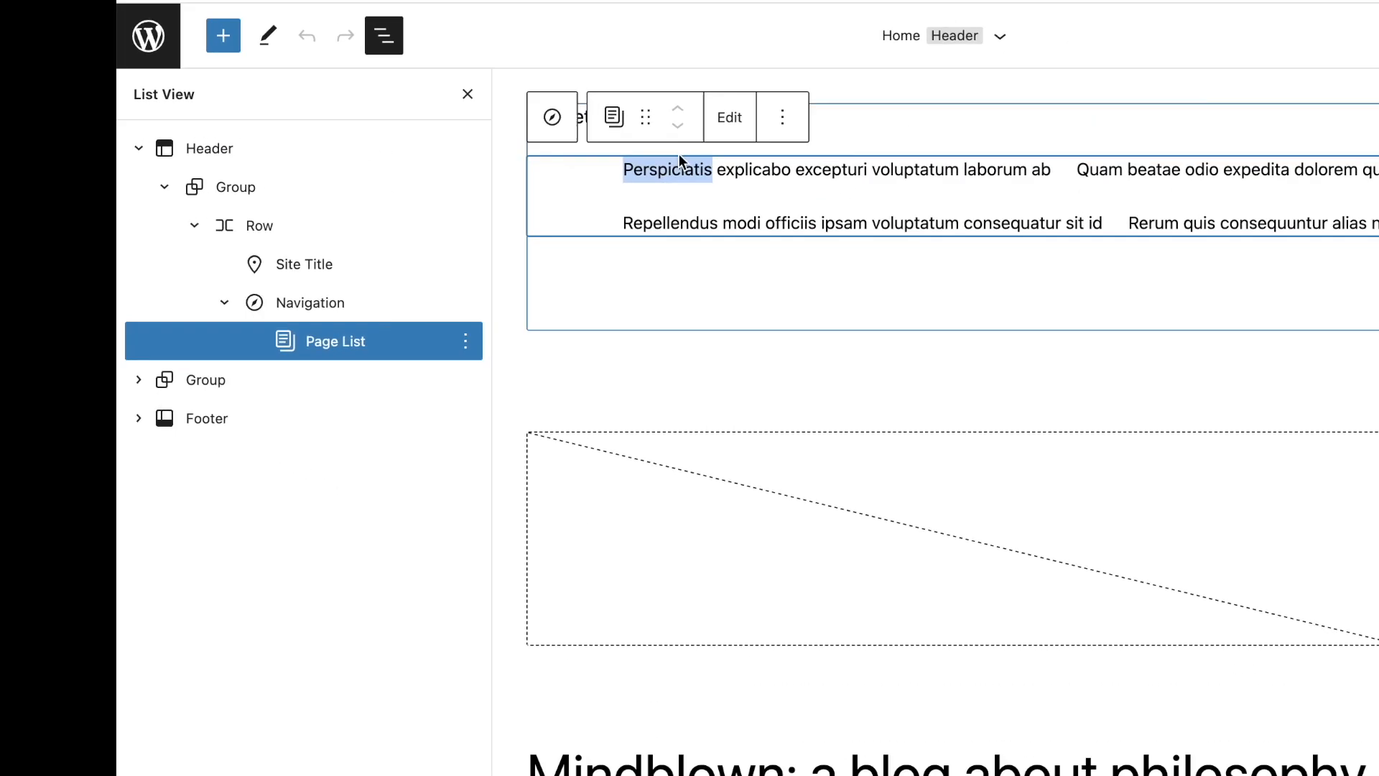
left_click(1115, 101)
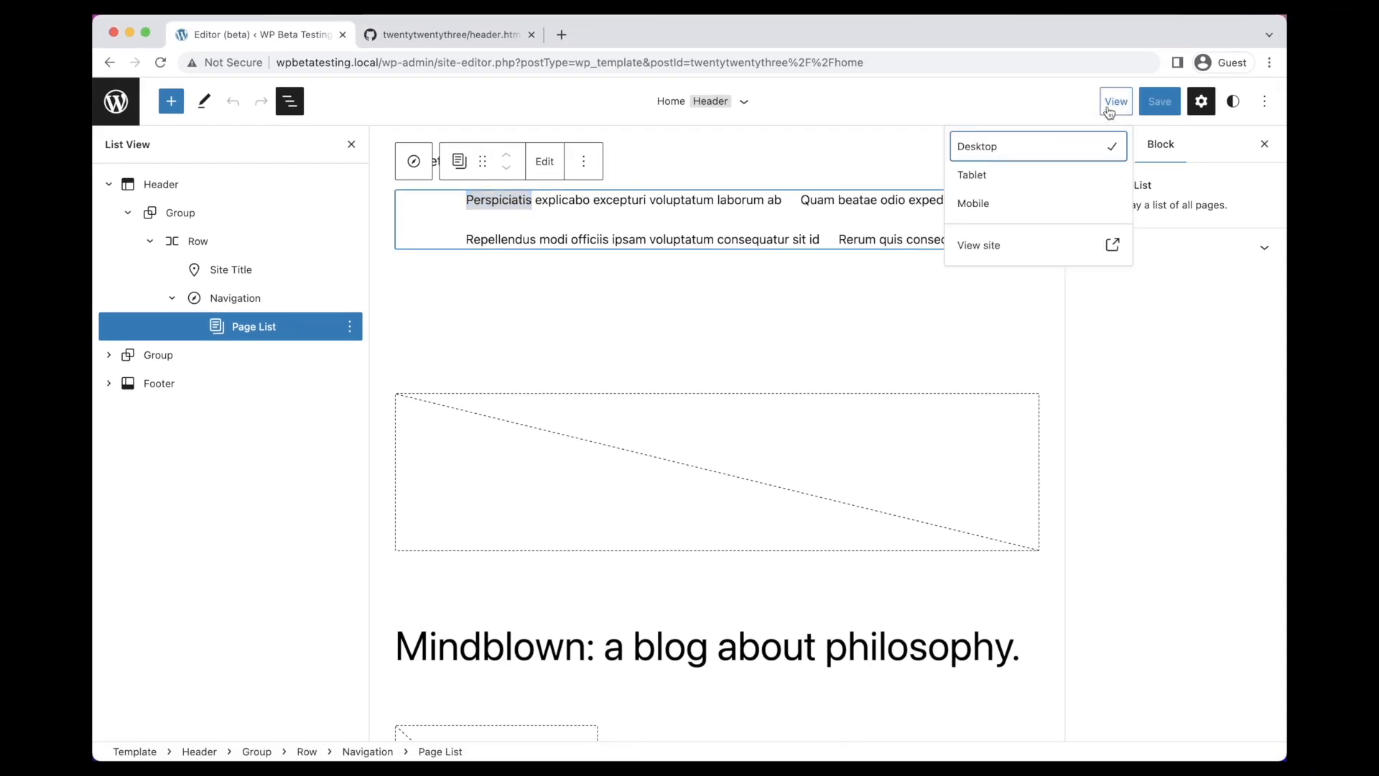
left_click(980, 245)
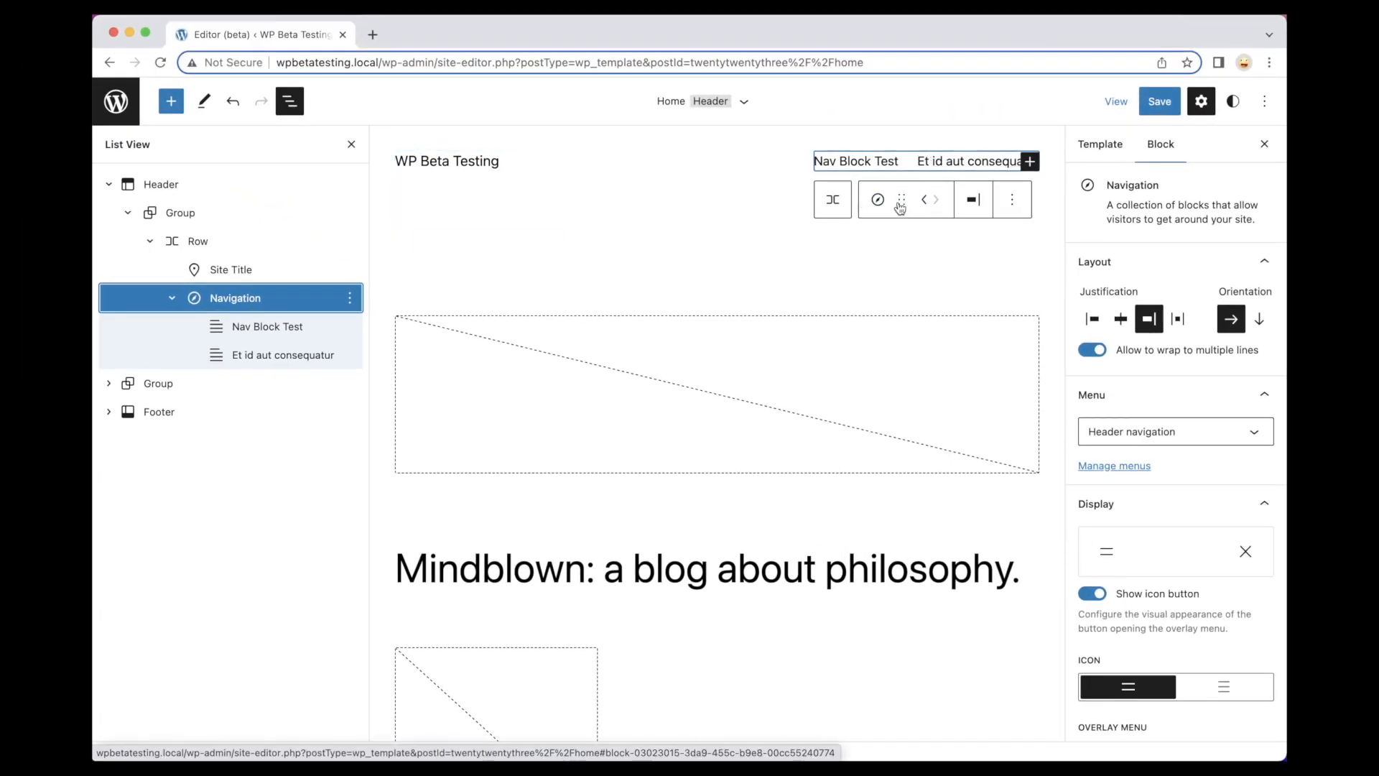
left_click(1175, 431)
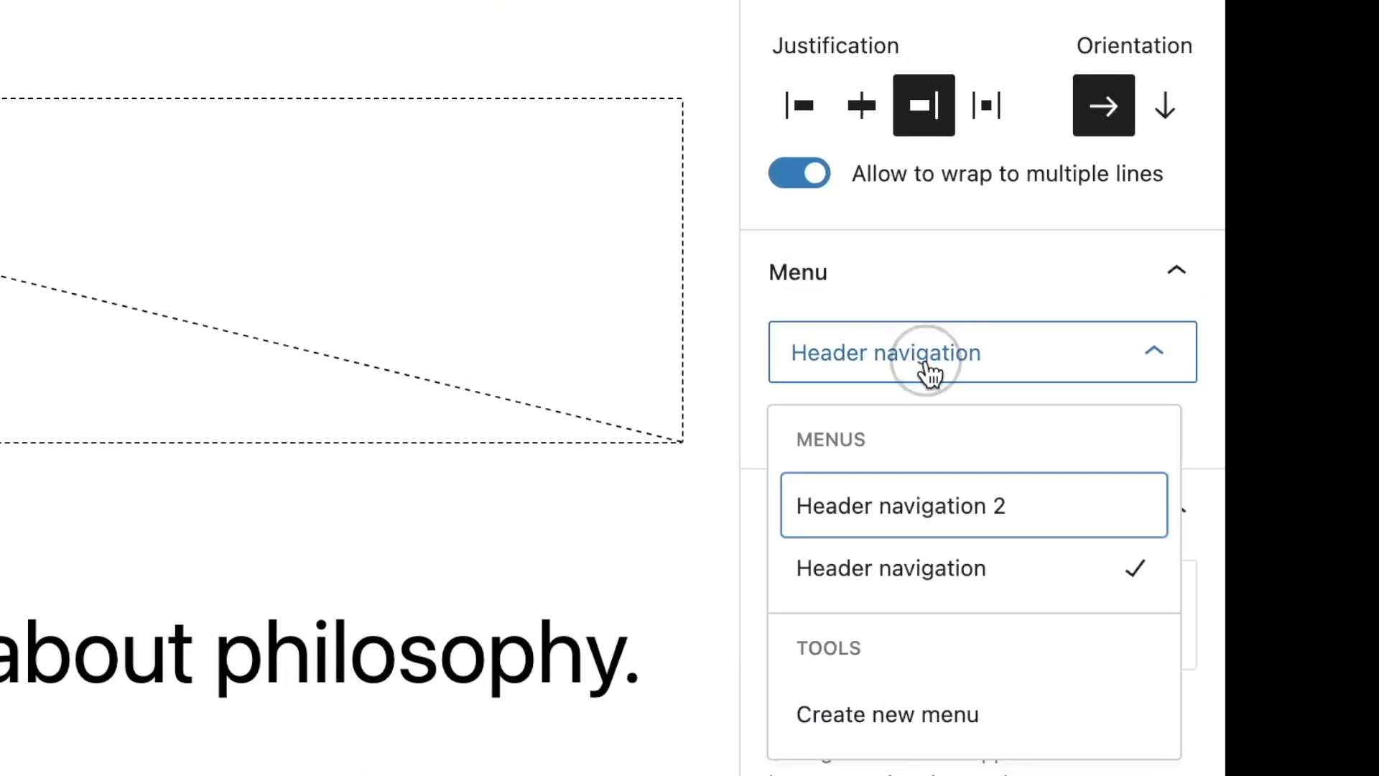
mouse_move(925, 523)
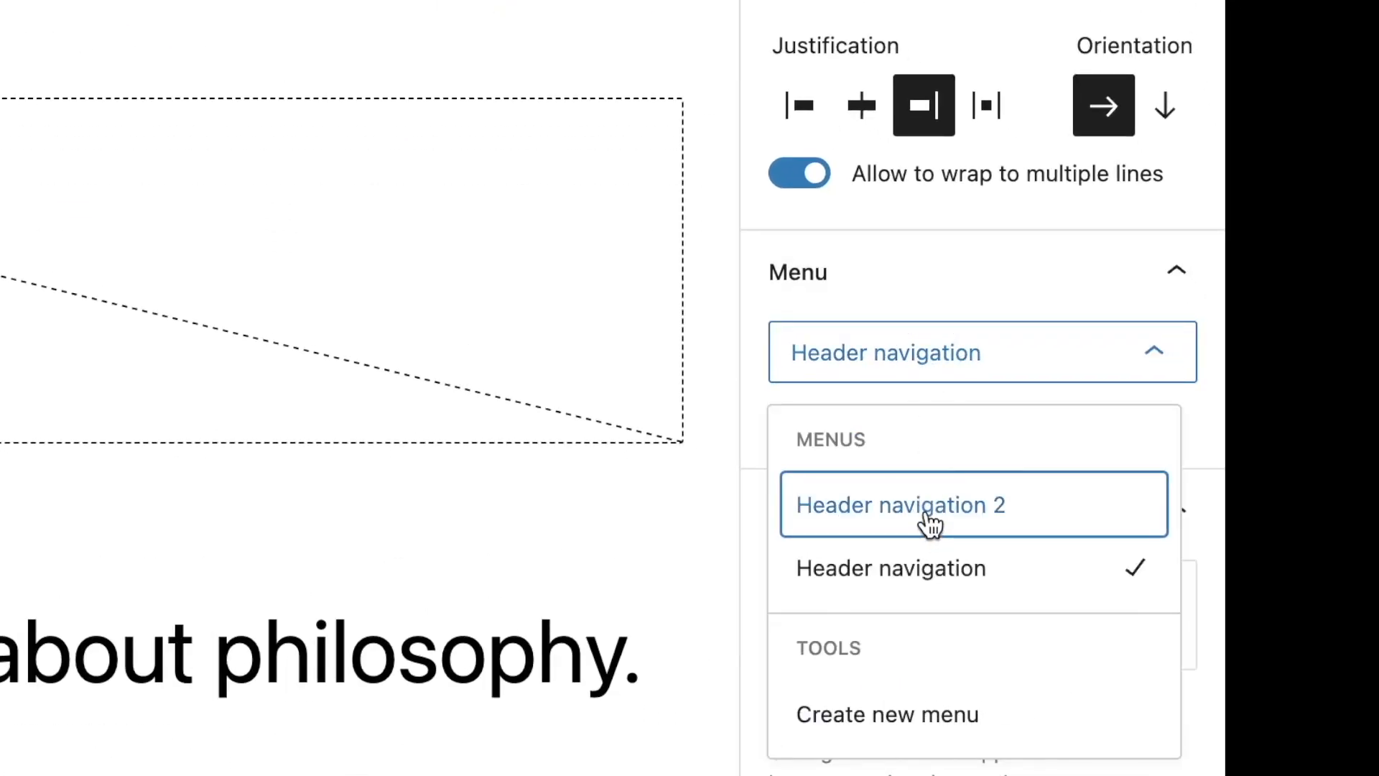
left_click(900, 506)
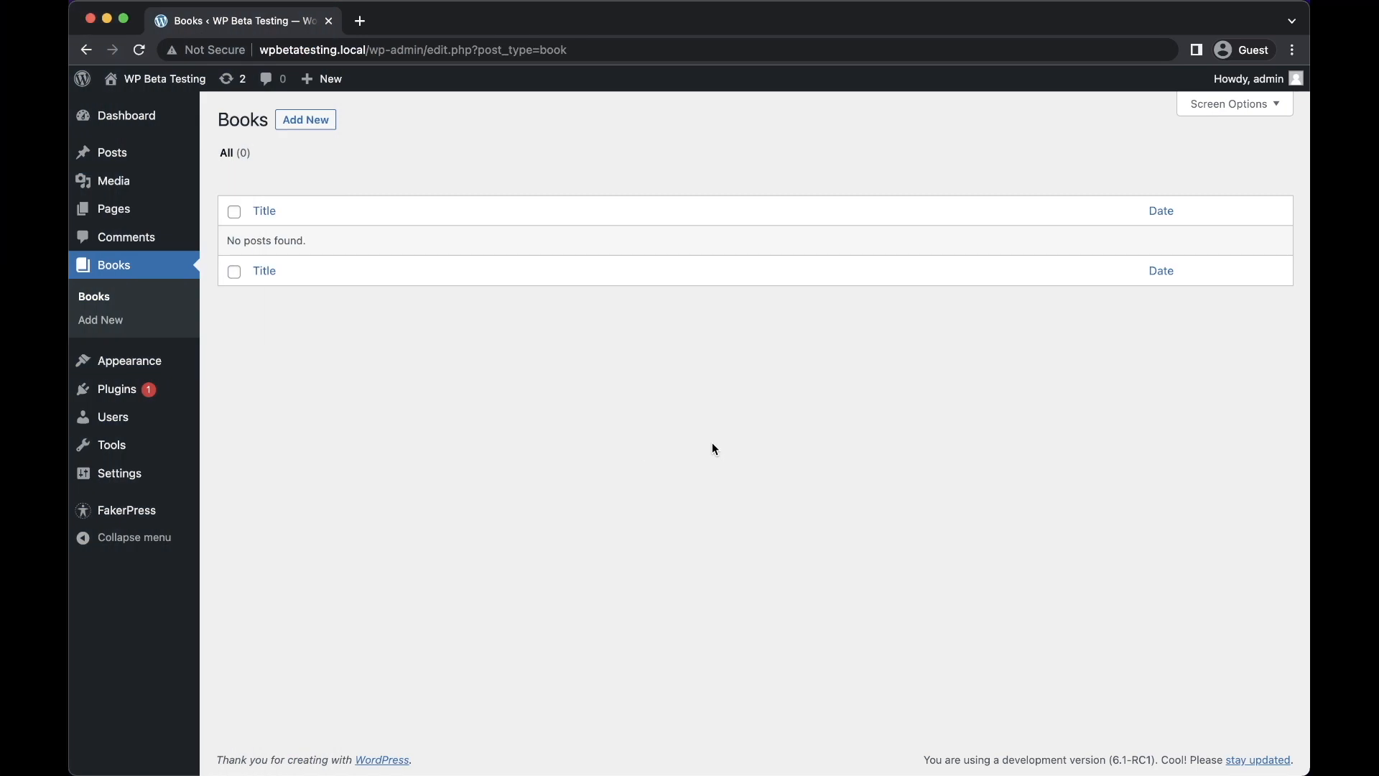
Add a new Book entry and start it from the Book review starter pattern
left_click(304, 120)
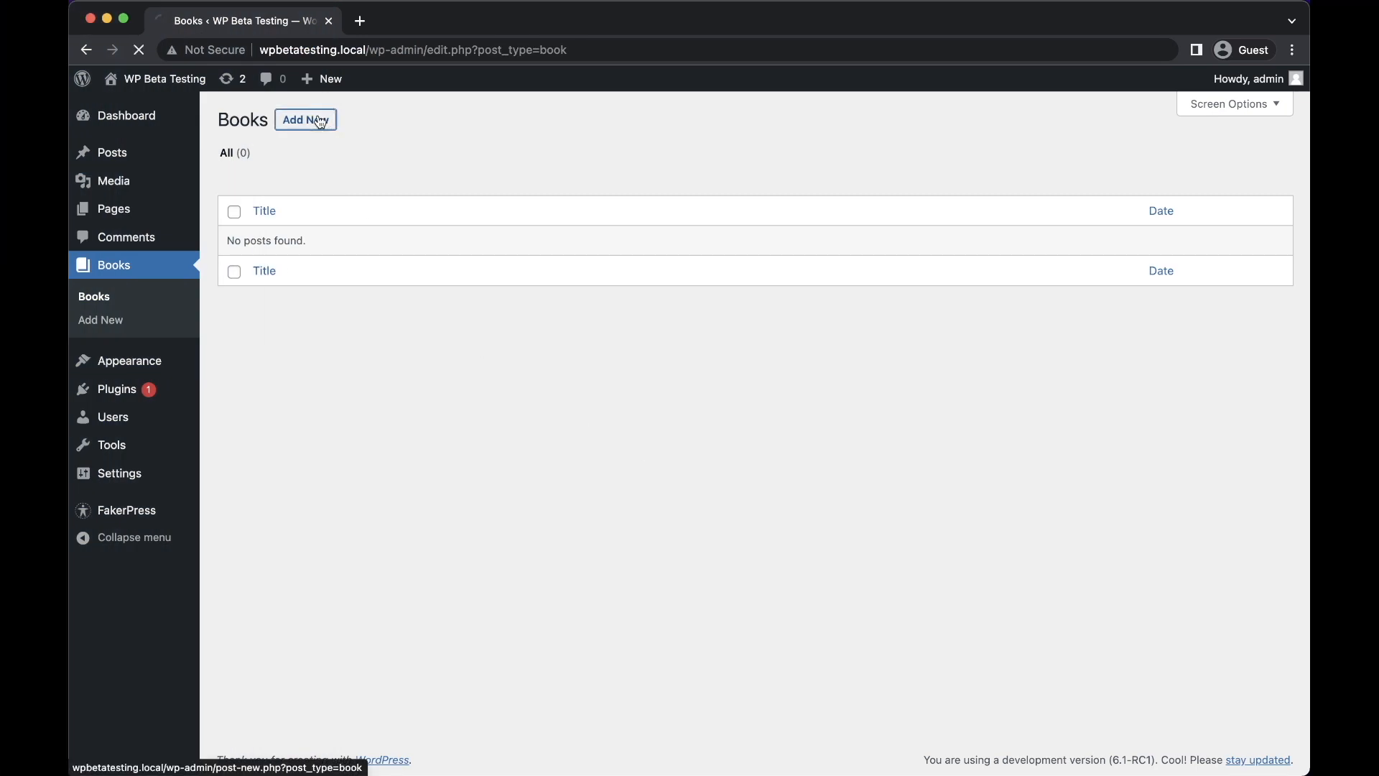
left_click(305, 120)
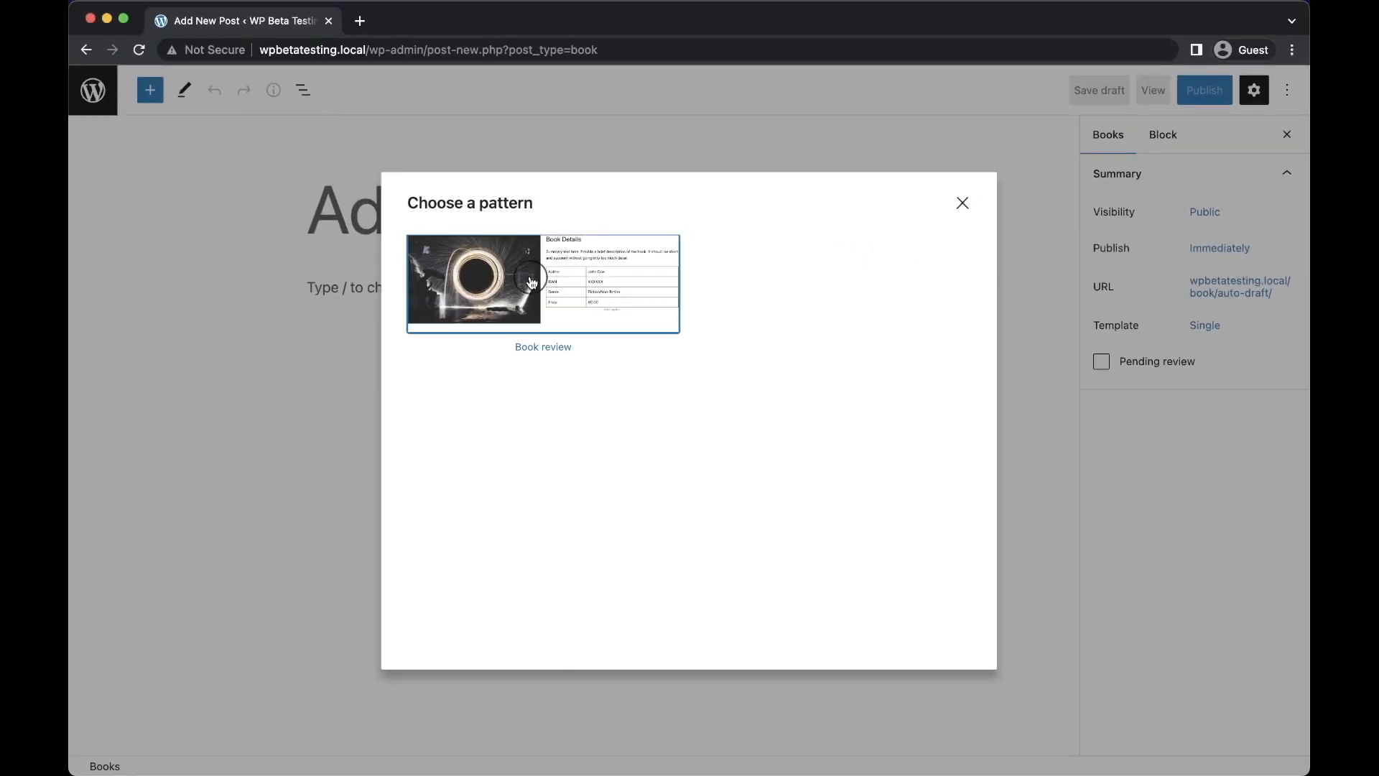
left_click(531, 281)
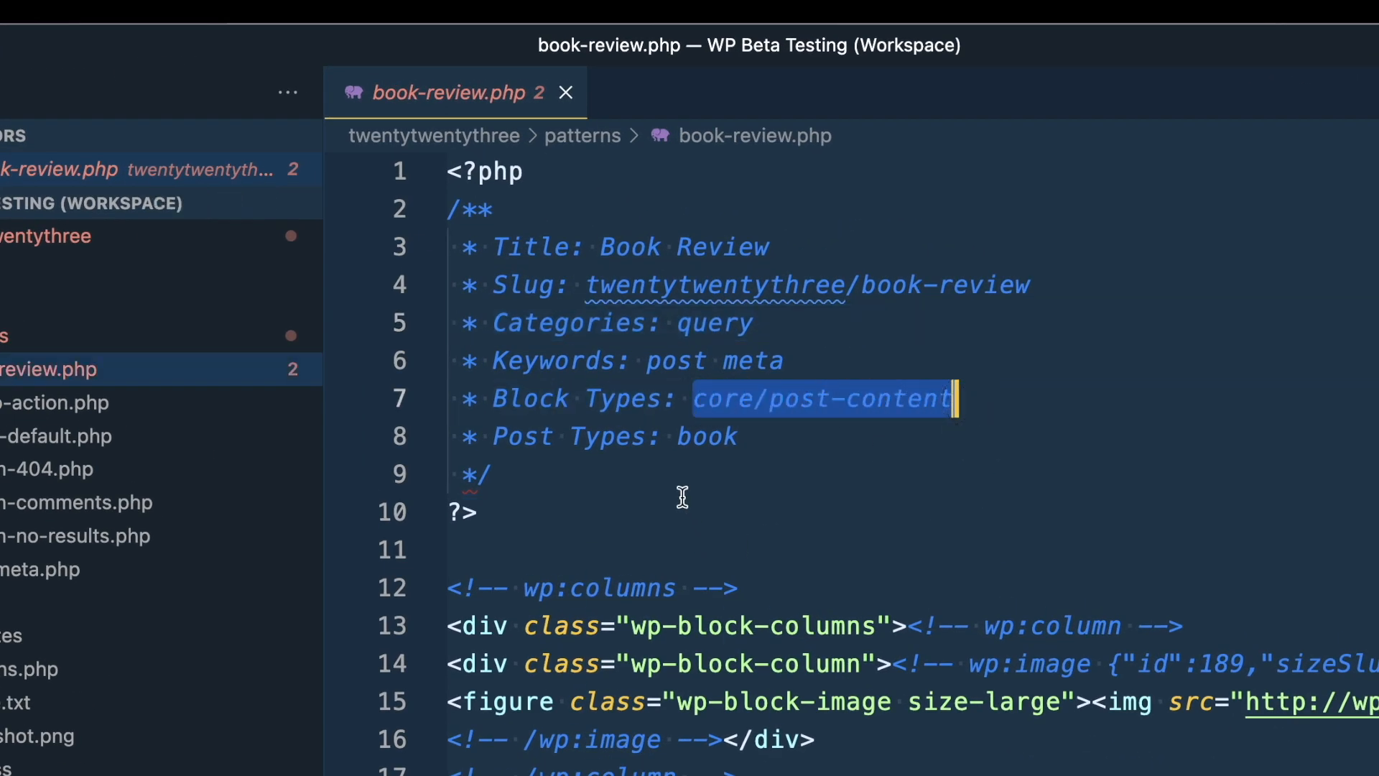
double_click(705, 436)
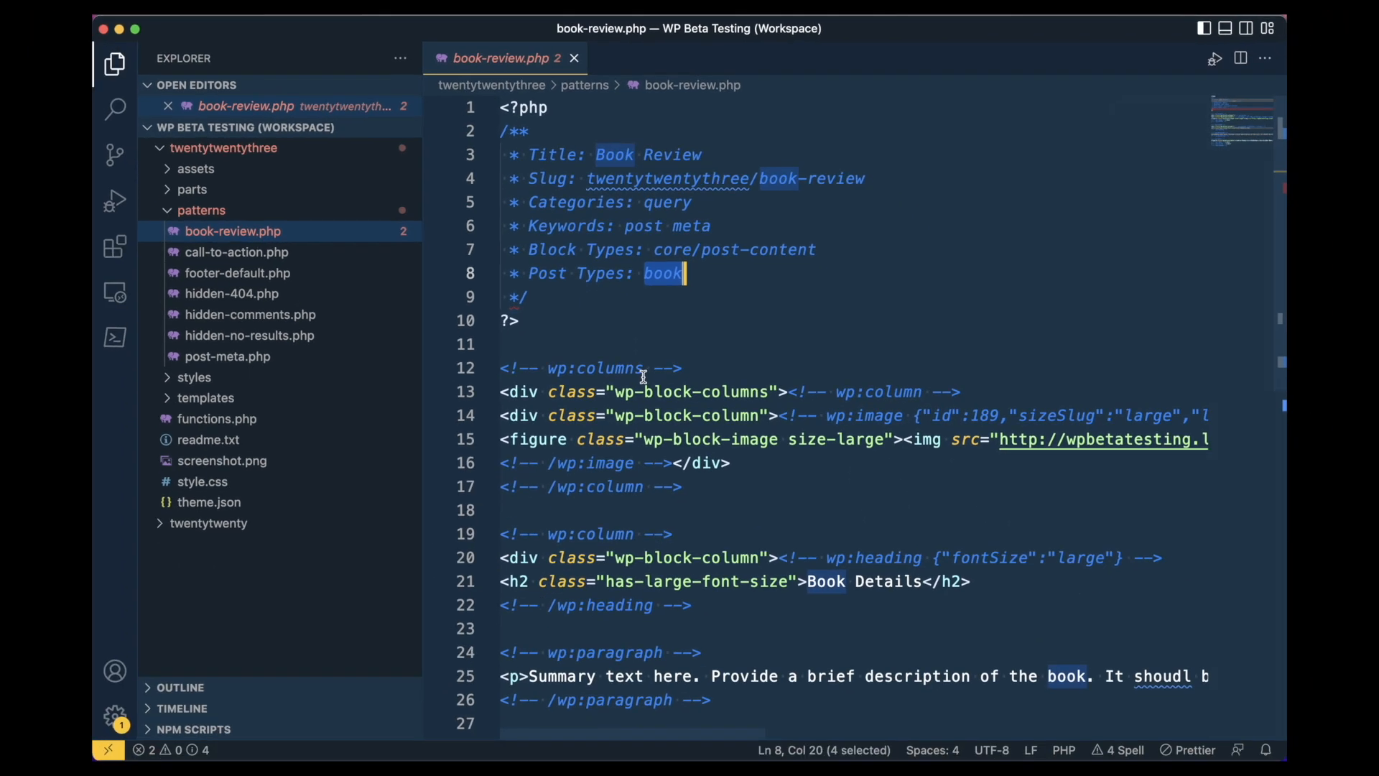
scroll("down", 3)
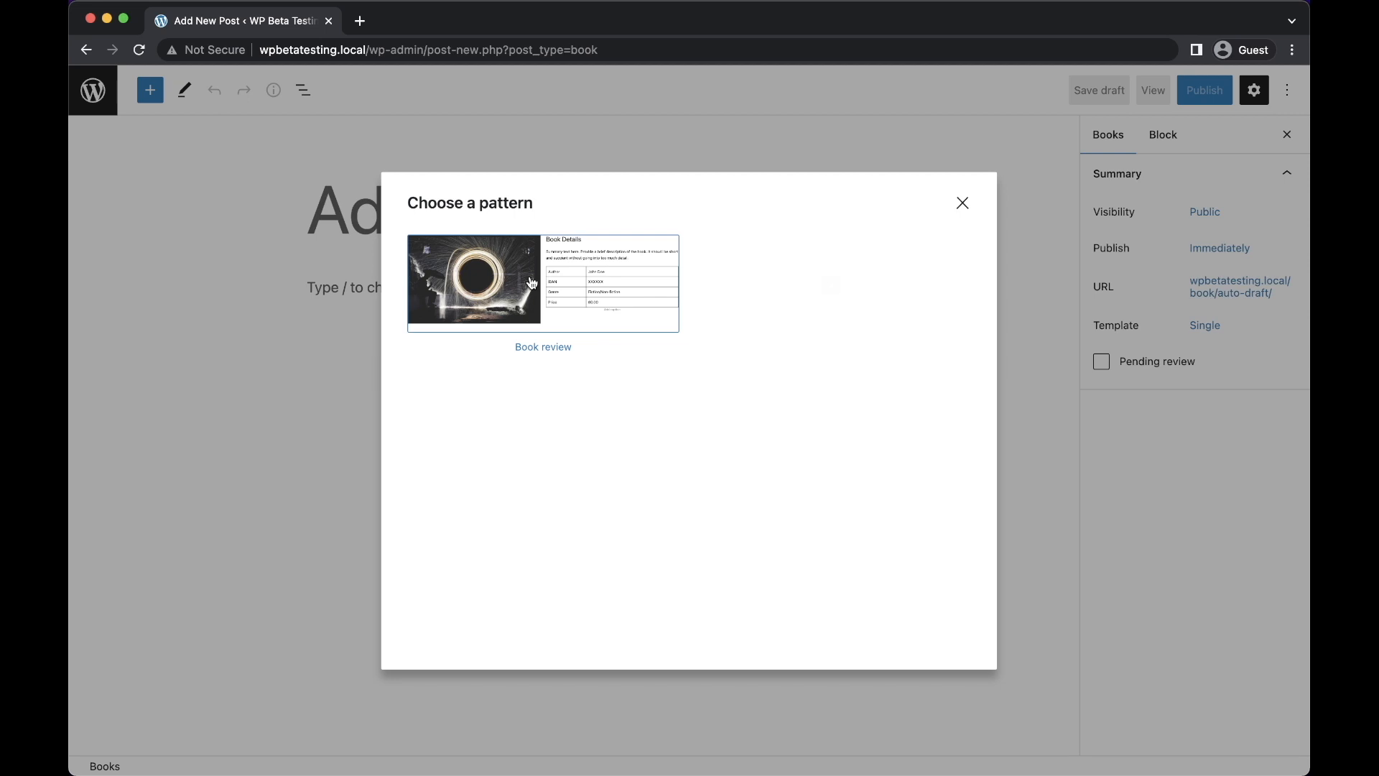
Leave the pattern chooser and edit the site's Home template in the site editor
left_click(543, 281)
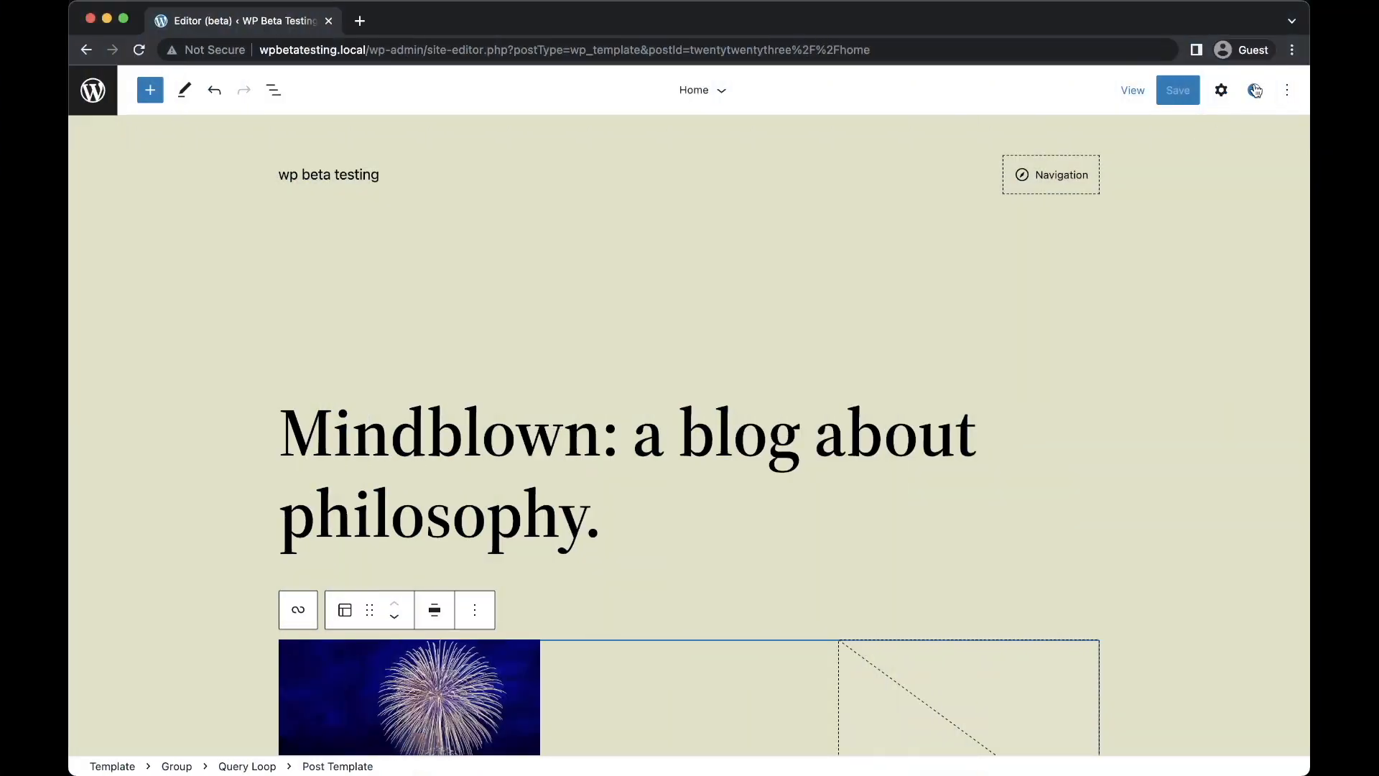
Set the Styles heading font to DM Sans in place of Source Serif Pro
left_click(1254, 89)
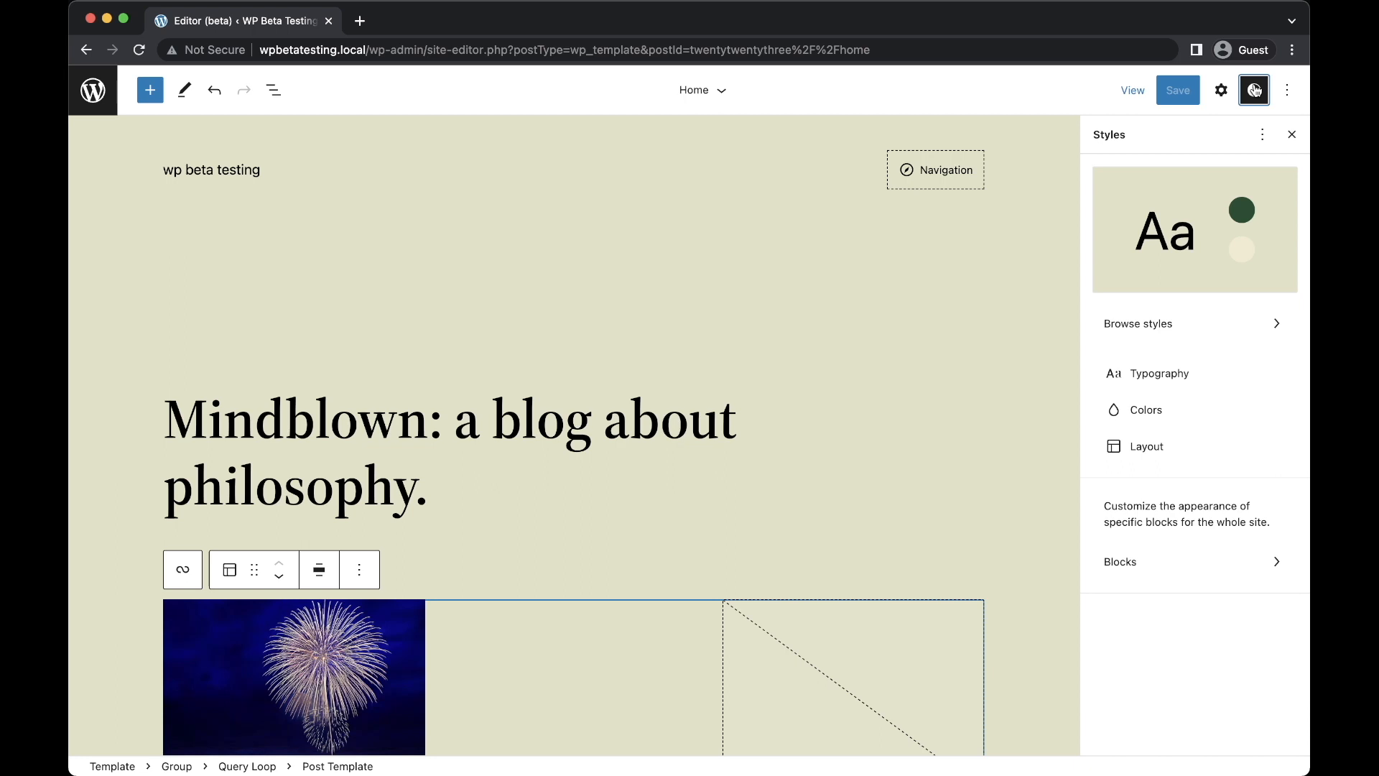
mouse_move(1177, 377)
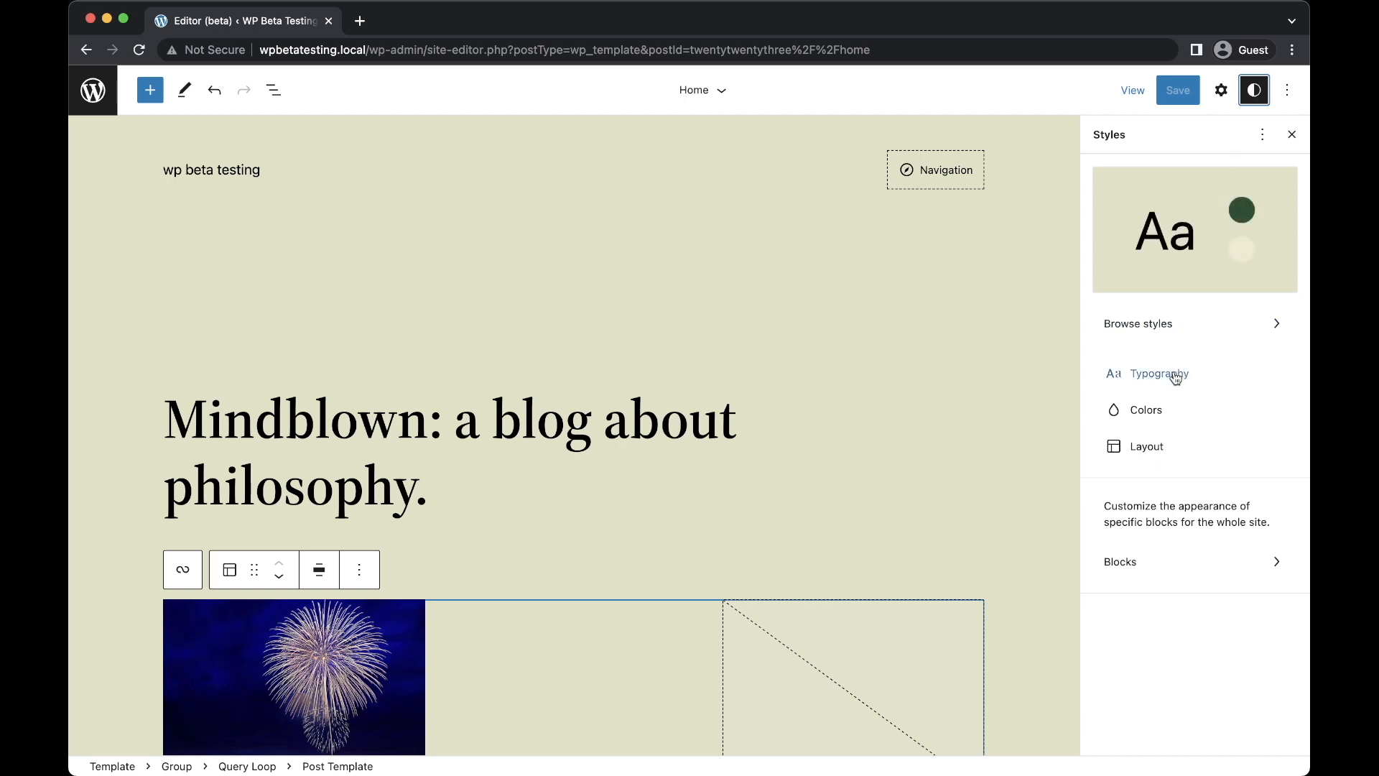
left_click(1159, 373)
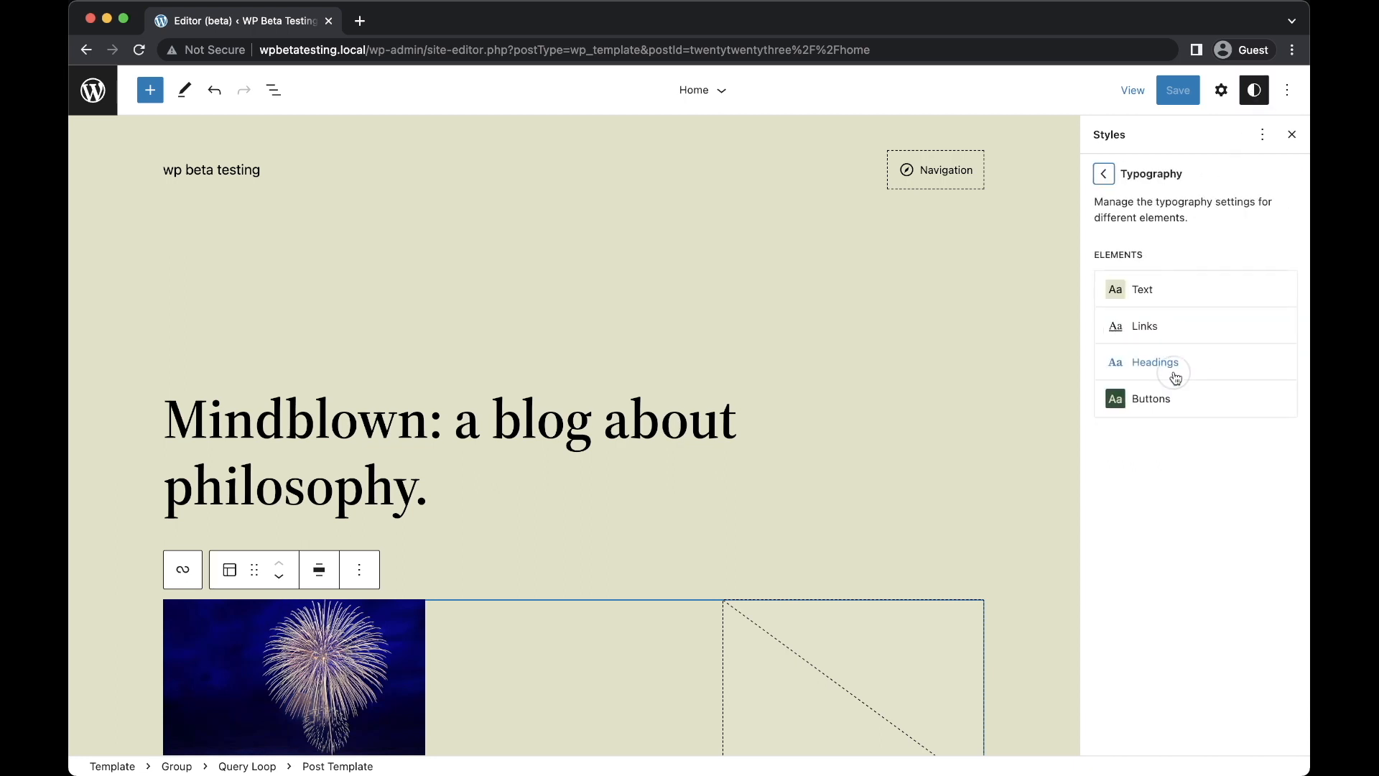
left_click(1163, 362)
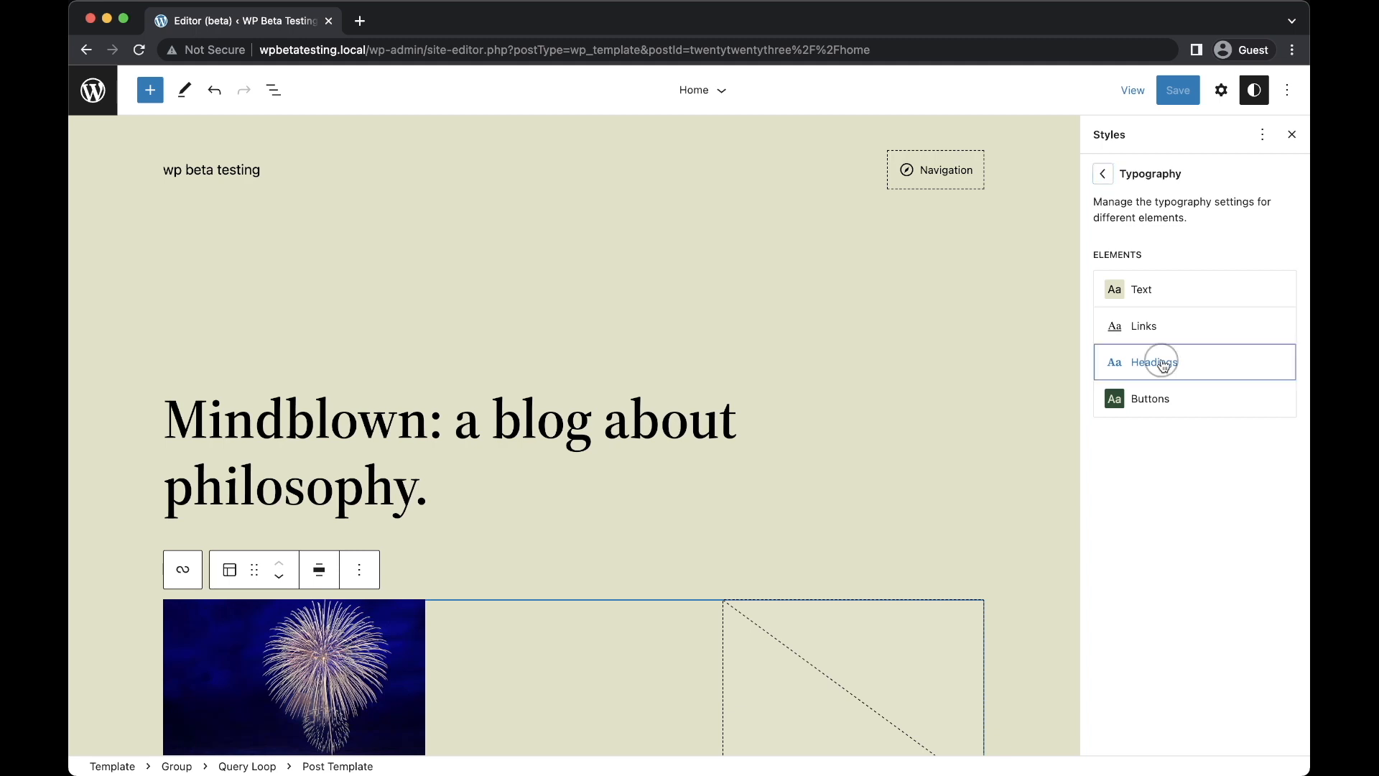
left_click(1155, 362)
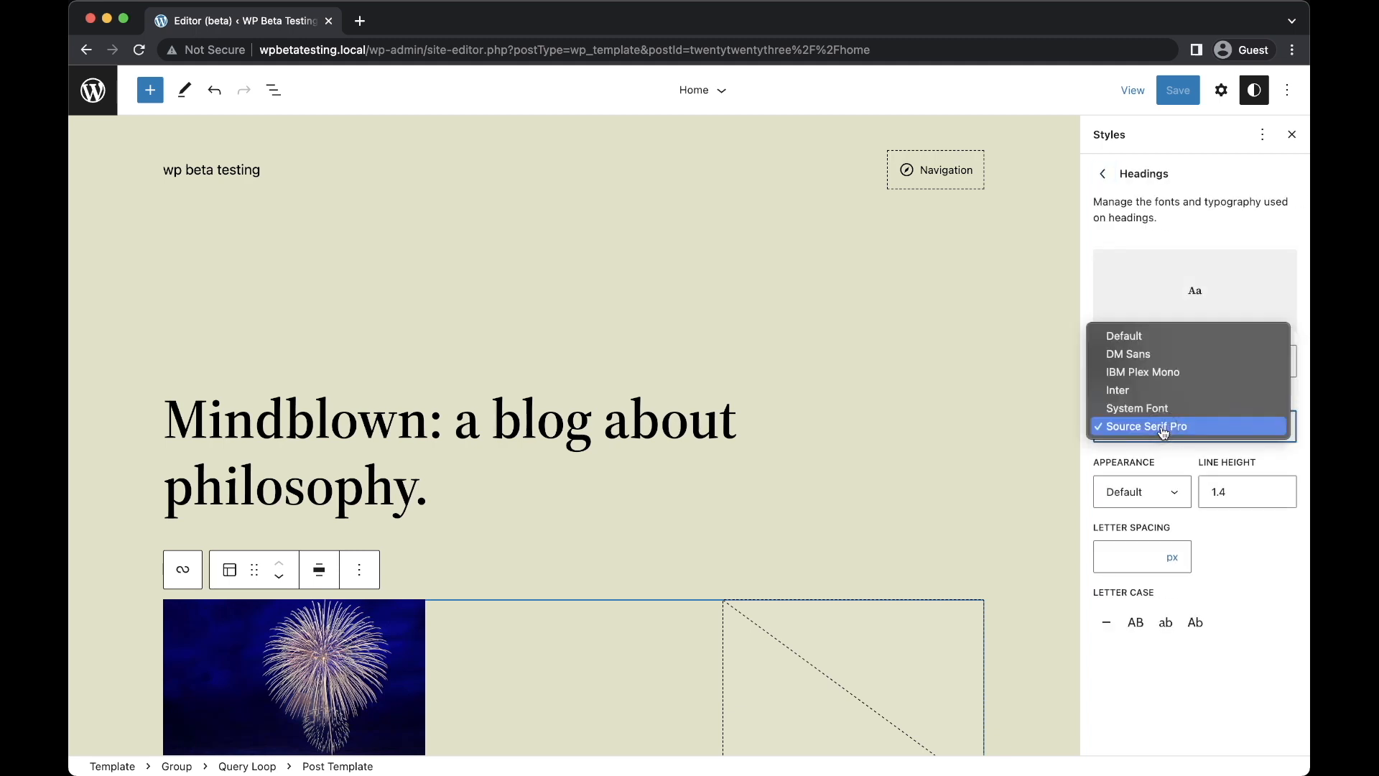
mouse_move(1155, 368)
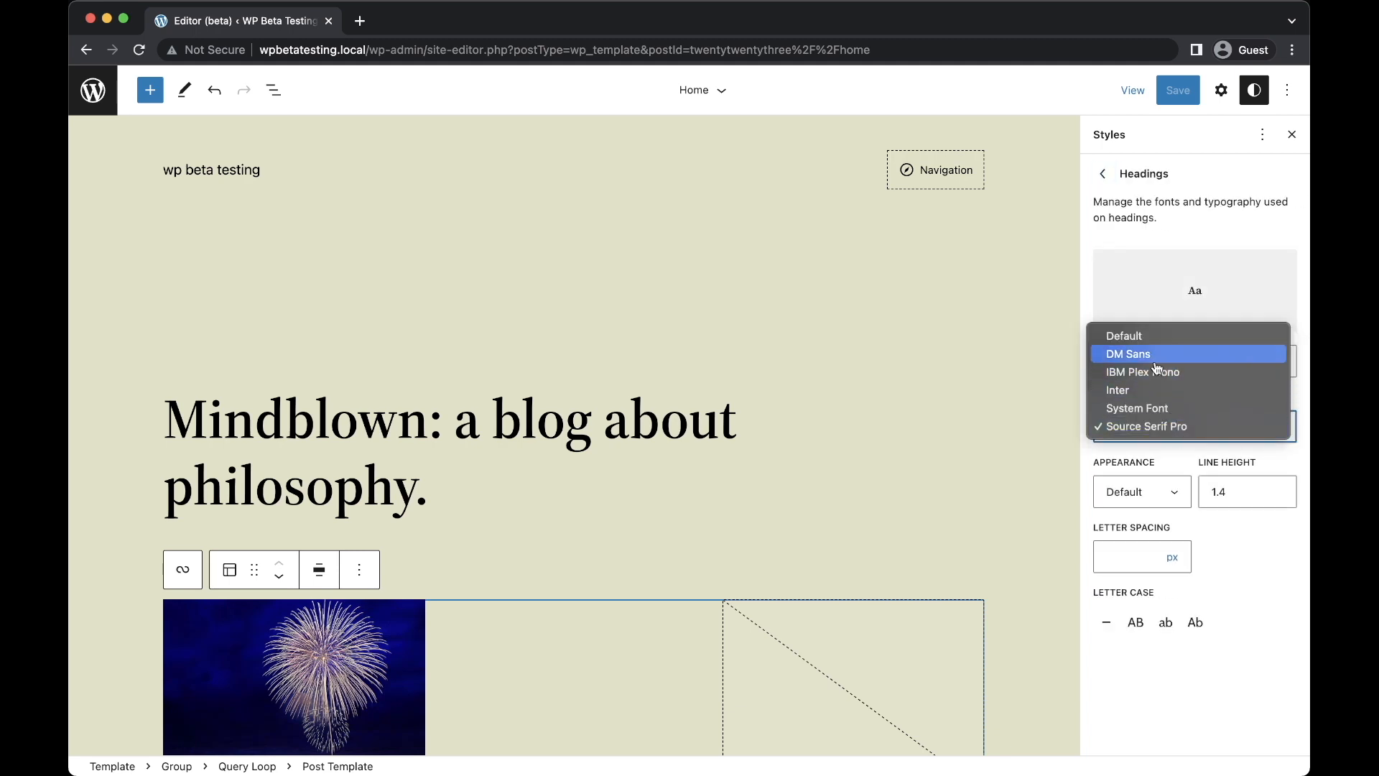
left_click(1127, 353)
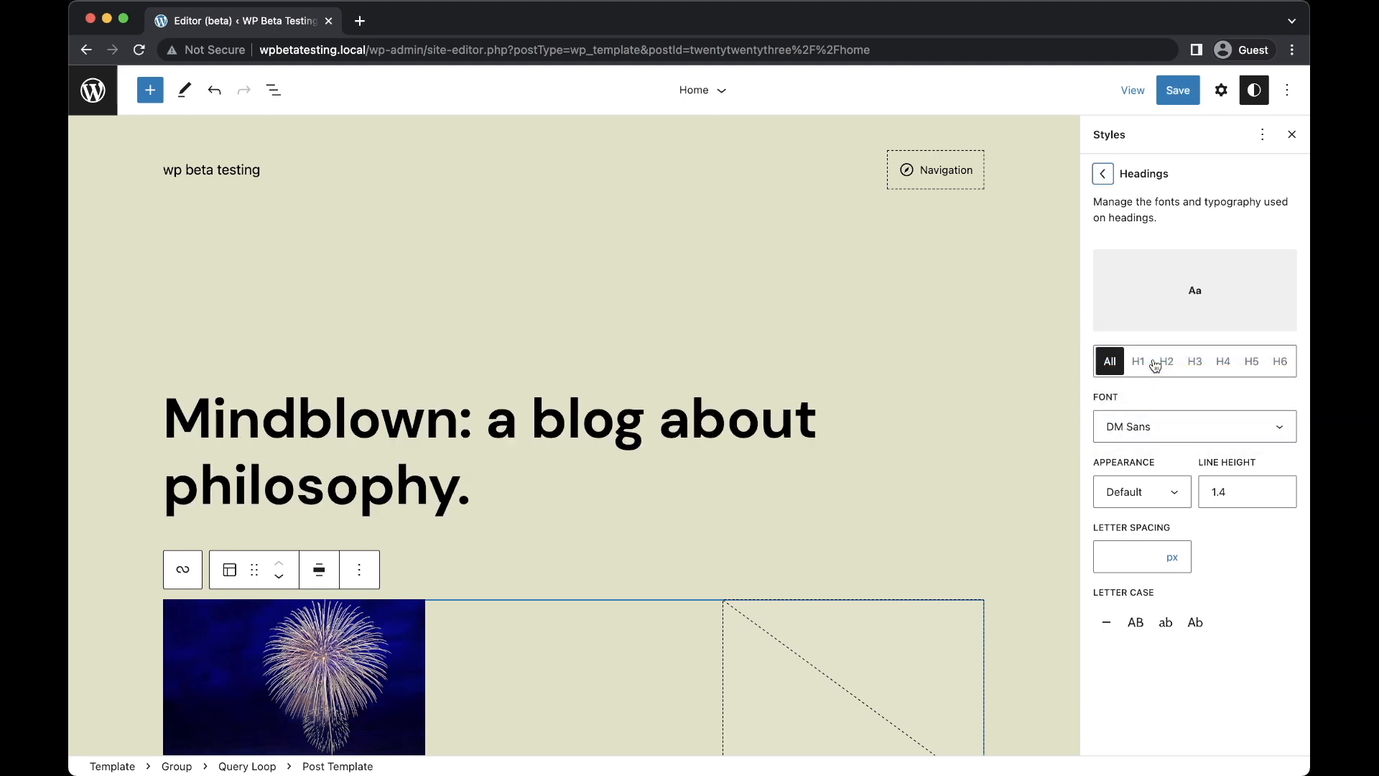
left_click(1103, 172)
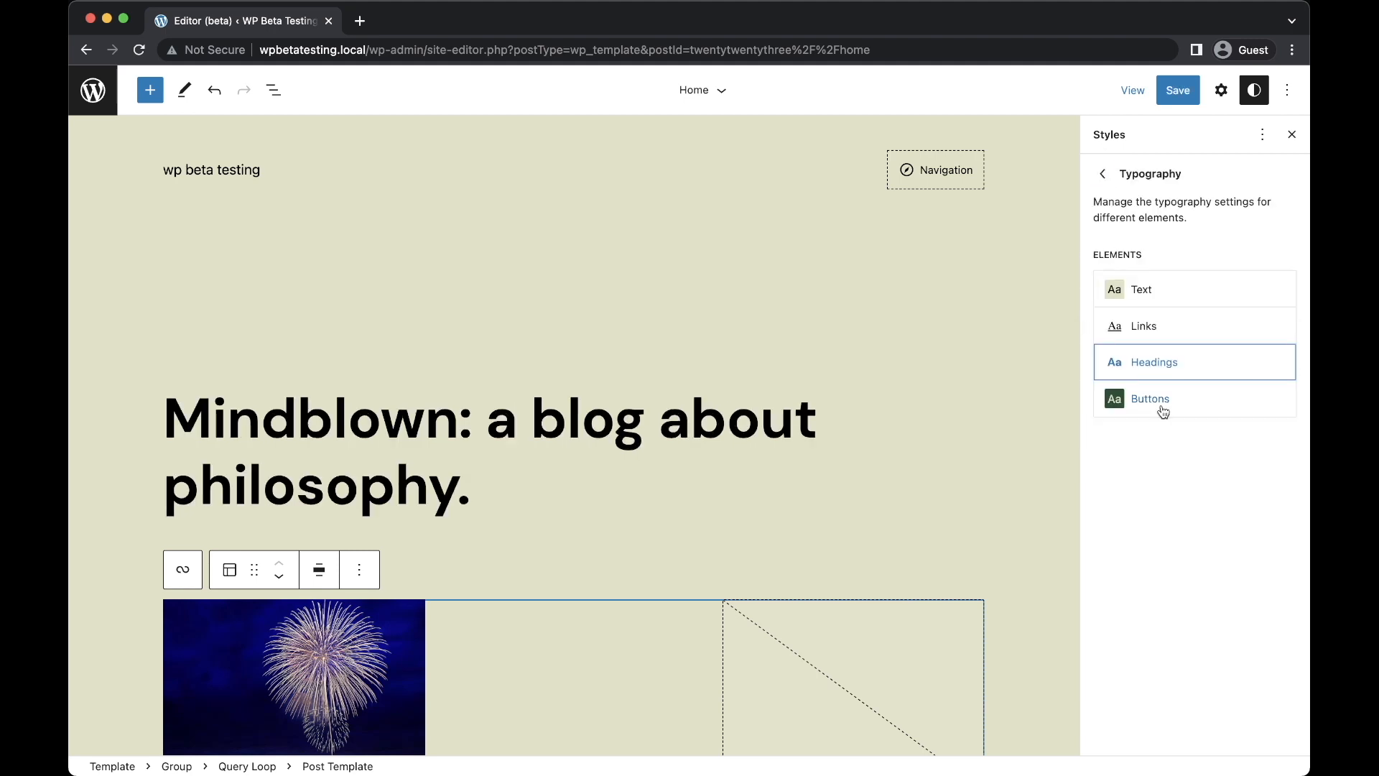
Make site links Vivid green cyan by default and Vivid red on hover in Styles > Colors
left_click(1149, 399)
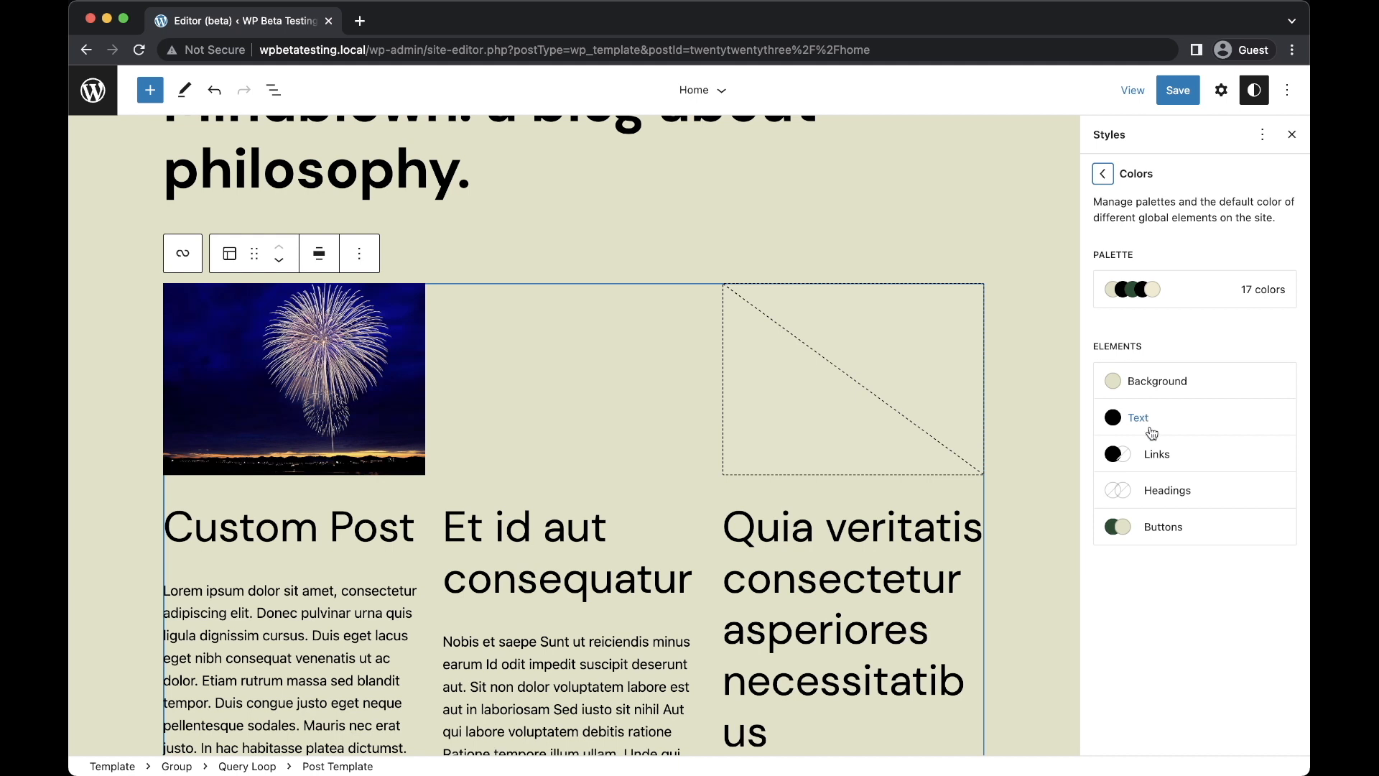
left_click(1156, 454)
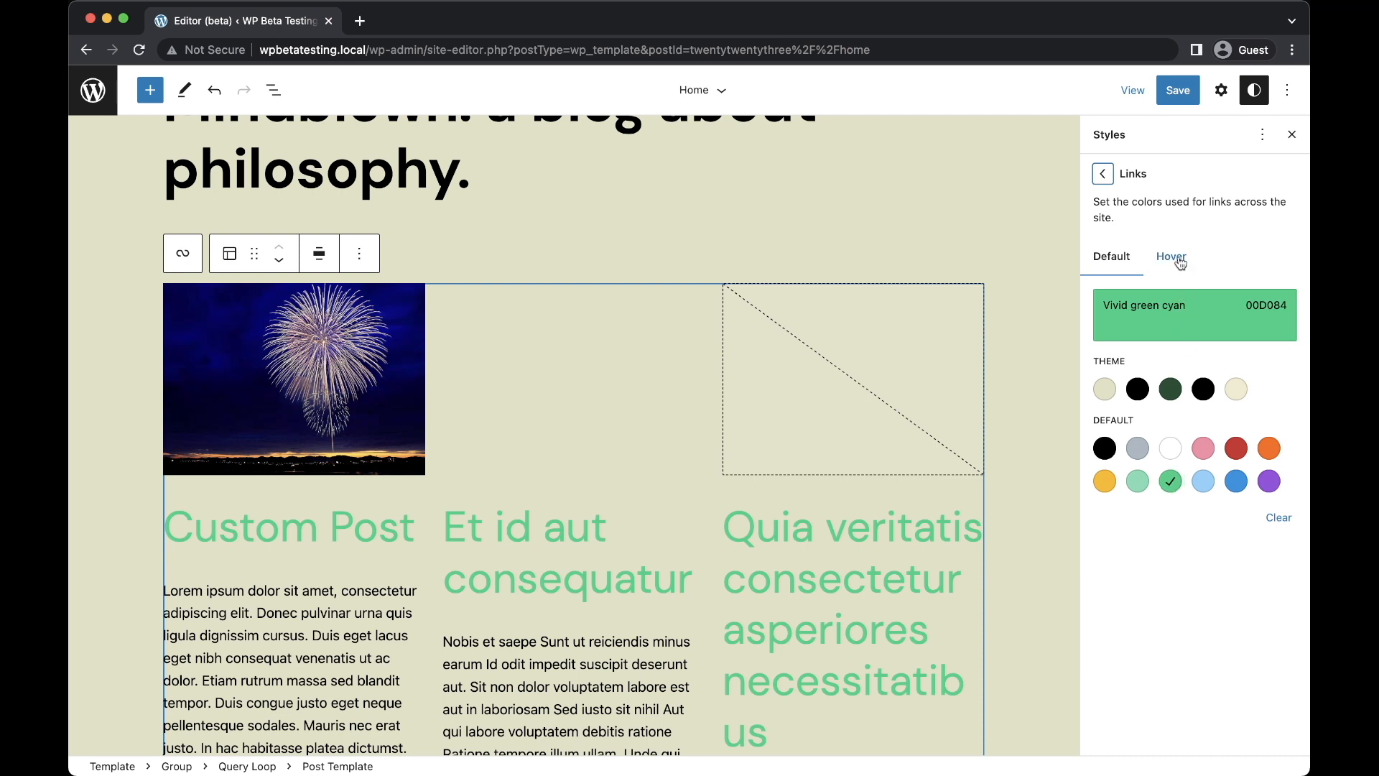
left_click(1171, 256)
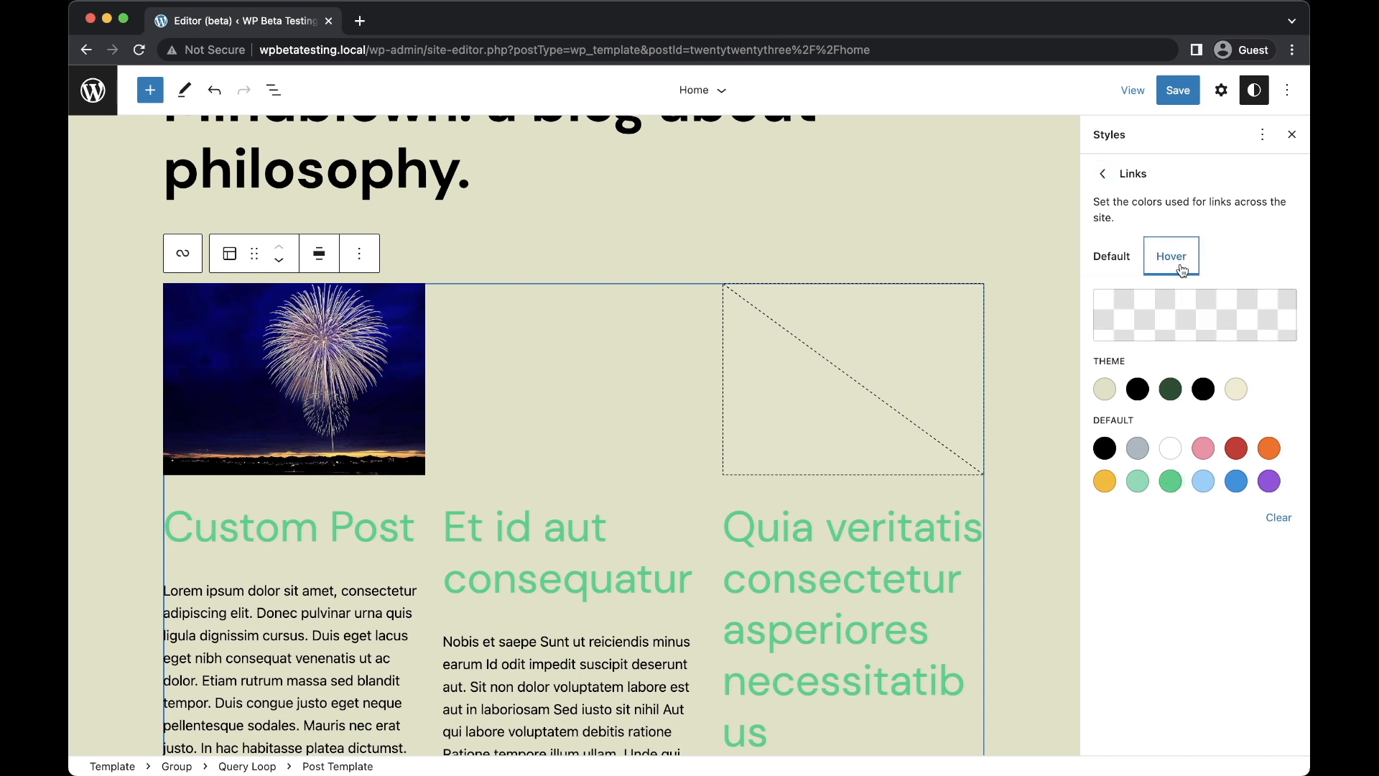
left_click(1235, 448)
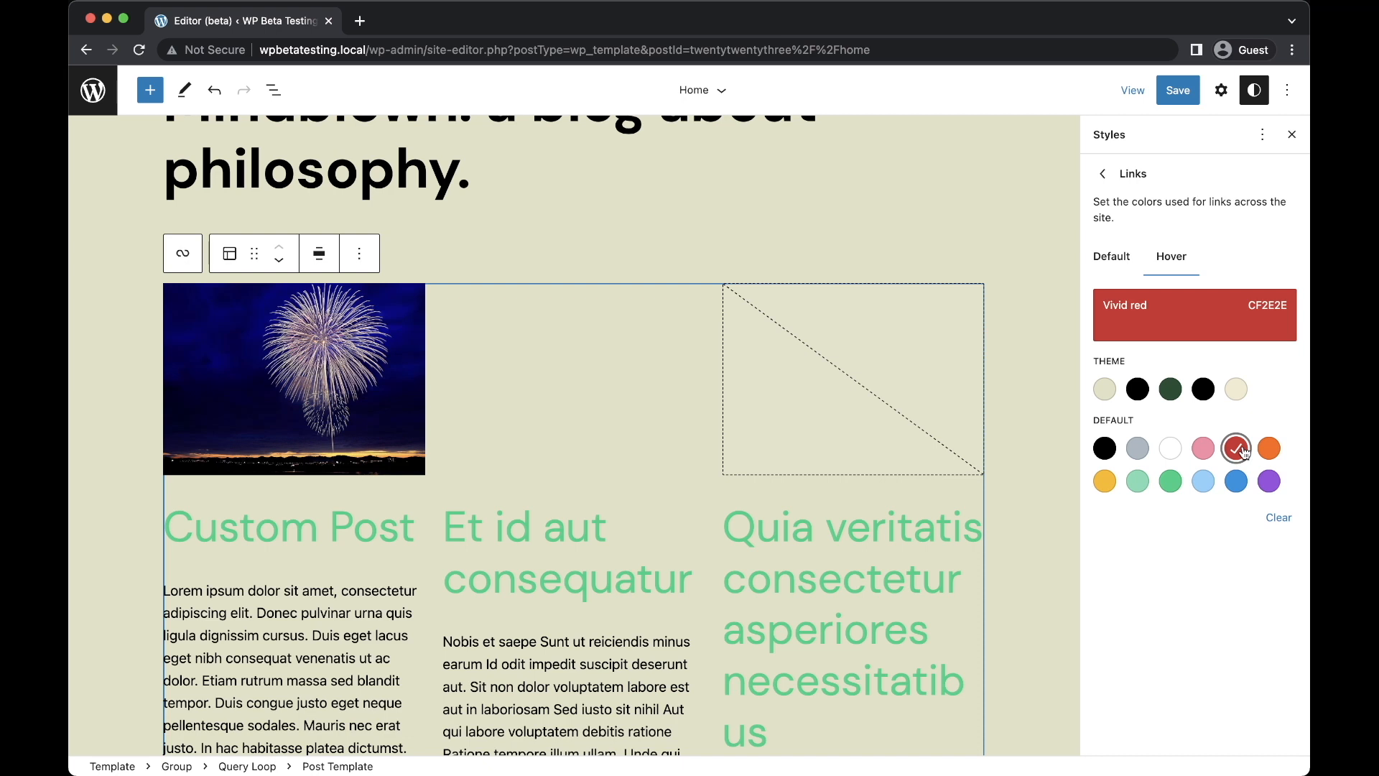
mouse_move(953, 546)
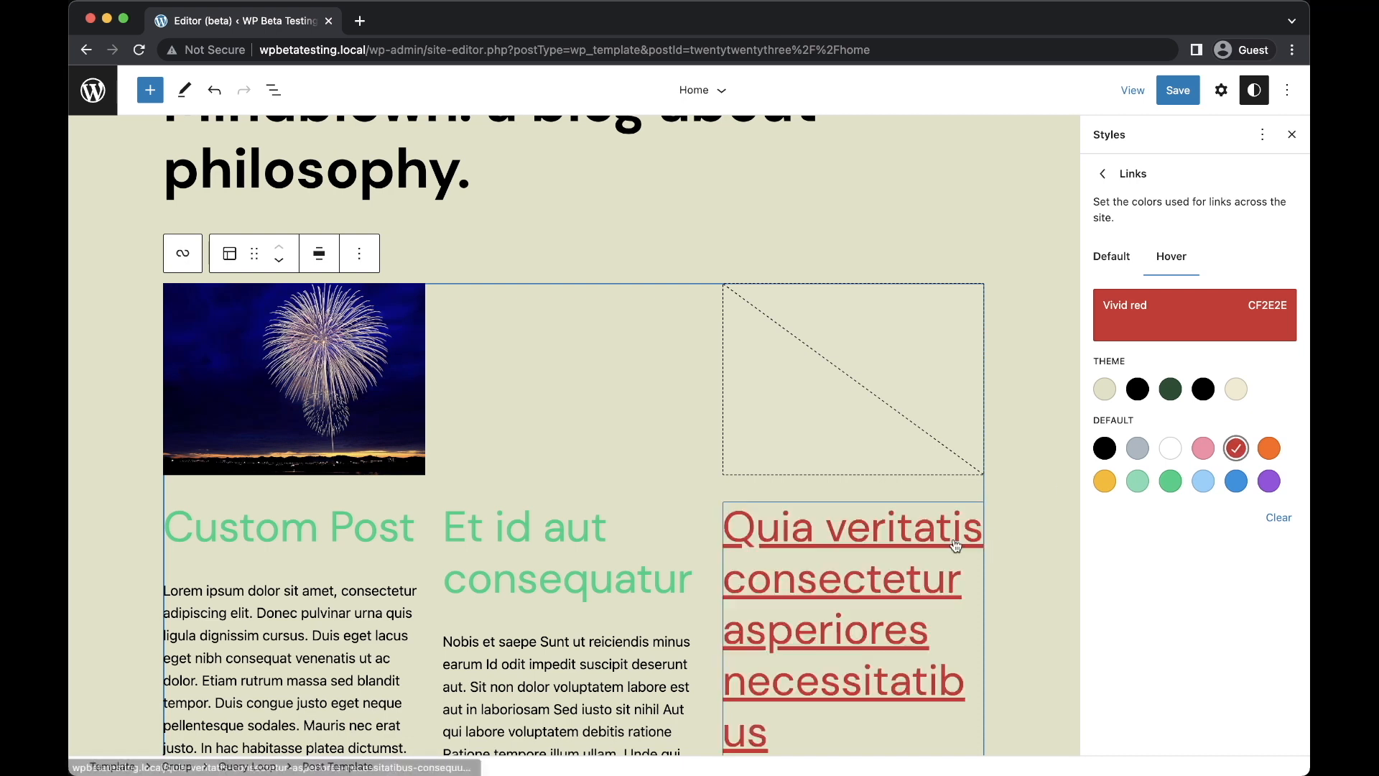
mouse_move(1020, 307)
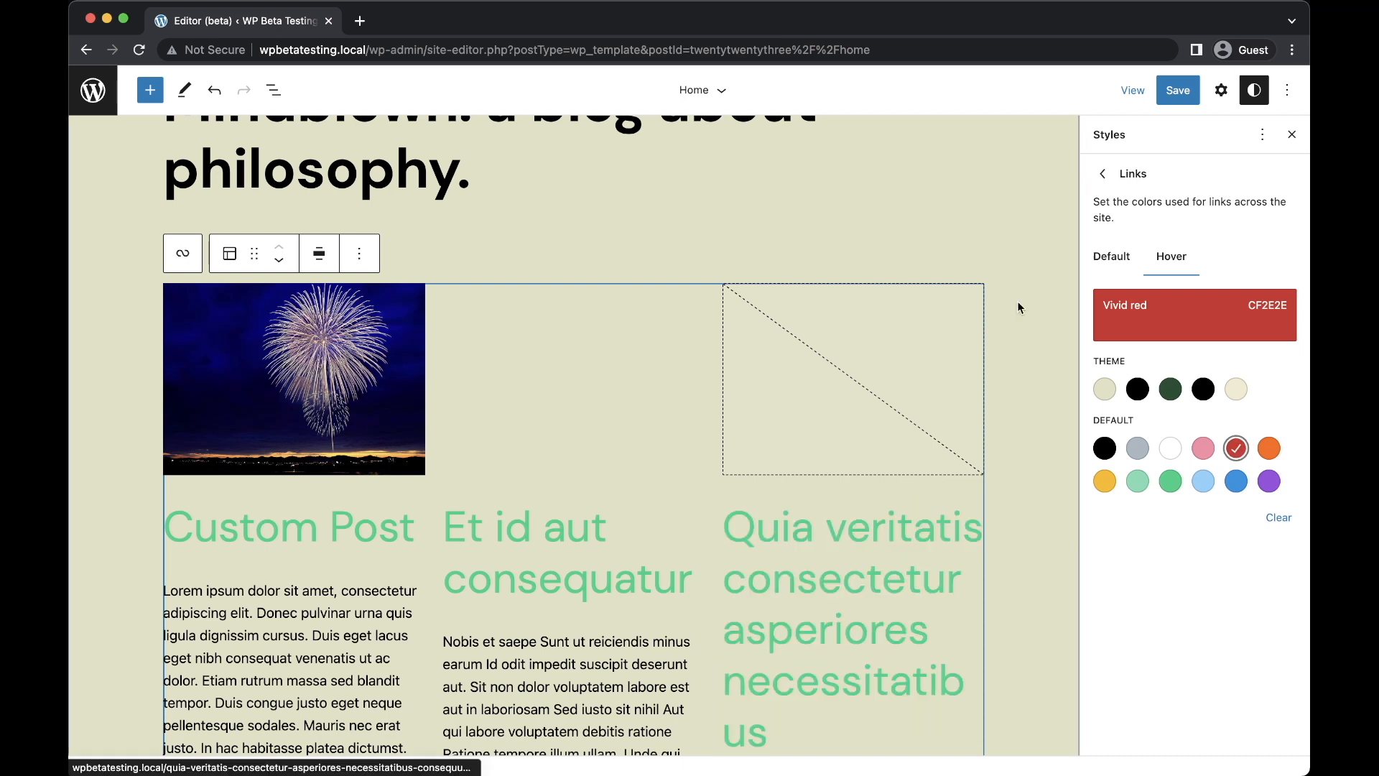
left_click(1104, 174)
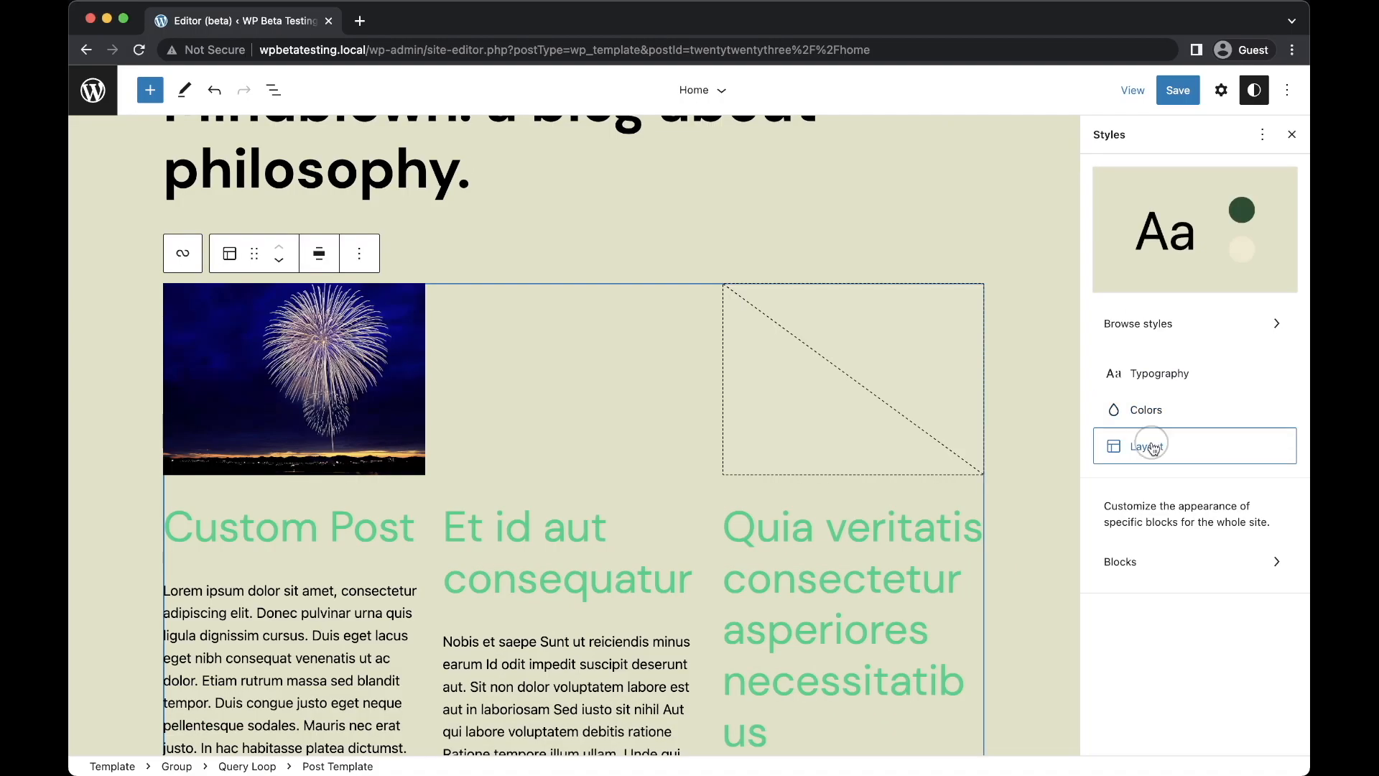
Reduce site-wide block spacing from 3 to 0 in Styles > Layout
left_click(1149, 445)
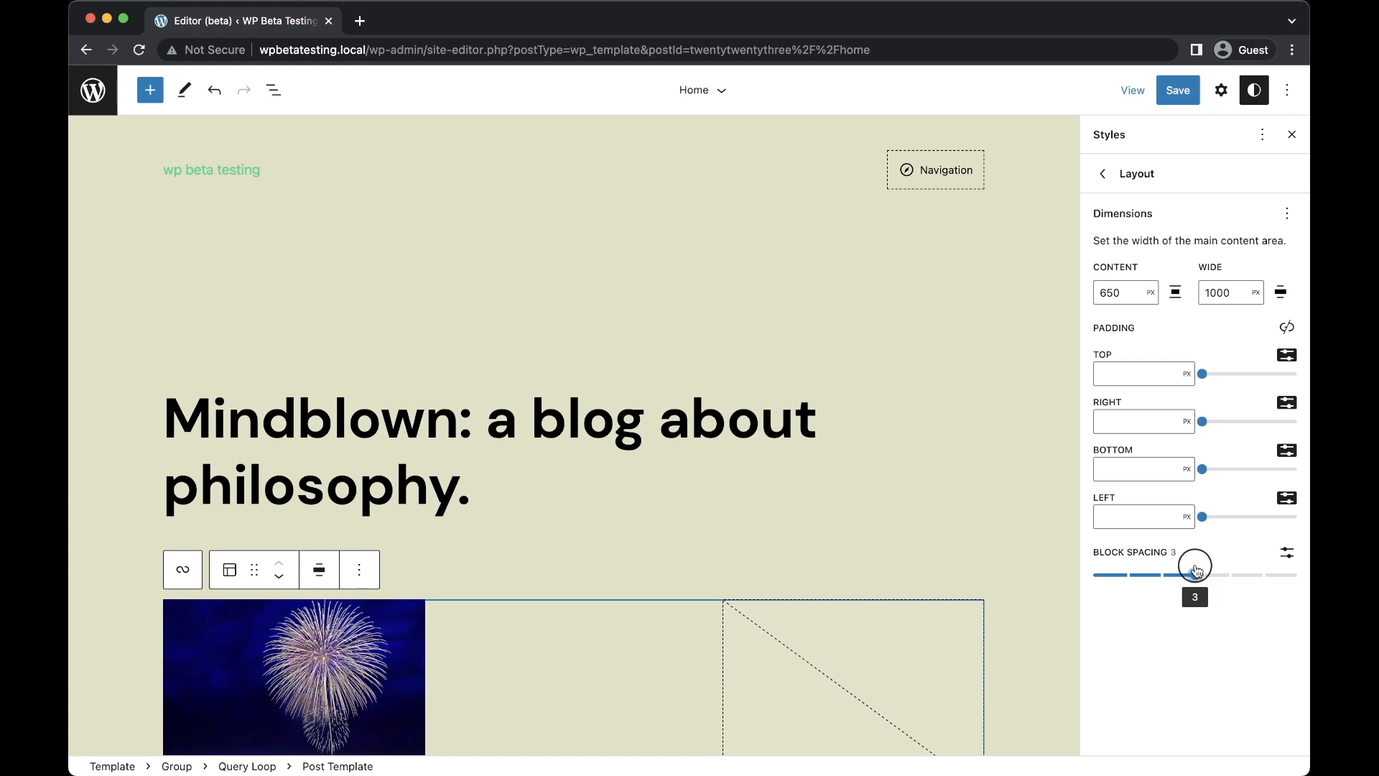
left_click_drag(1194, 571, 1126, 570)
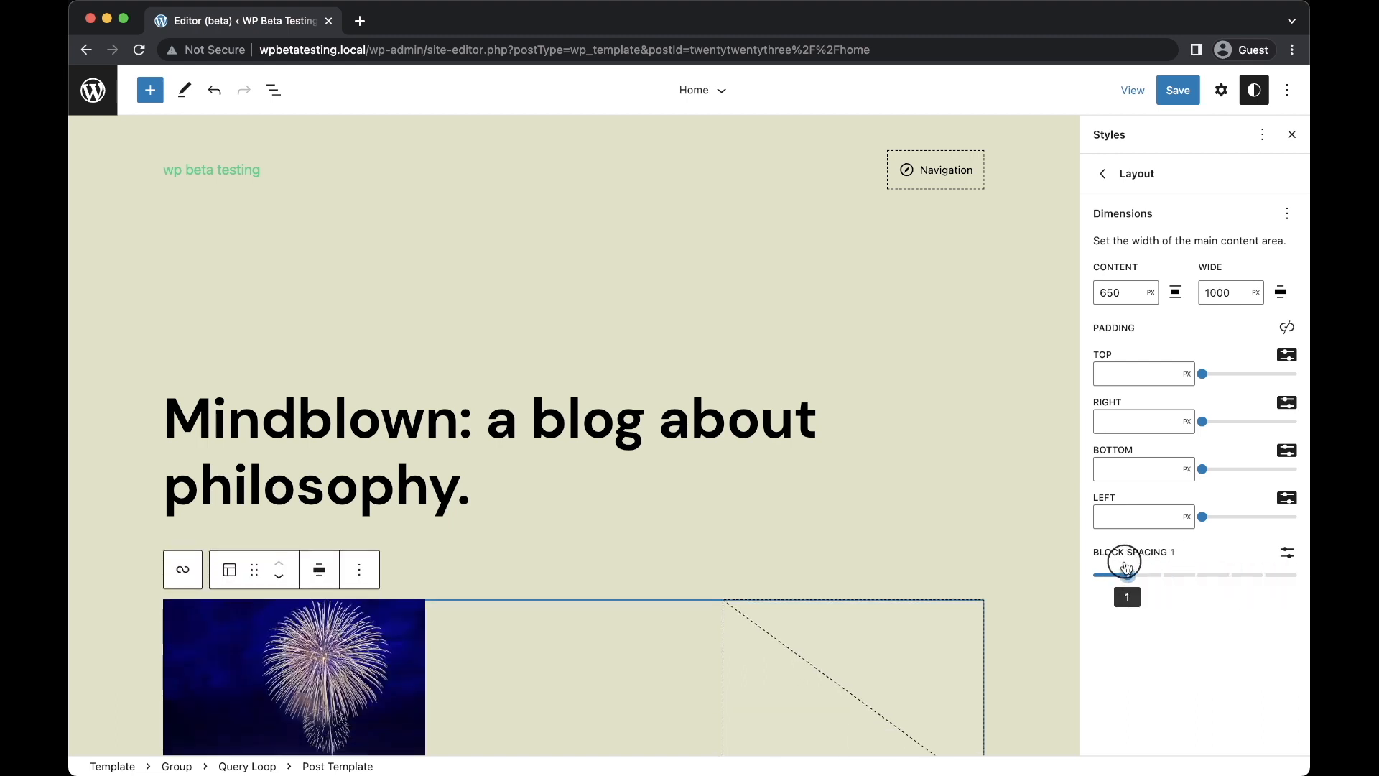
left_click_drag(1127, 575, 1093, 575)
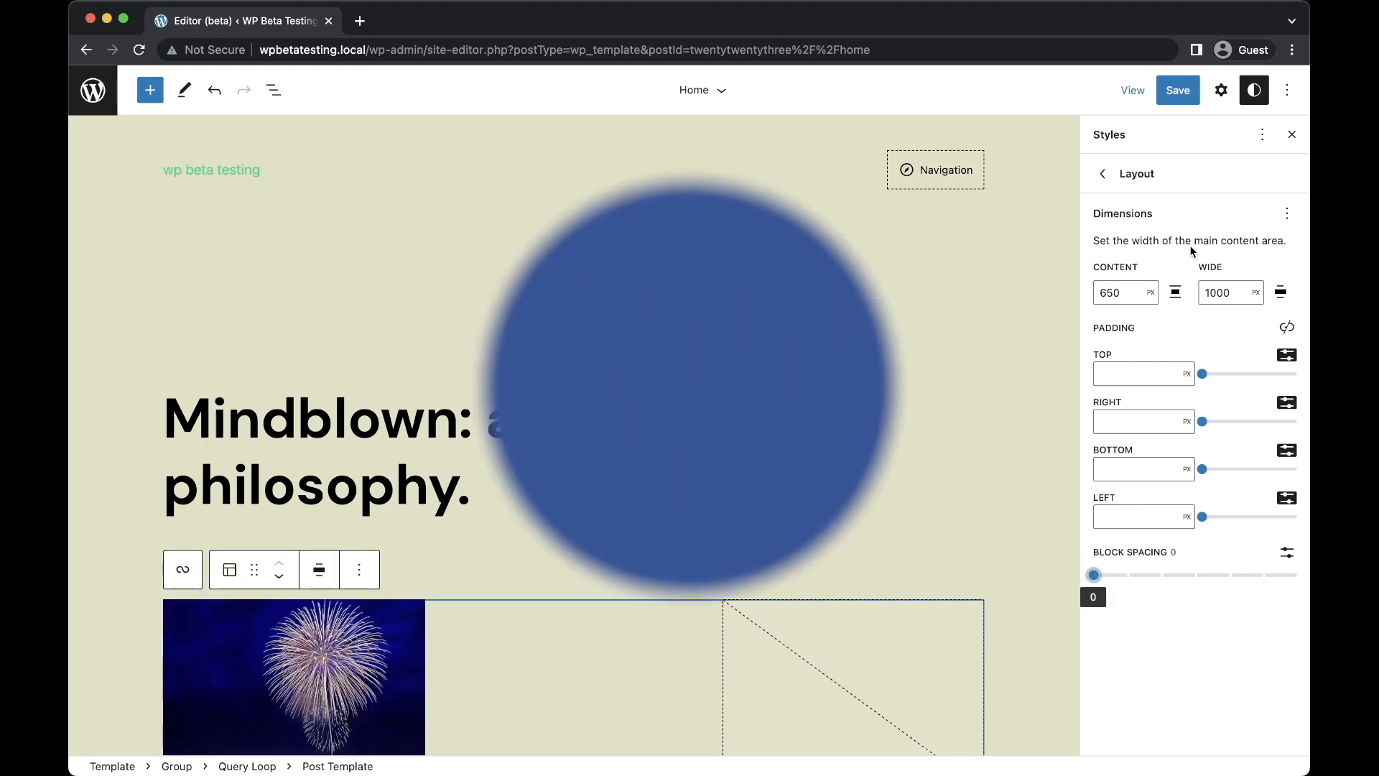